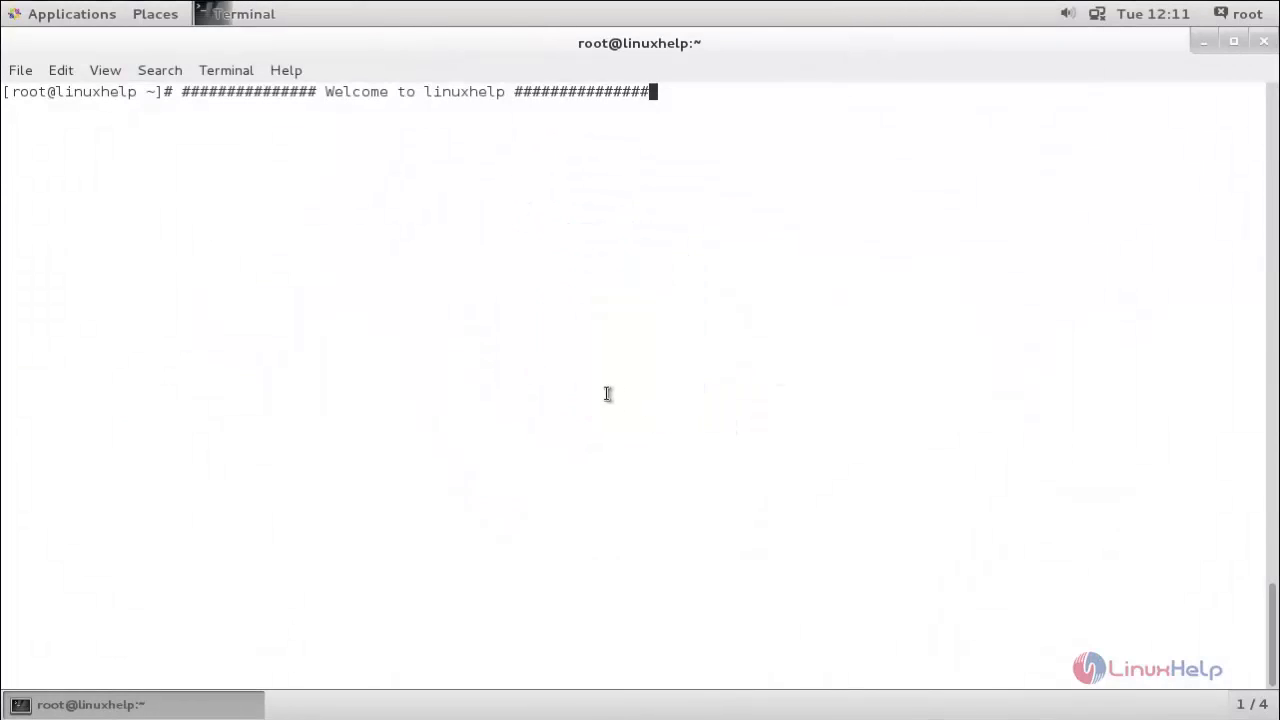
mouse_move(655, 289)
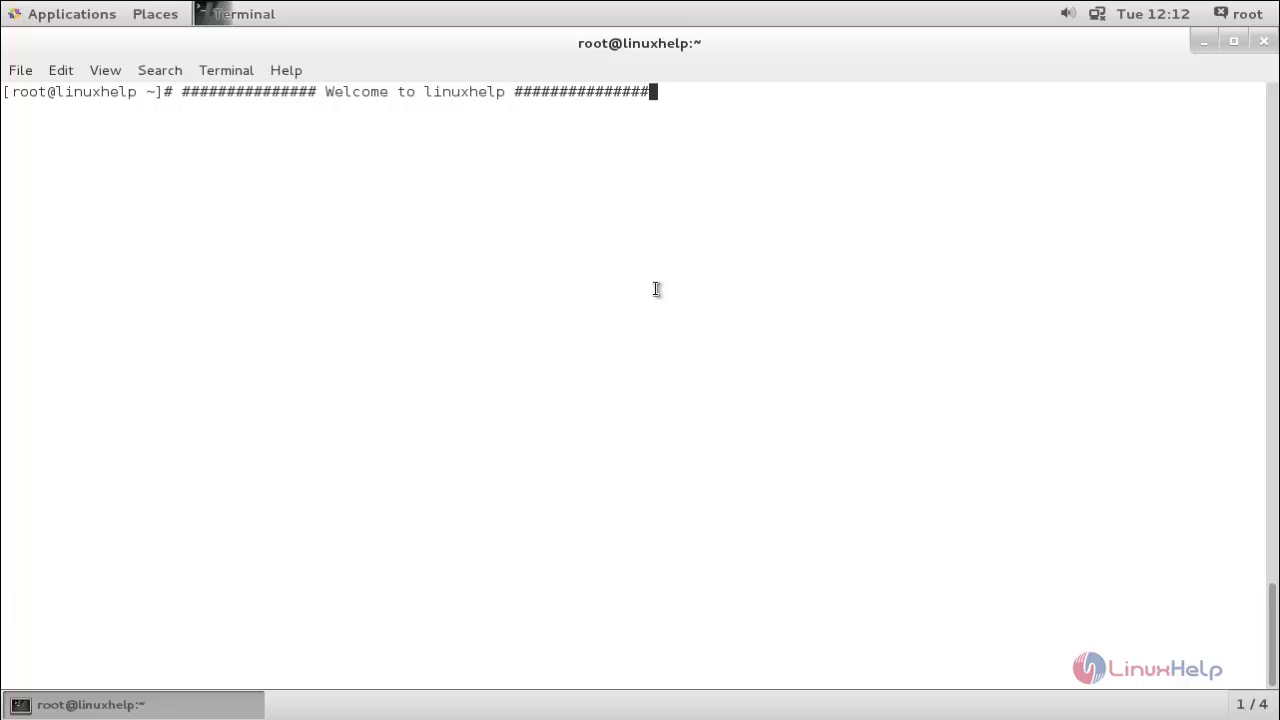
mouse_move(568, 420)
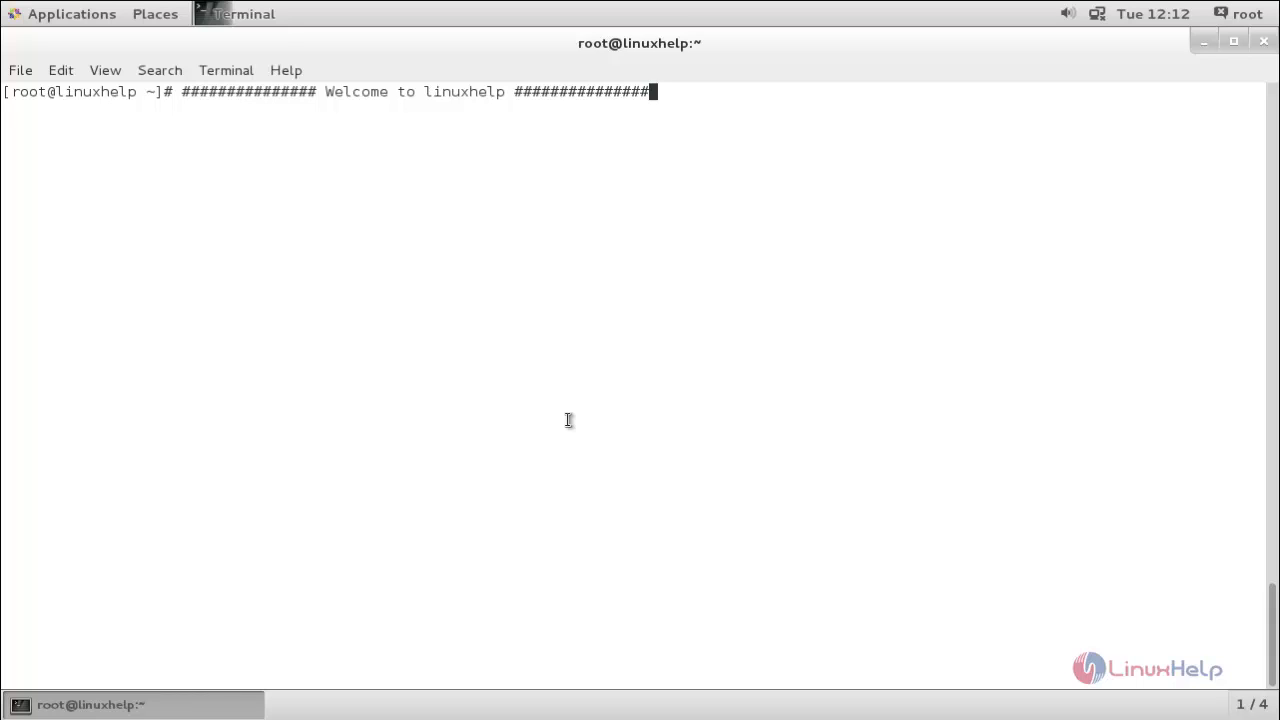
mouse_move(147, 191)
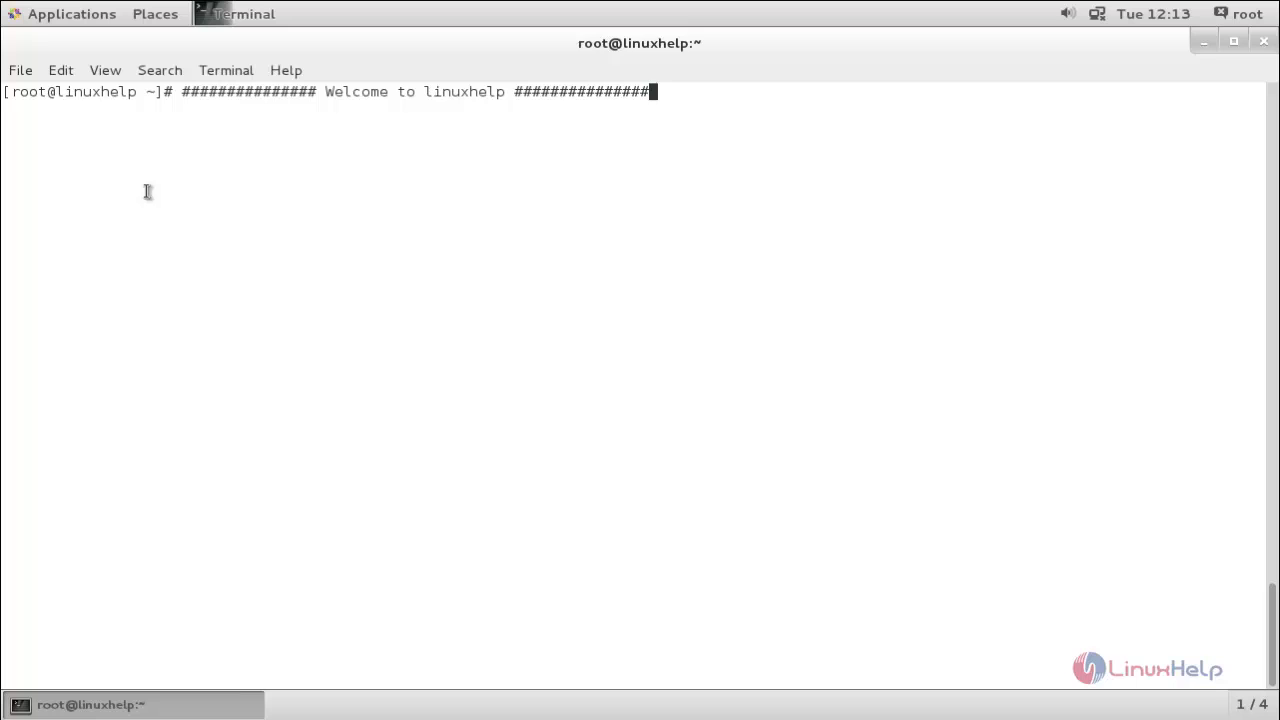
mouse_move(631, 661)
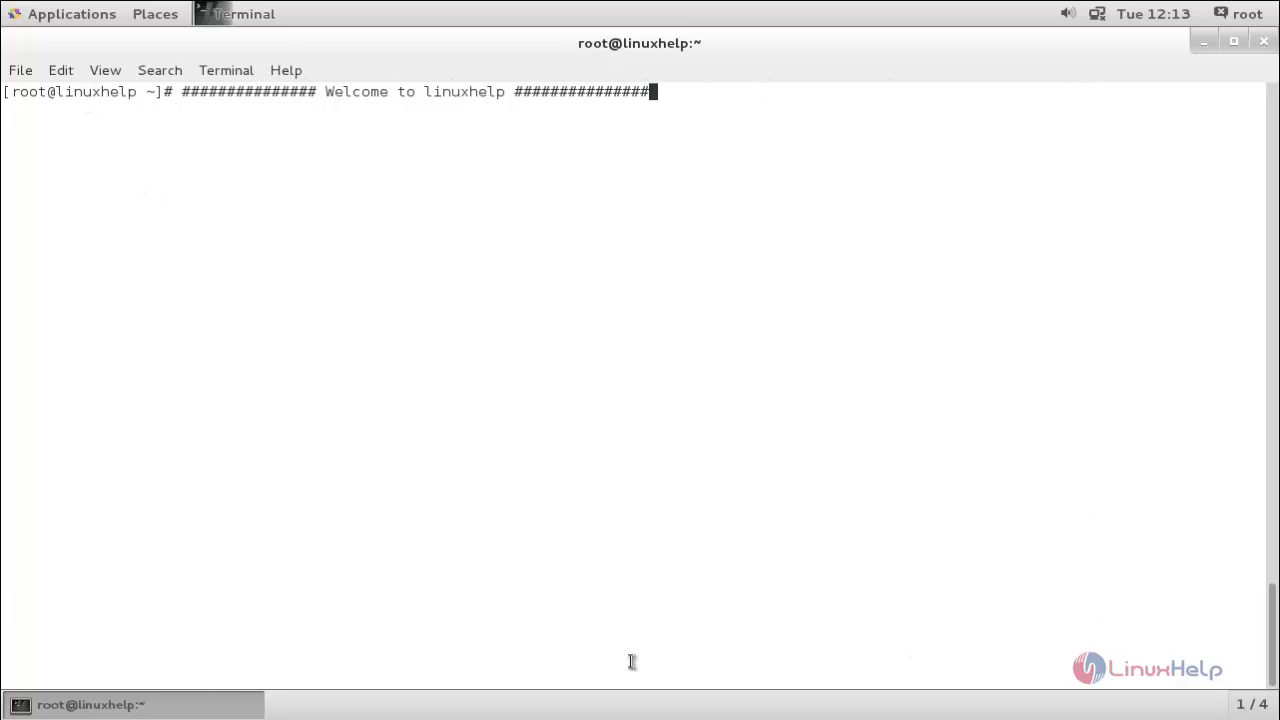
mouse_move(237, 298)
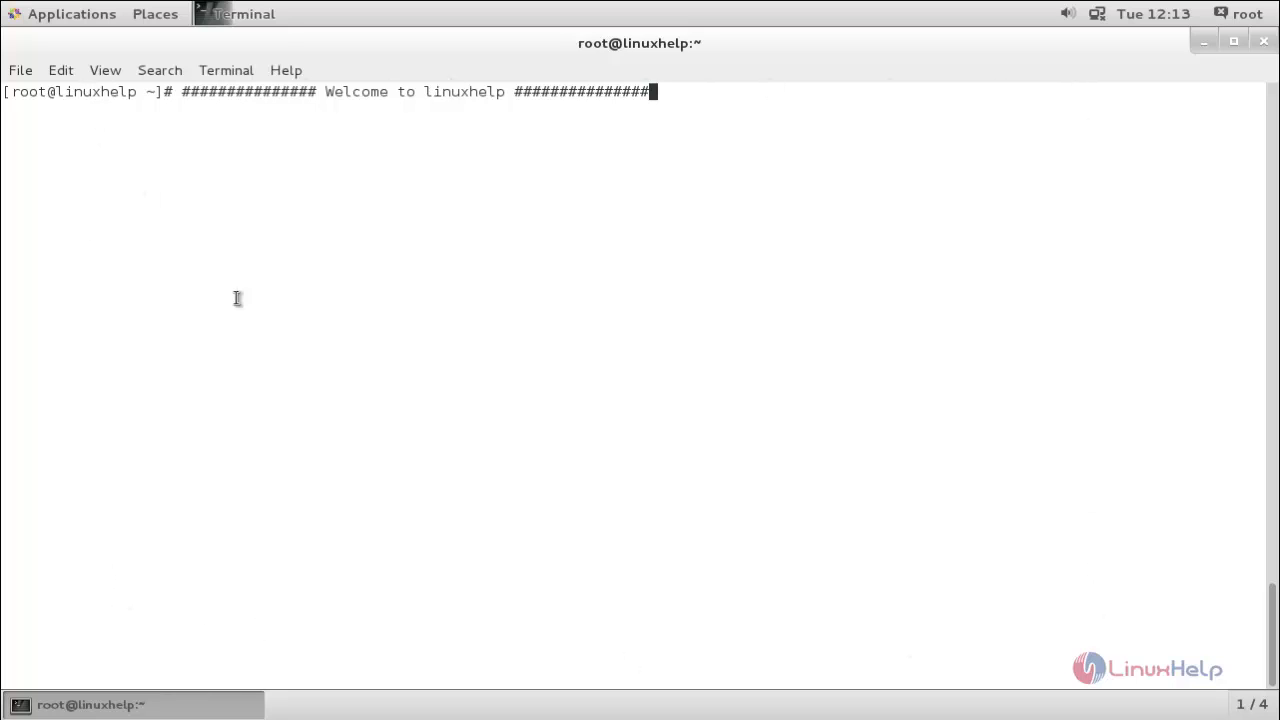
mouse_move(589, 308)
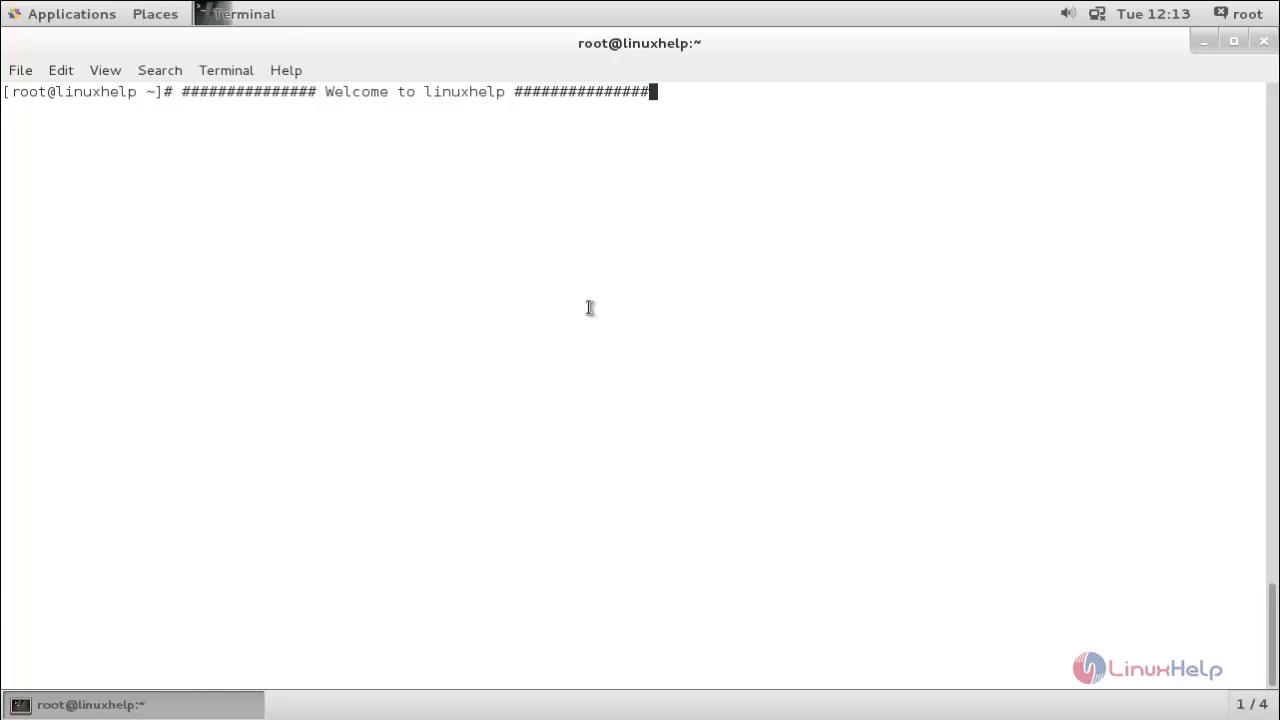
mouse_move(583, 305)
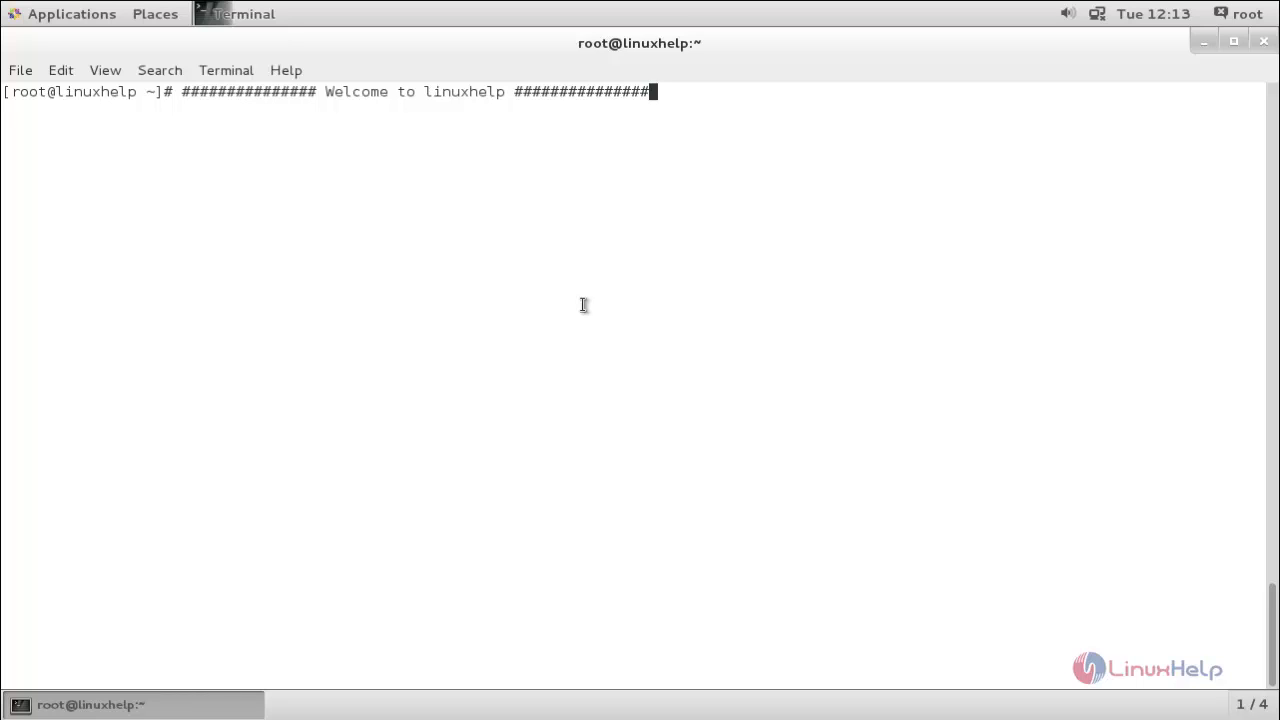
mouse_move(618, 298)
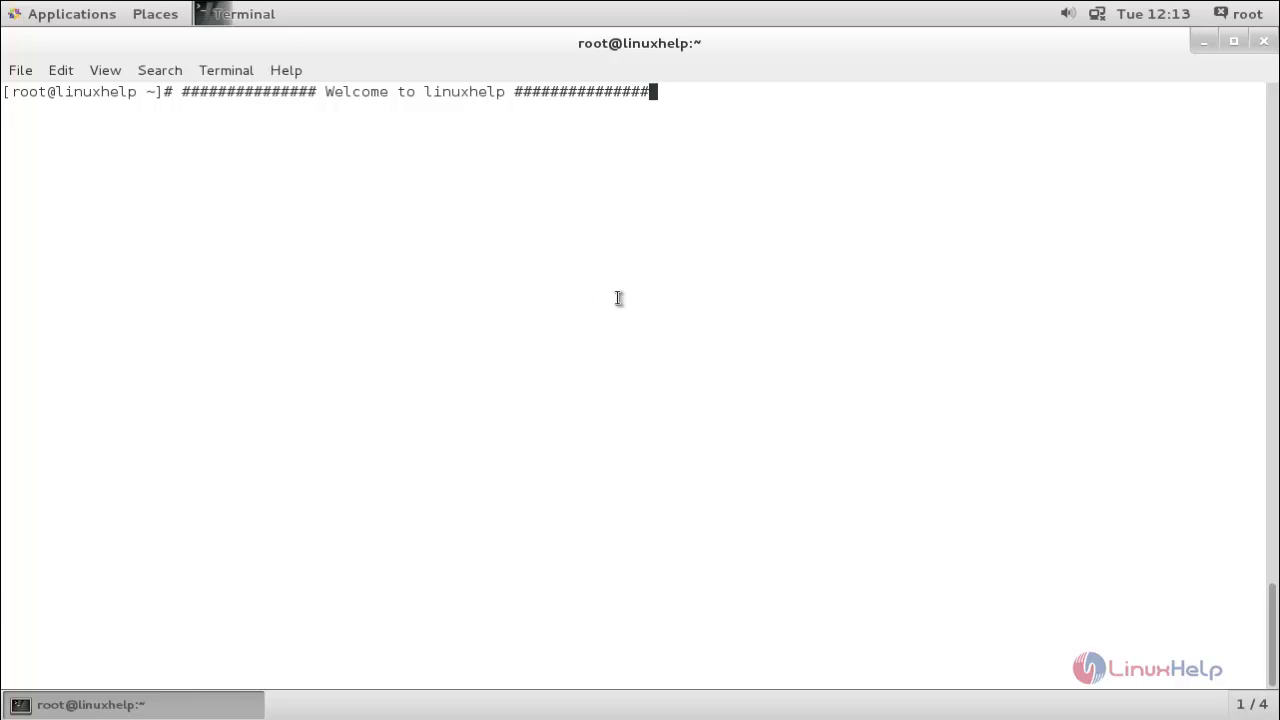
mouse_move(813, 301)
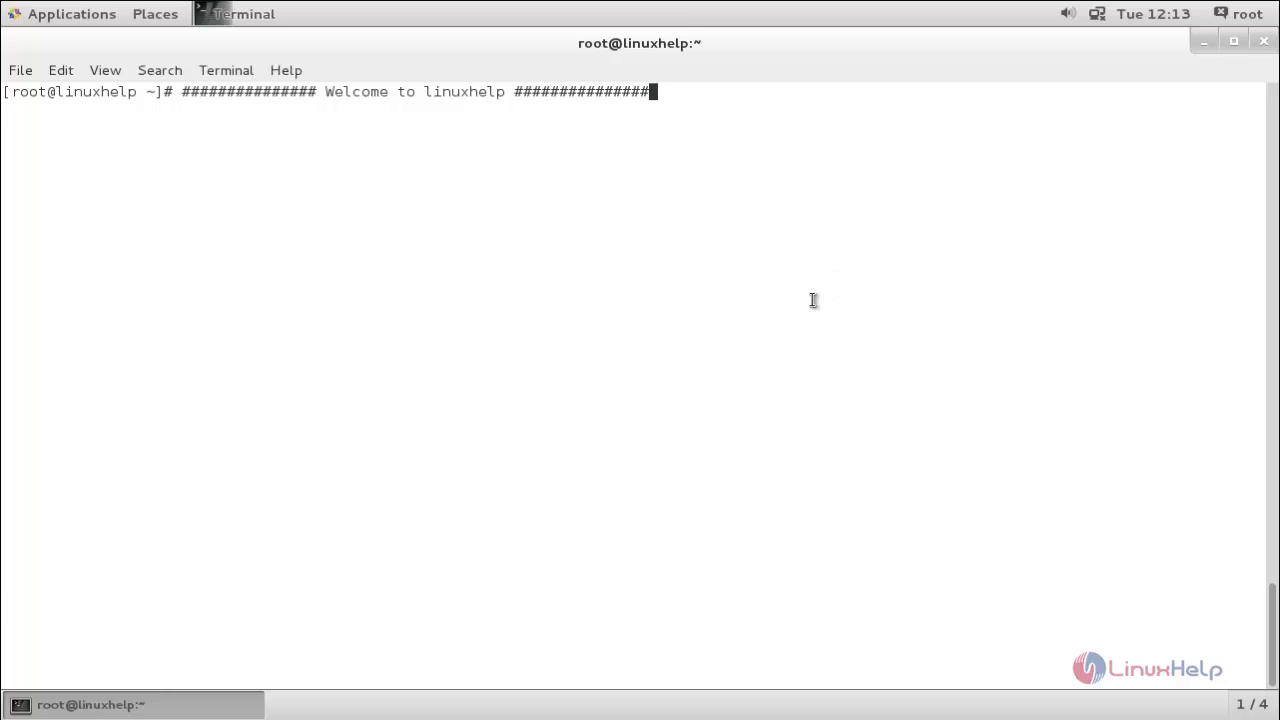
mouse_move(740, 281)
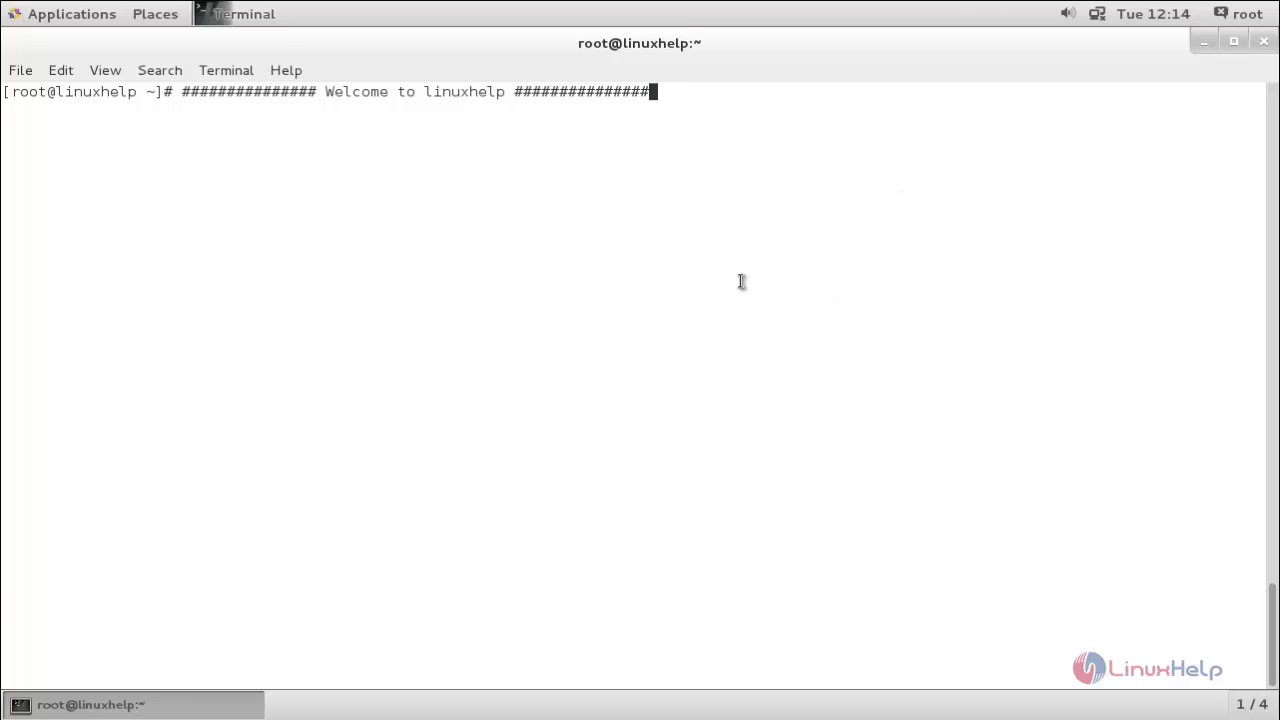
mouse_move(907, 257)
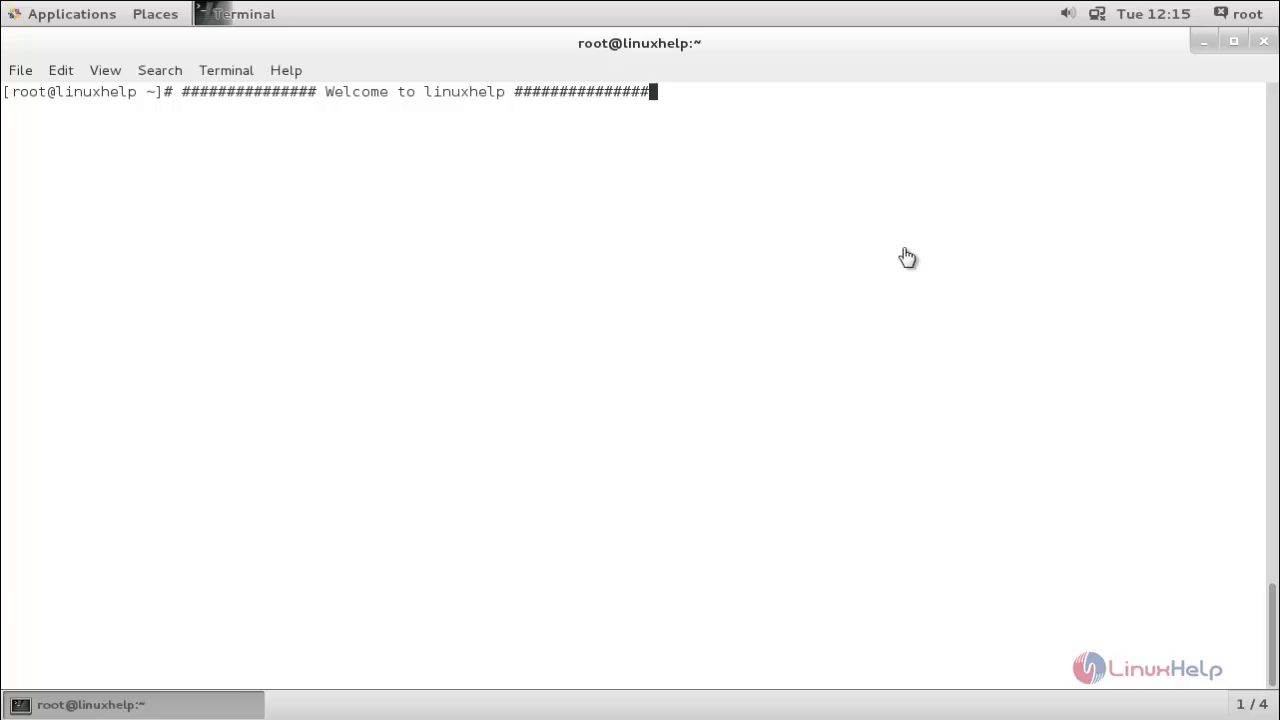
mouse_move(846, 310)
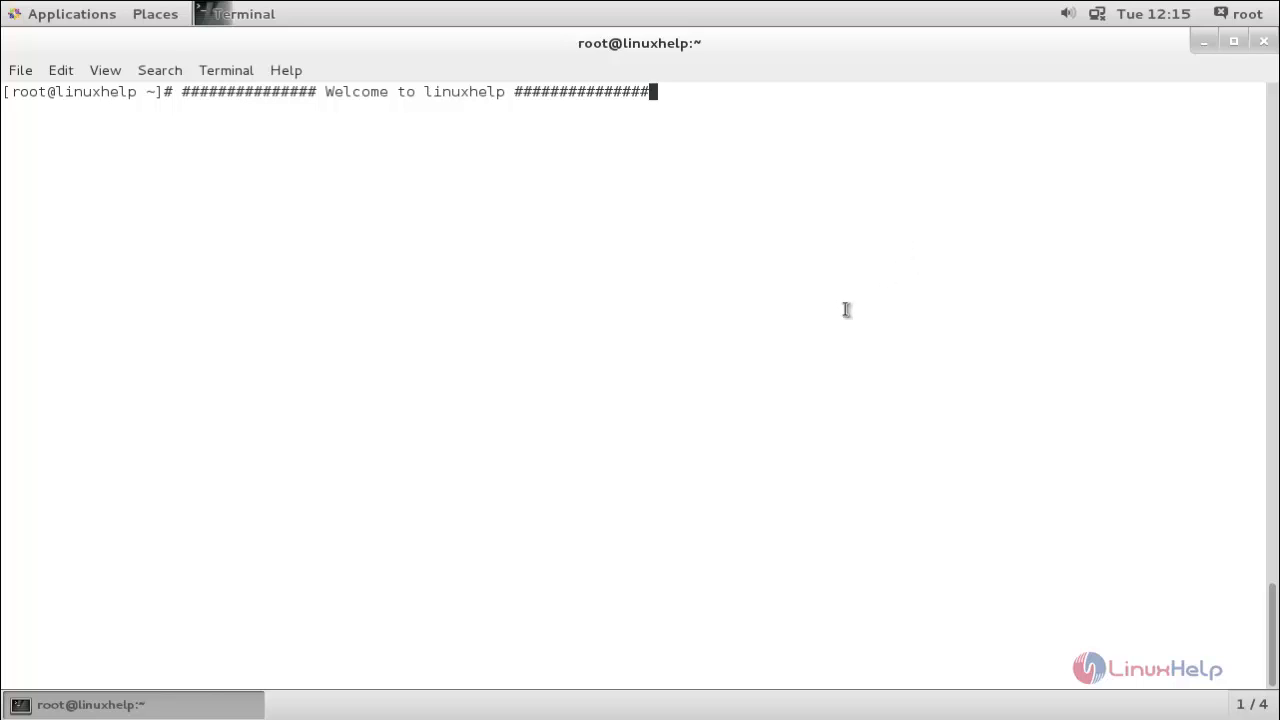
mouse_move(887, 253)
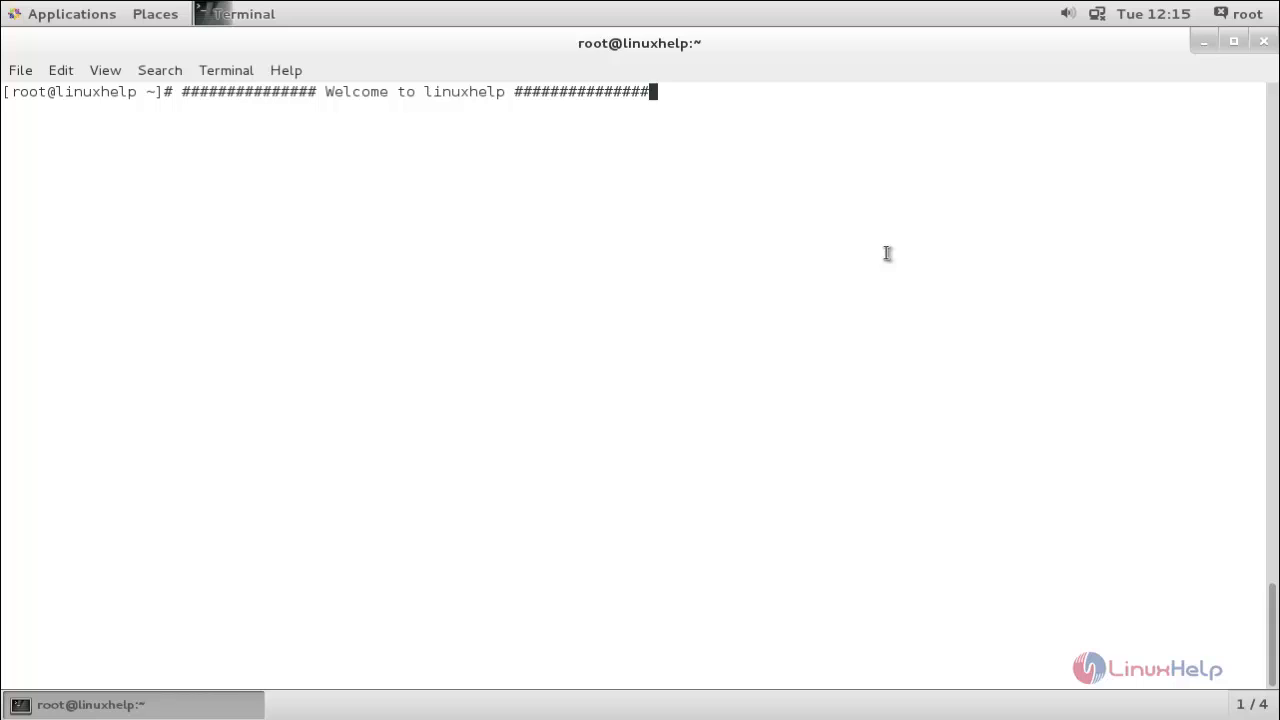
mouse_move(755, 282)
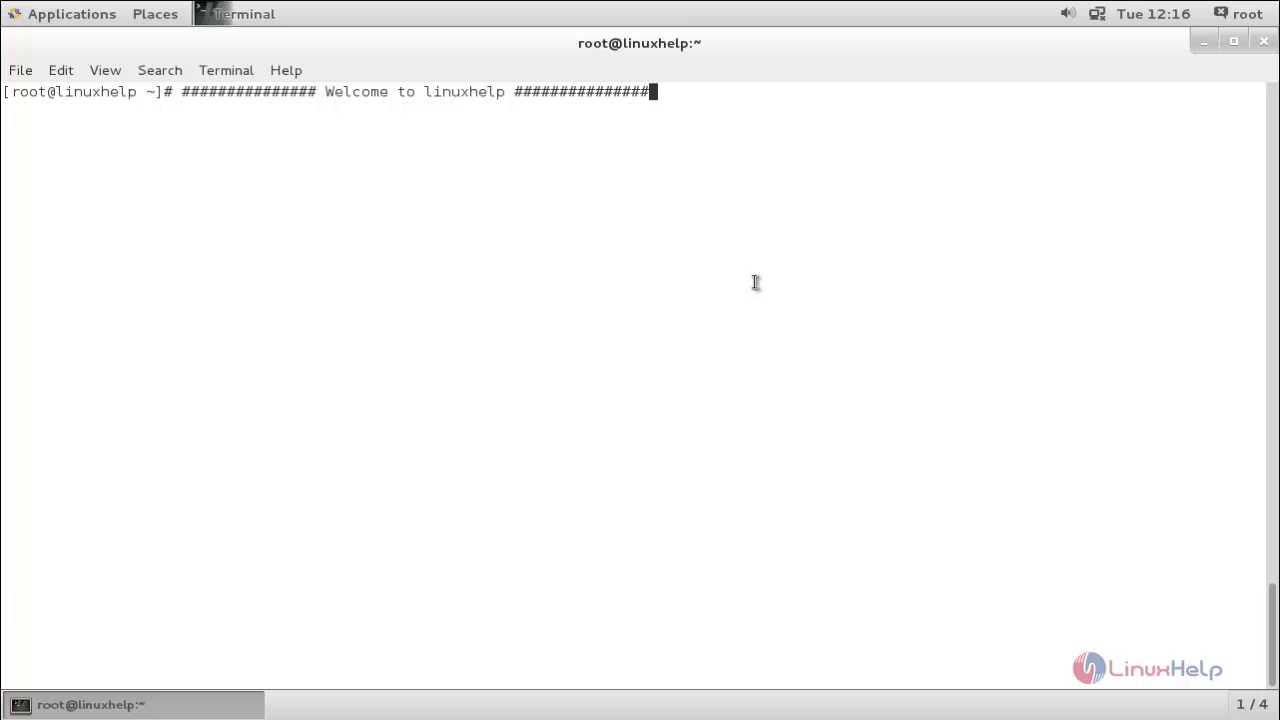
mouse_move(891, 317)
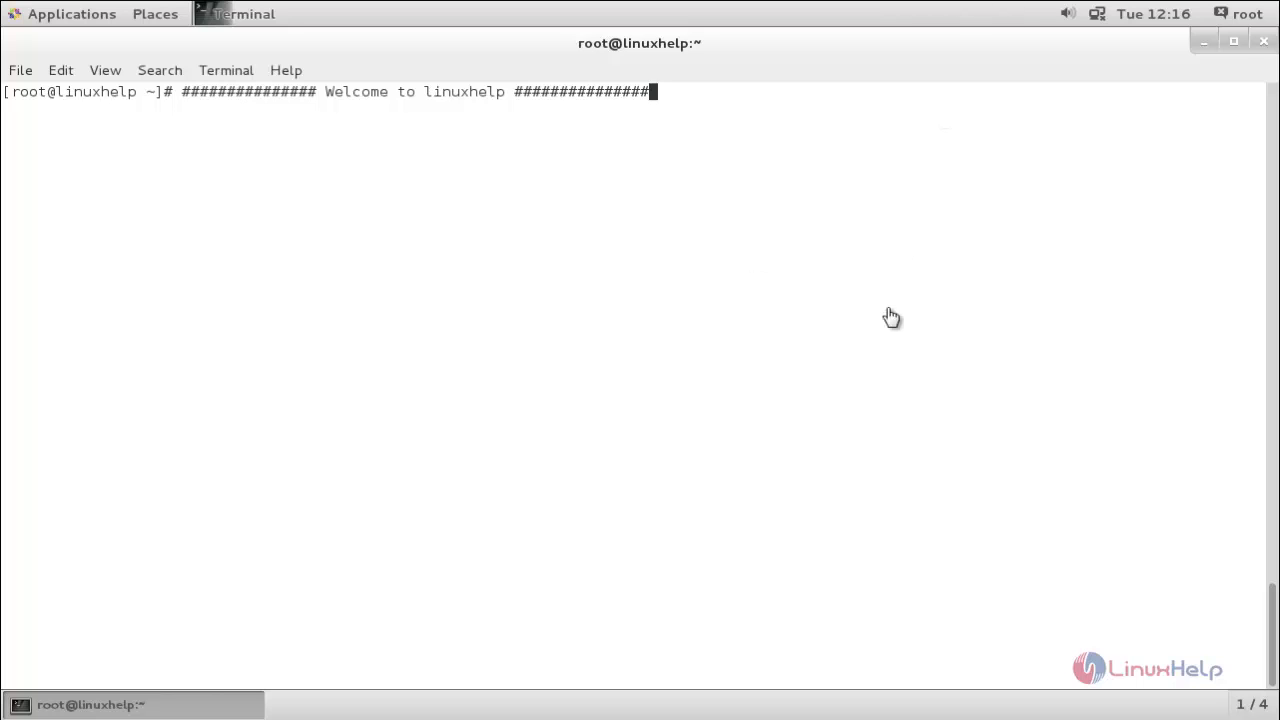
mouse_move(877, 353)
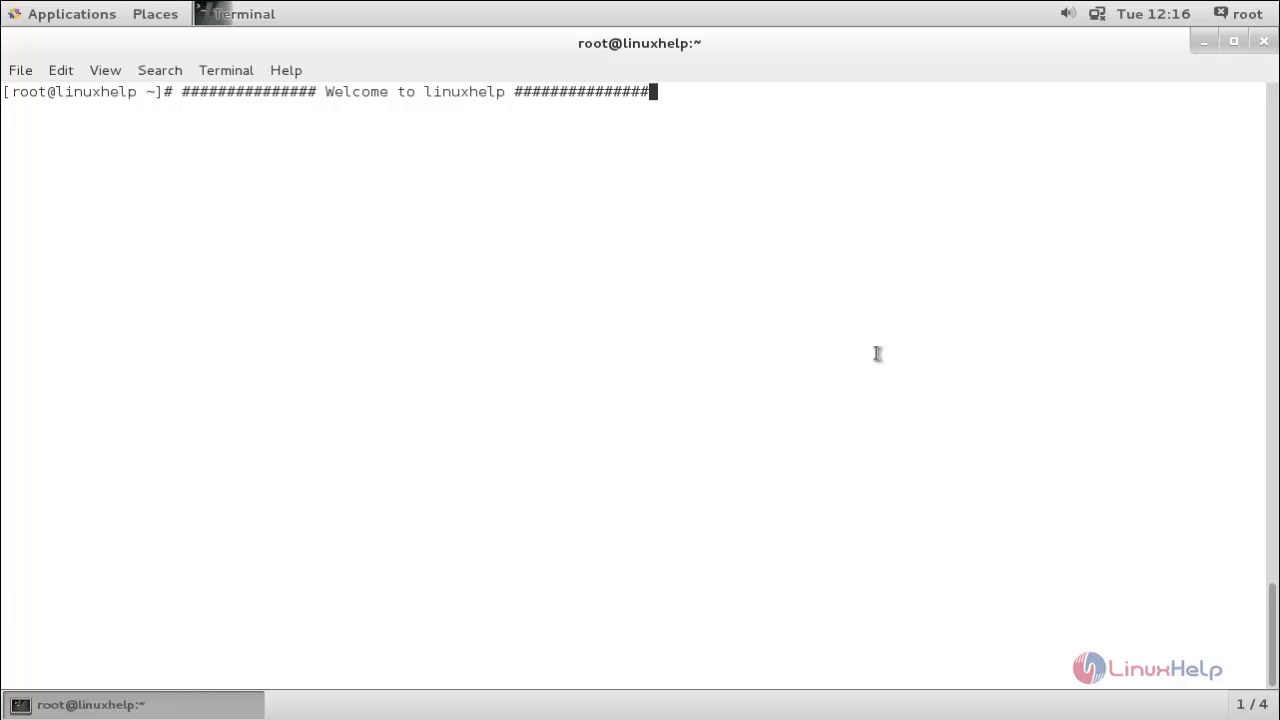
Get a new empty root prompt below the welcome banner line
key("Return")
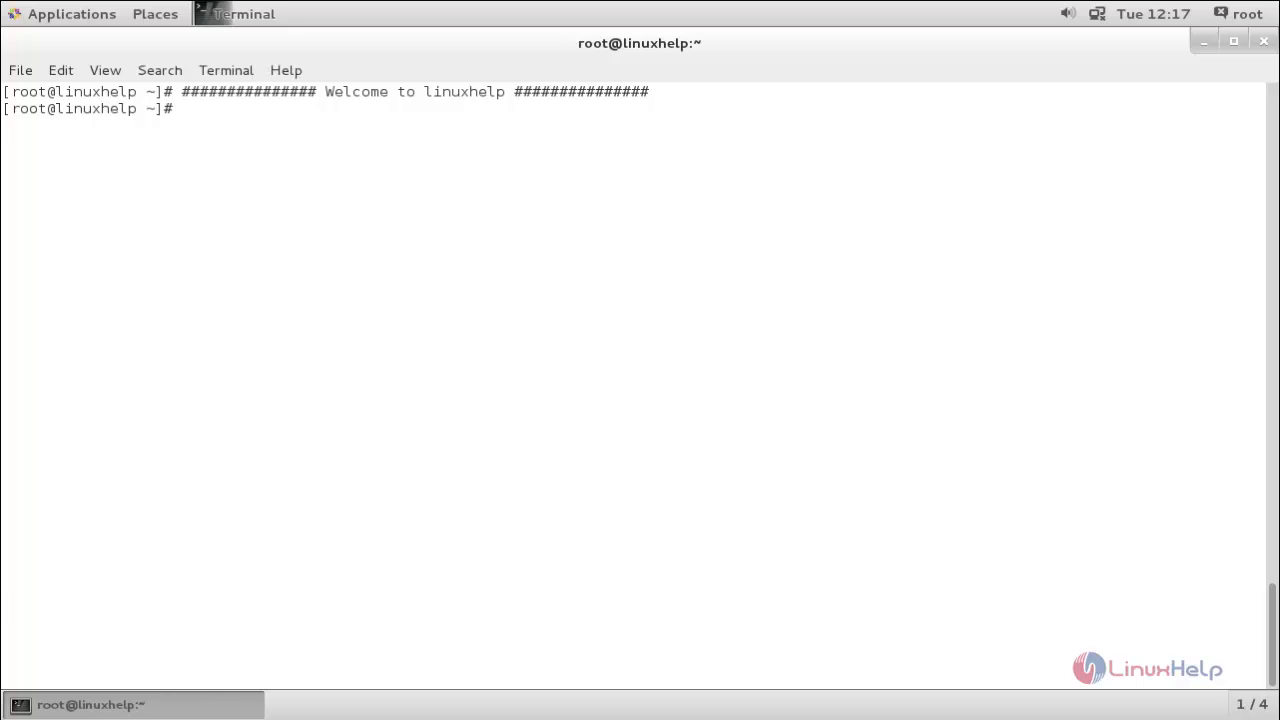
Change the working directory to /etc/yum.repos.d with cd
type("cd")
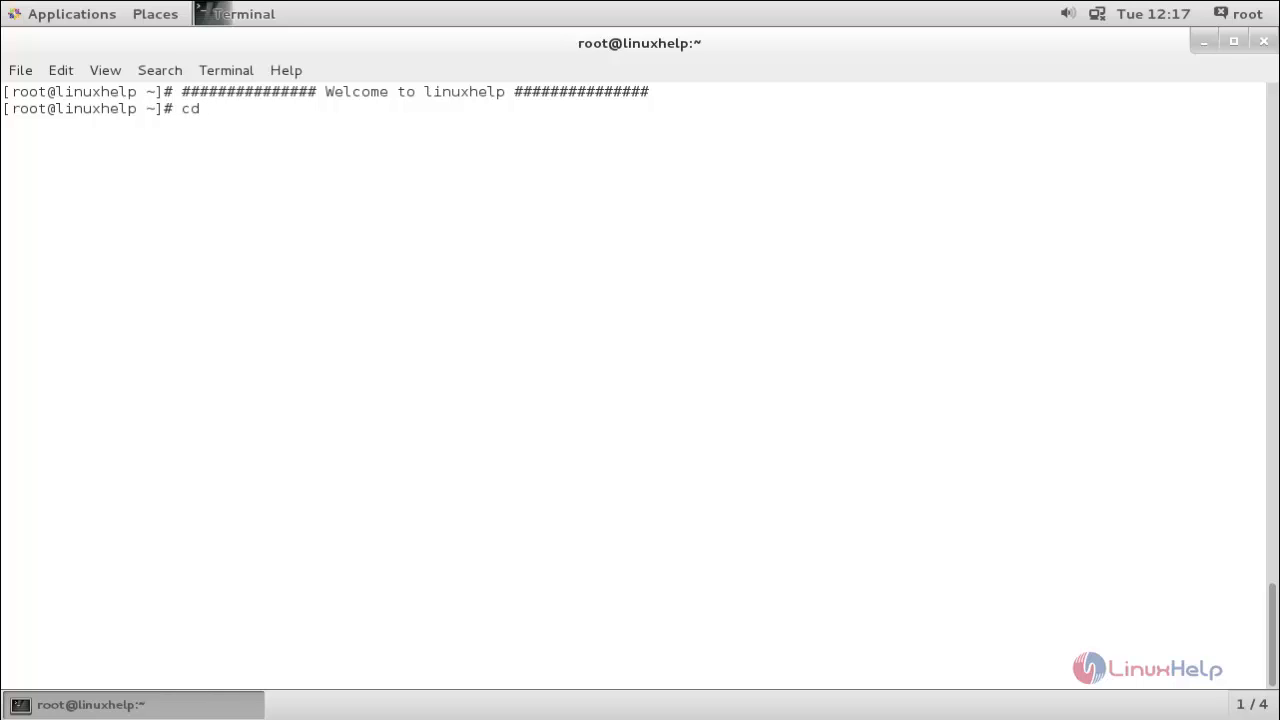
type("/etc/")
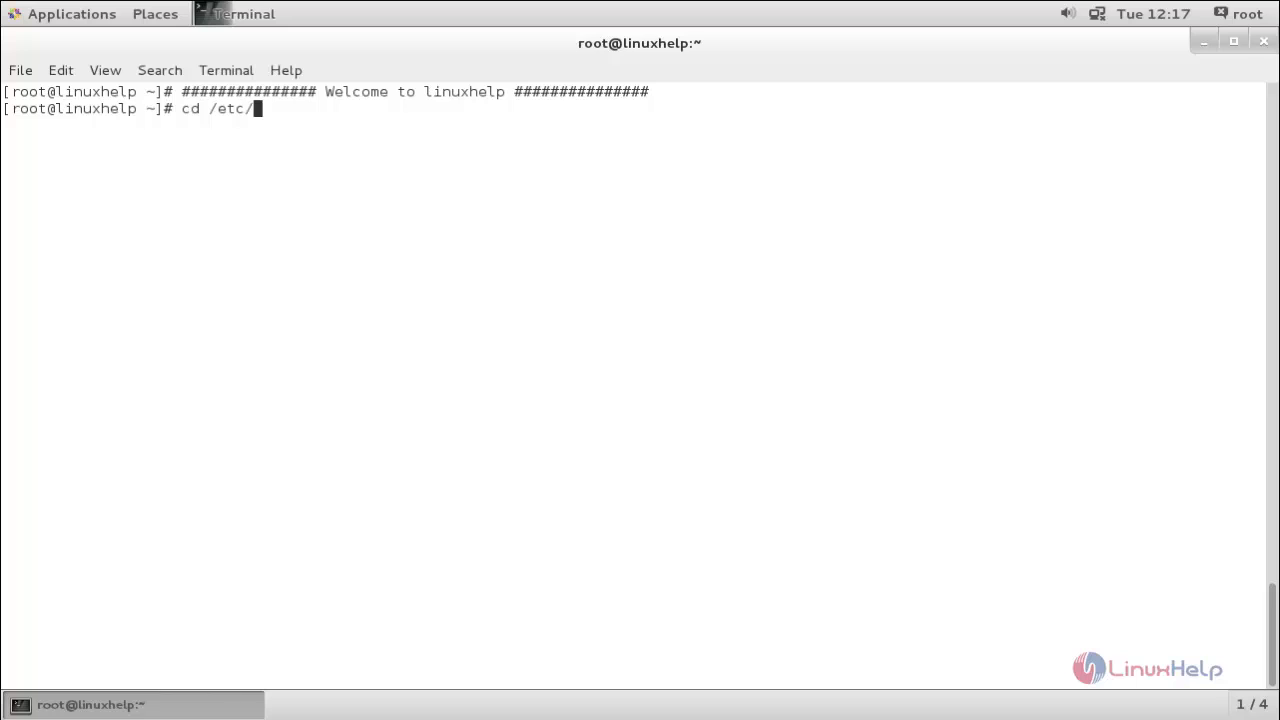
type("yum")
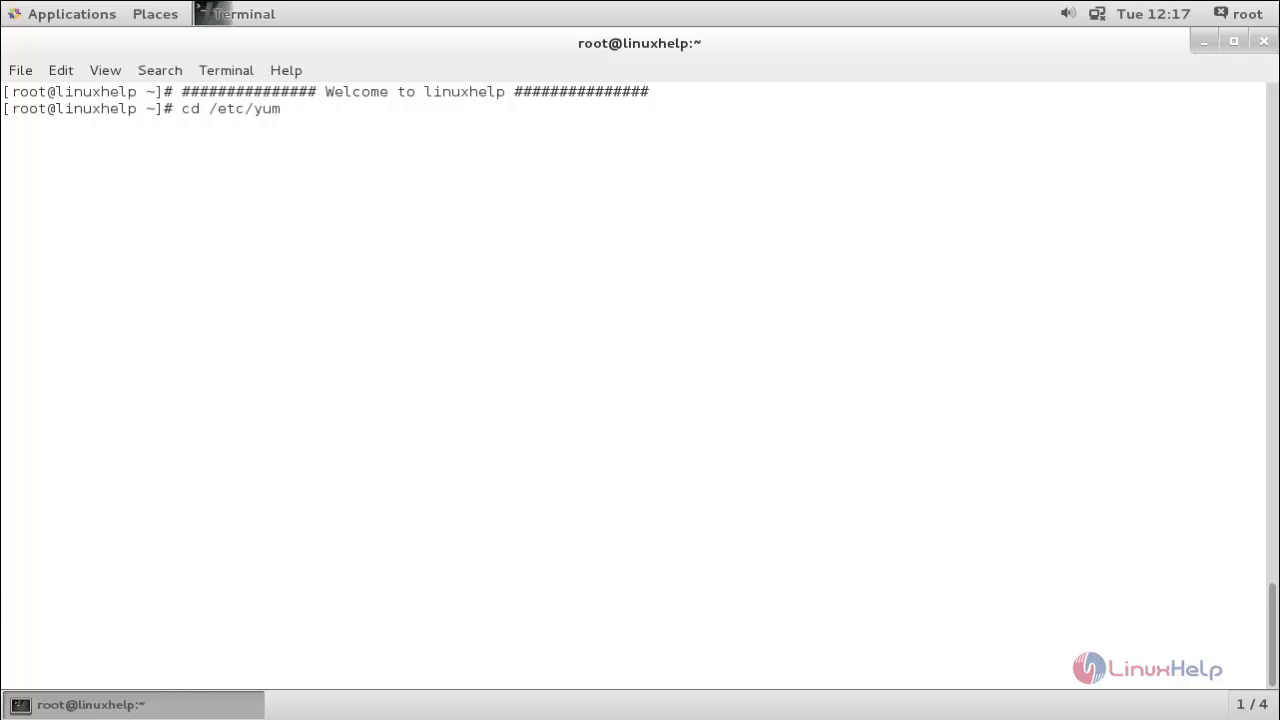
type(".repos.d/")
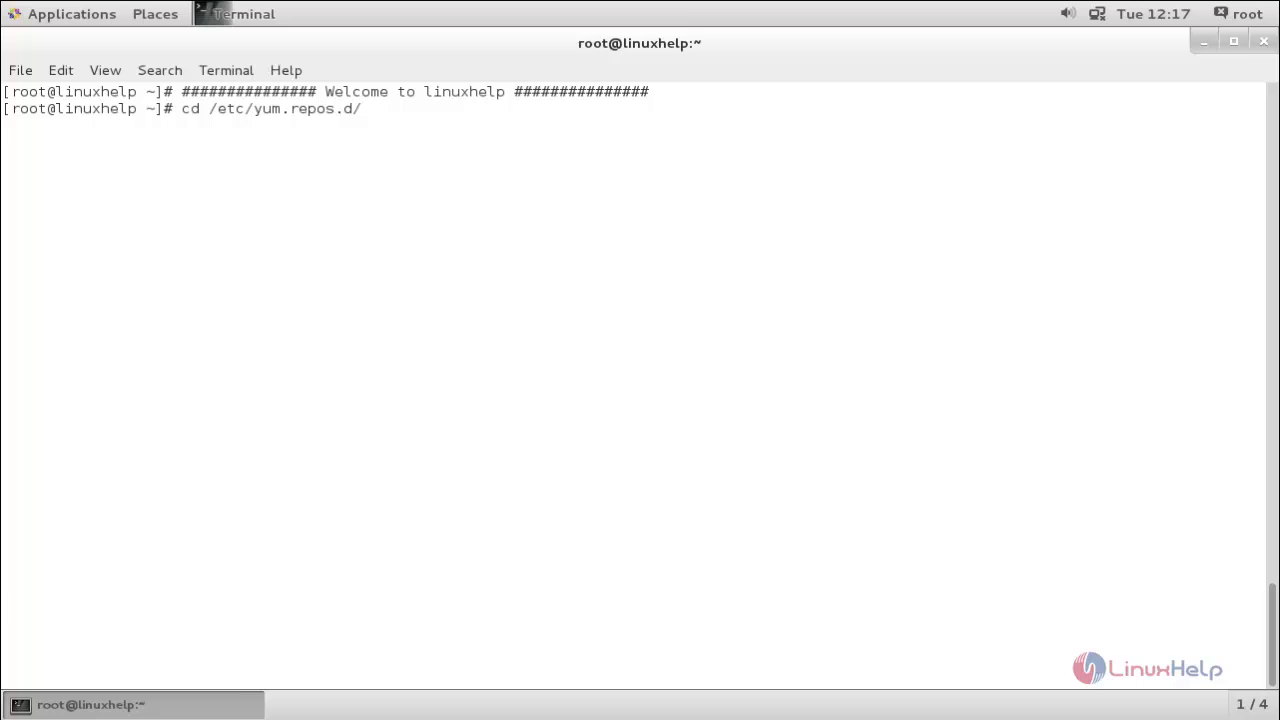
key("Return")
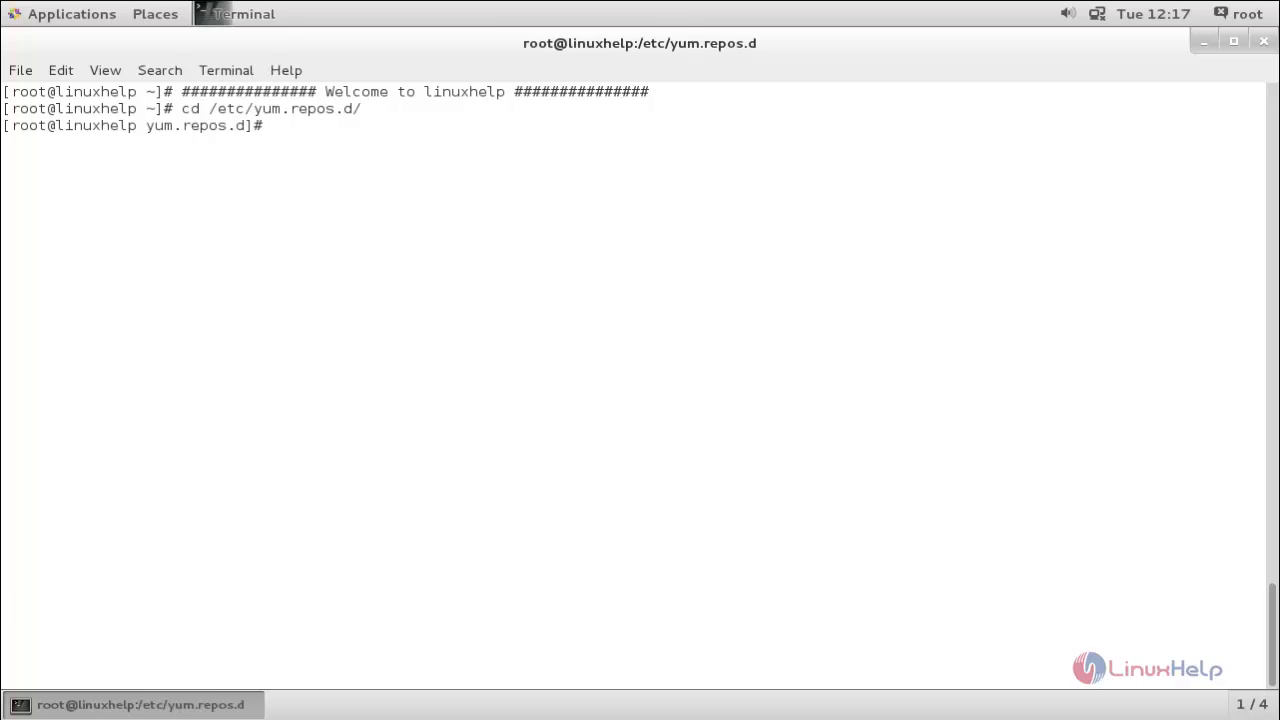
mouse_move(928, 214)
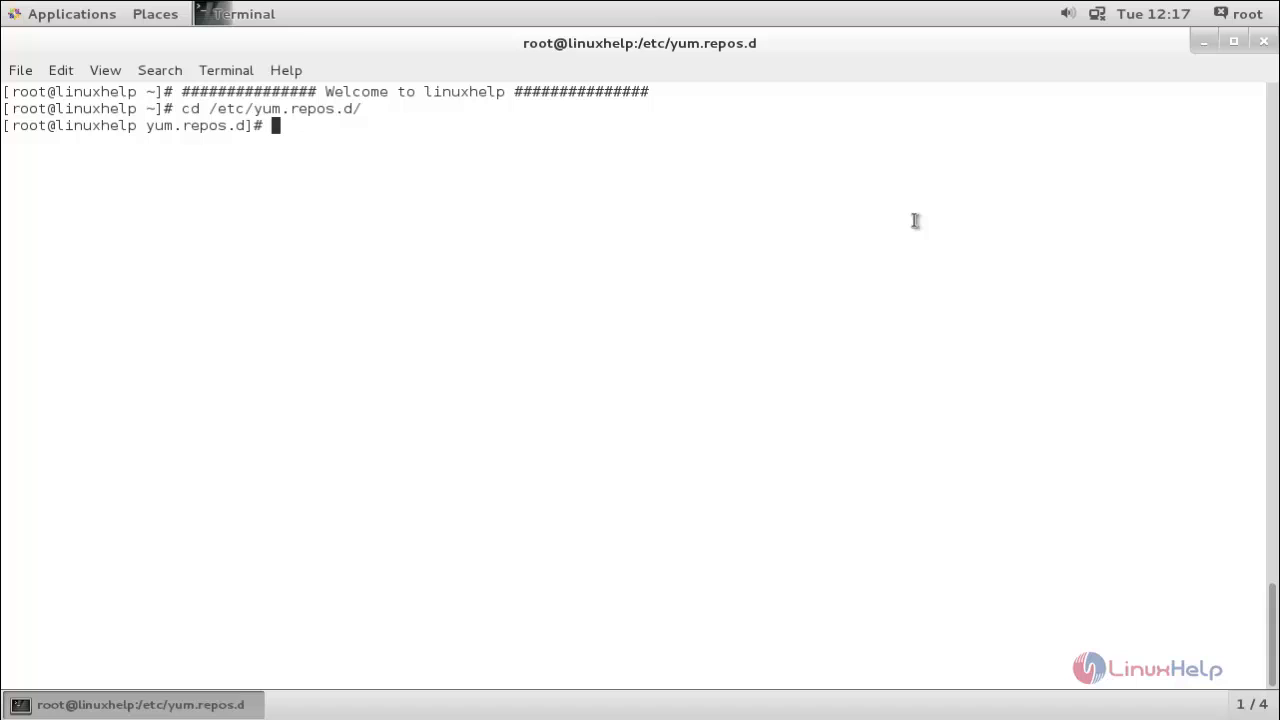
Download shells:fish:release:2.repo from the openSUSE CentOS_7 repository using wget
type("wget http://download.opensuse.org/repositories/shells:fish:release:2/CentOS_7/shells:fish:release:2.repo")
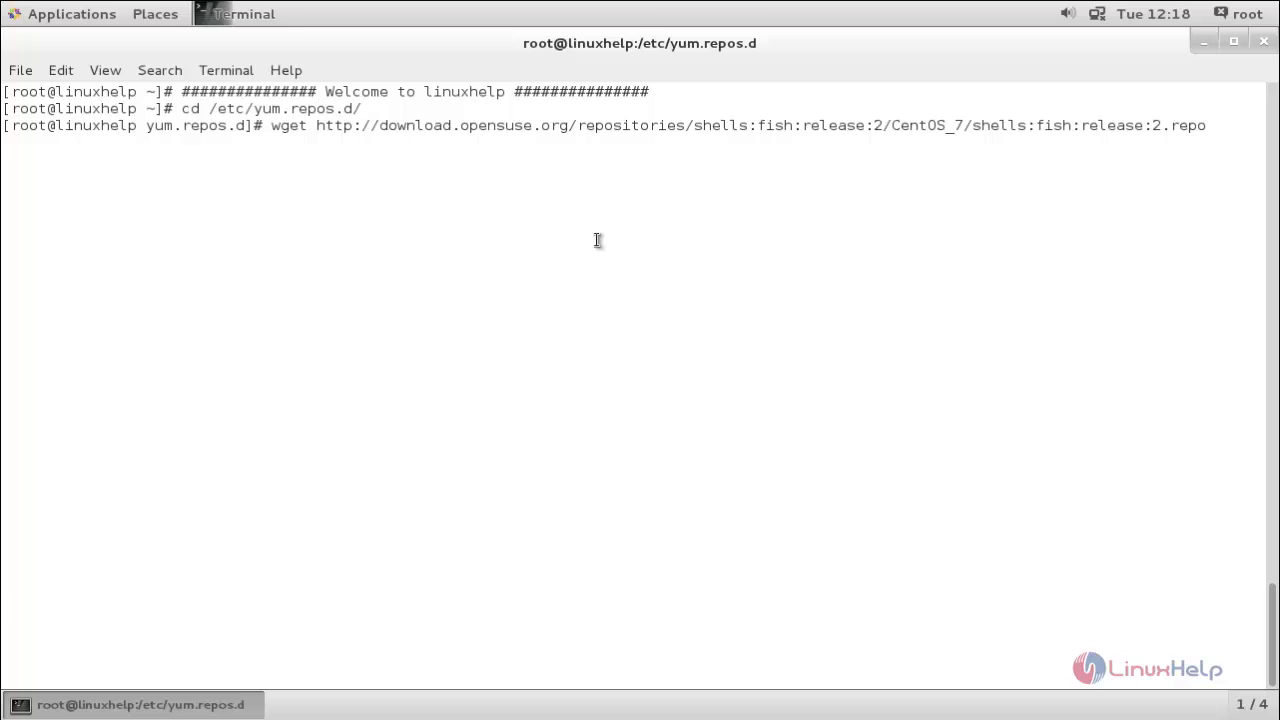
mouse_move(793, 231)
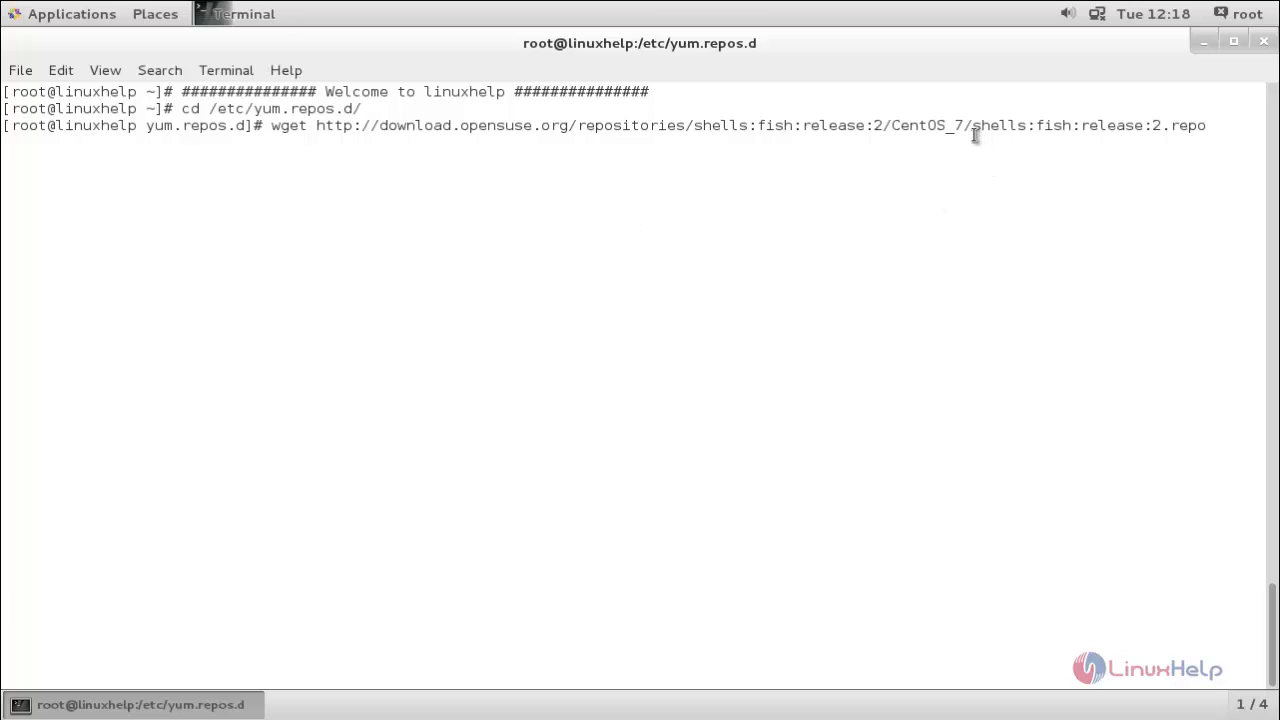
mouse_move(283, 247)
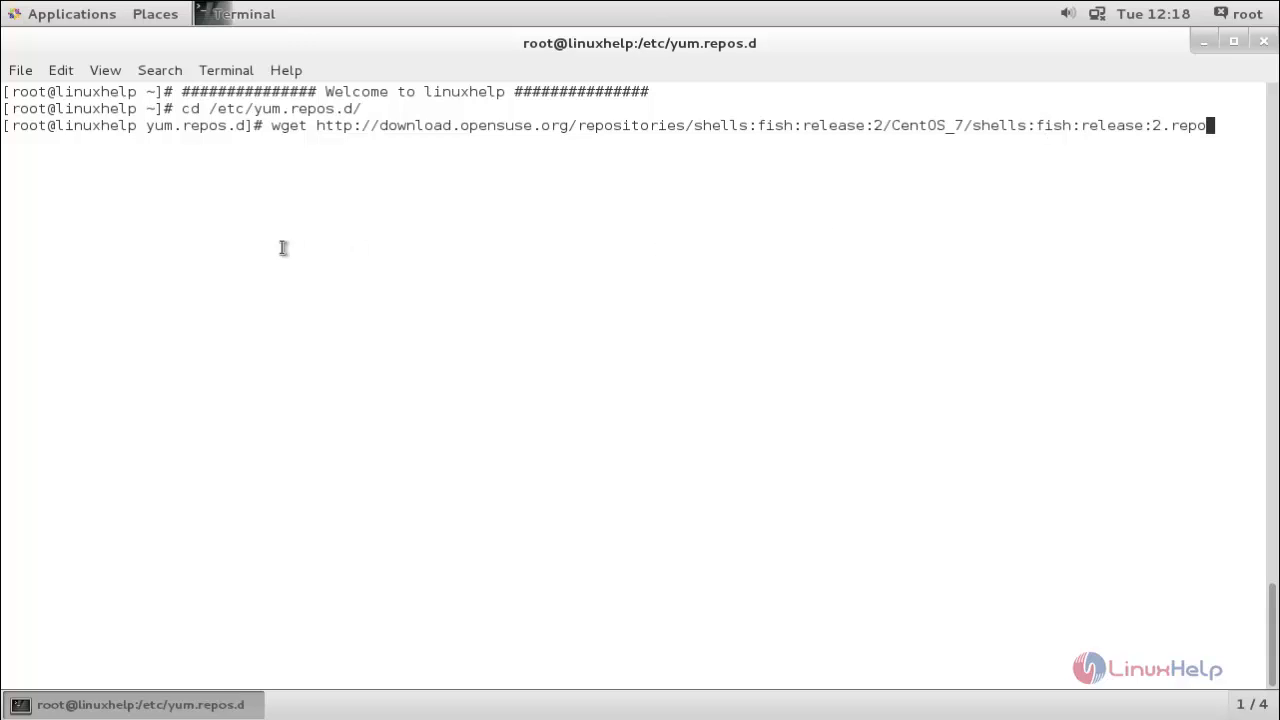
double_click(224, 108)
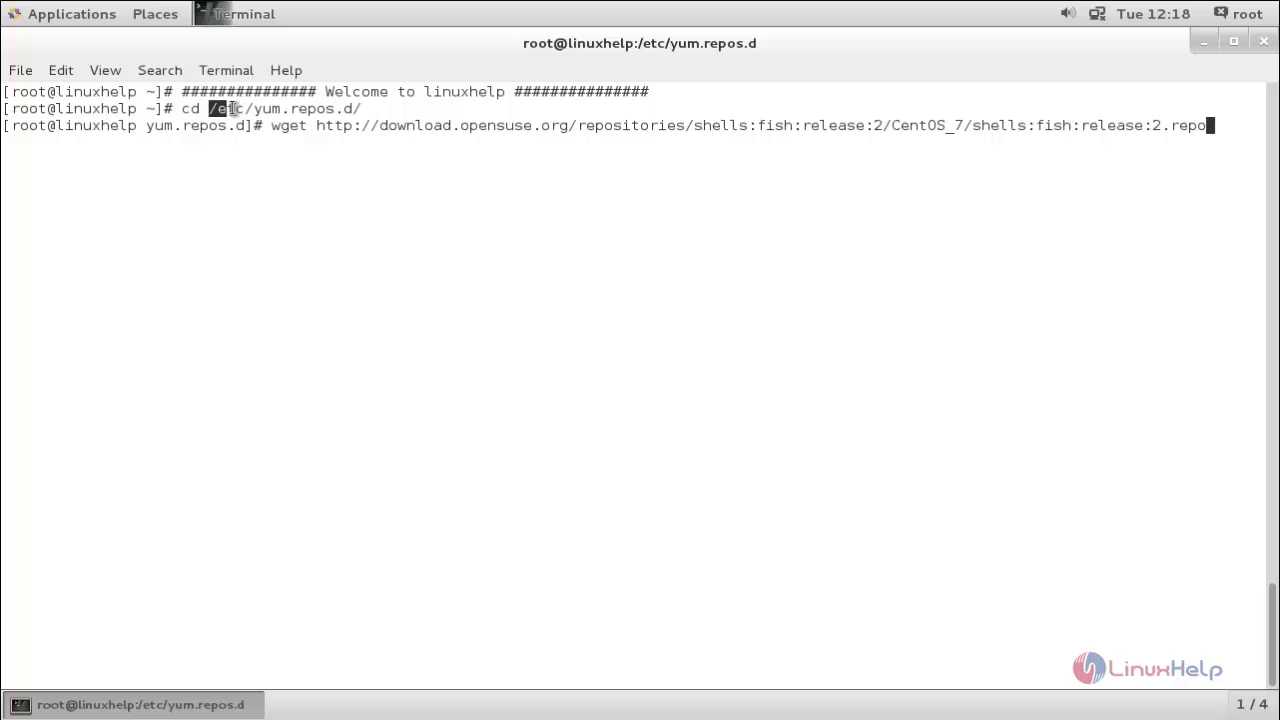
left_click_drag(210, 108, 345, 108)
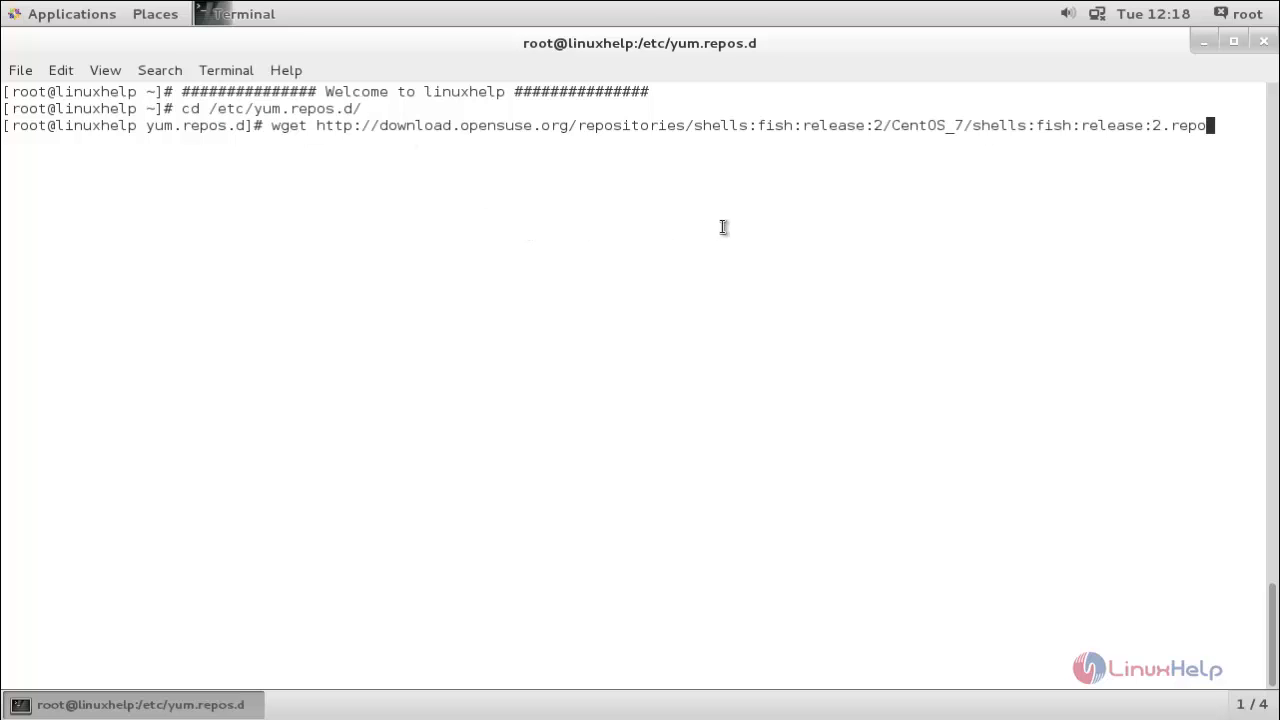
key("Return")
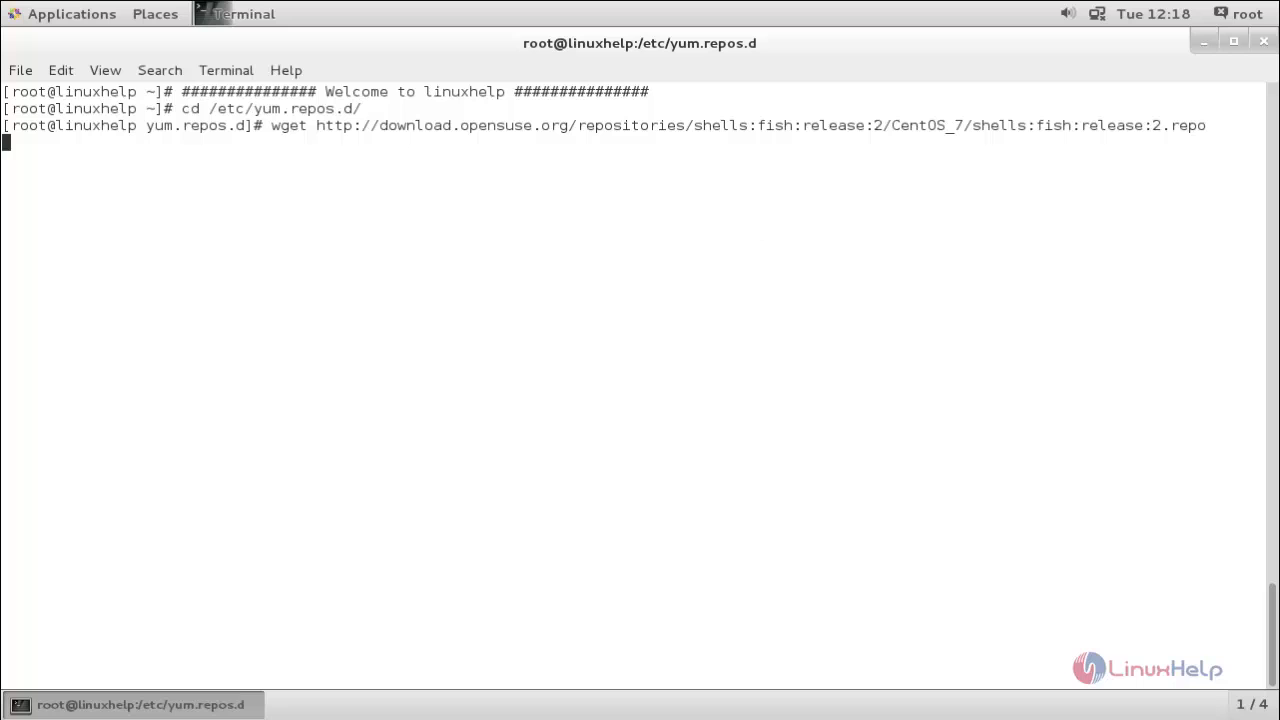
key("Return")
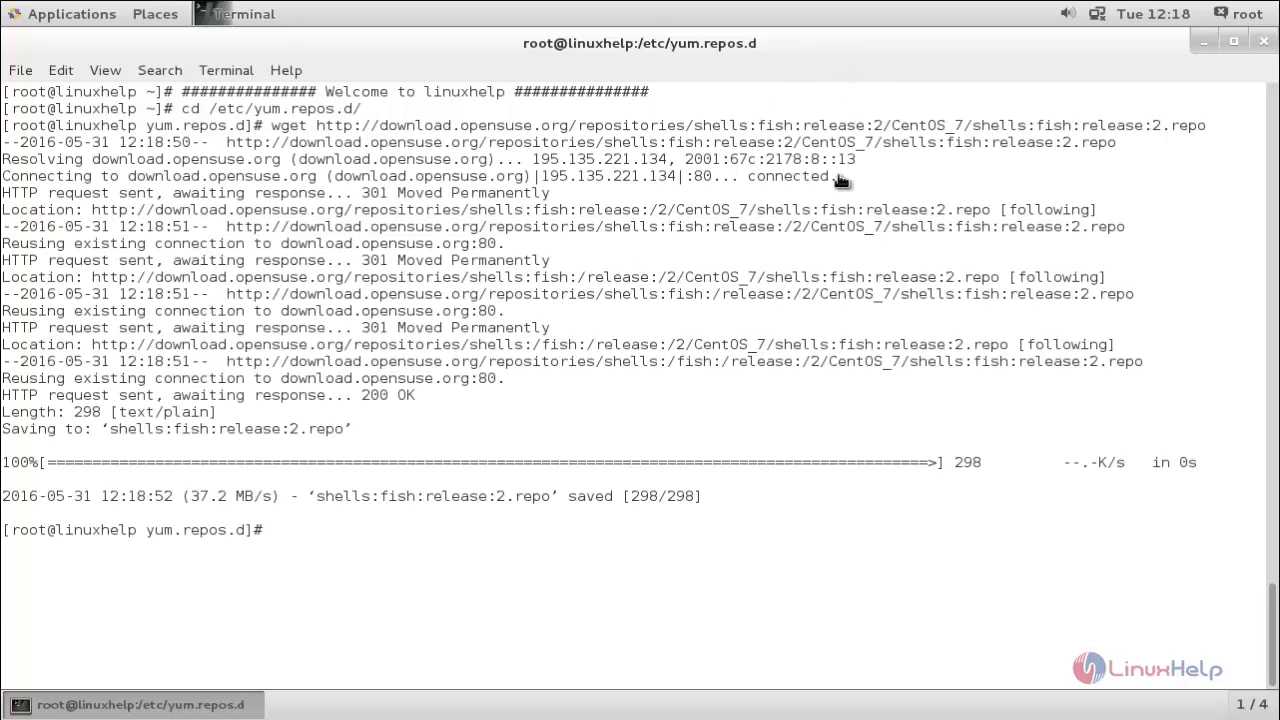
mouse_move(643, 467)
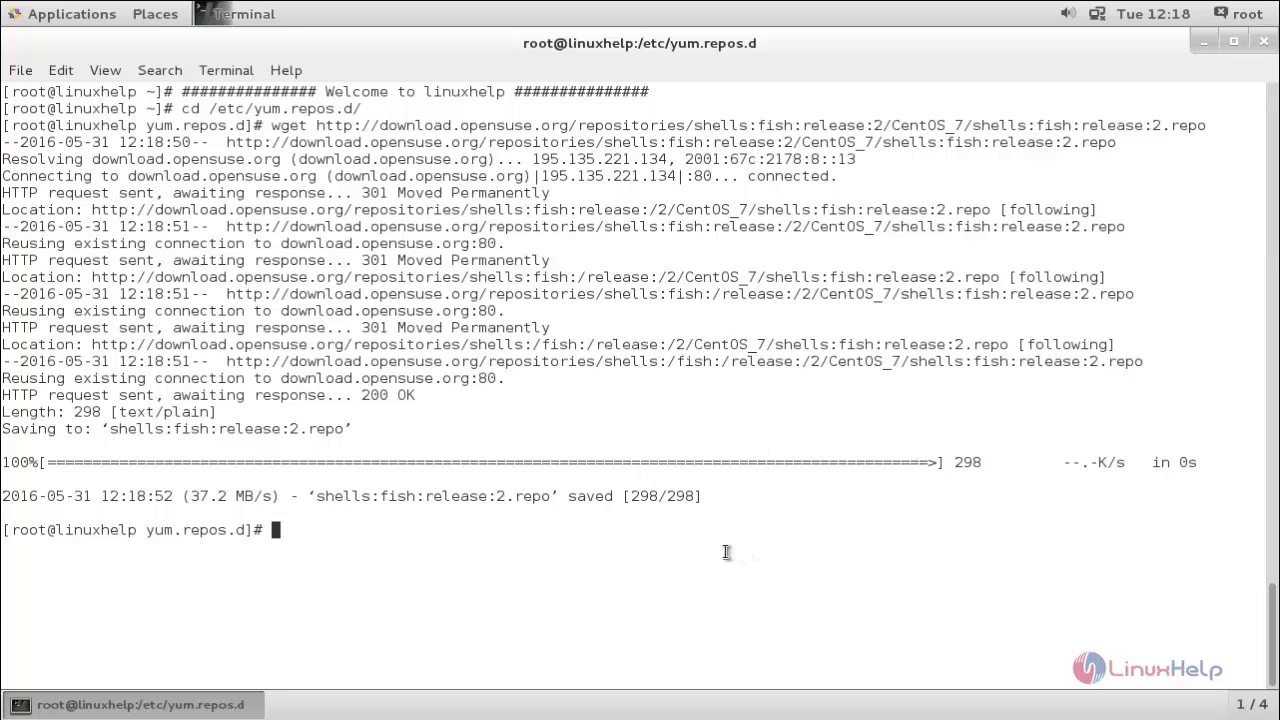
List /etc/yum.repos.d and highlight the shells:fish:release:2.repo entry
type("ls")
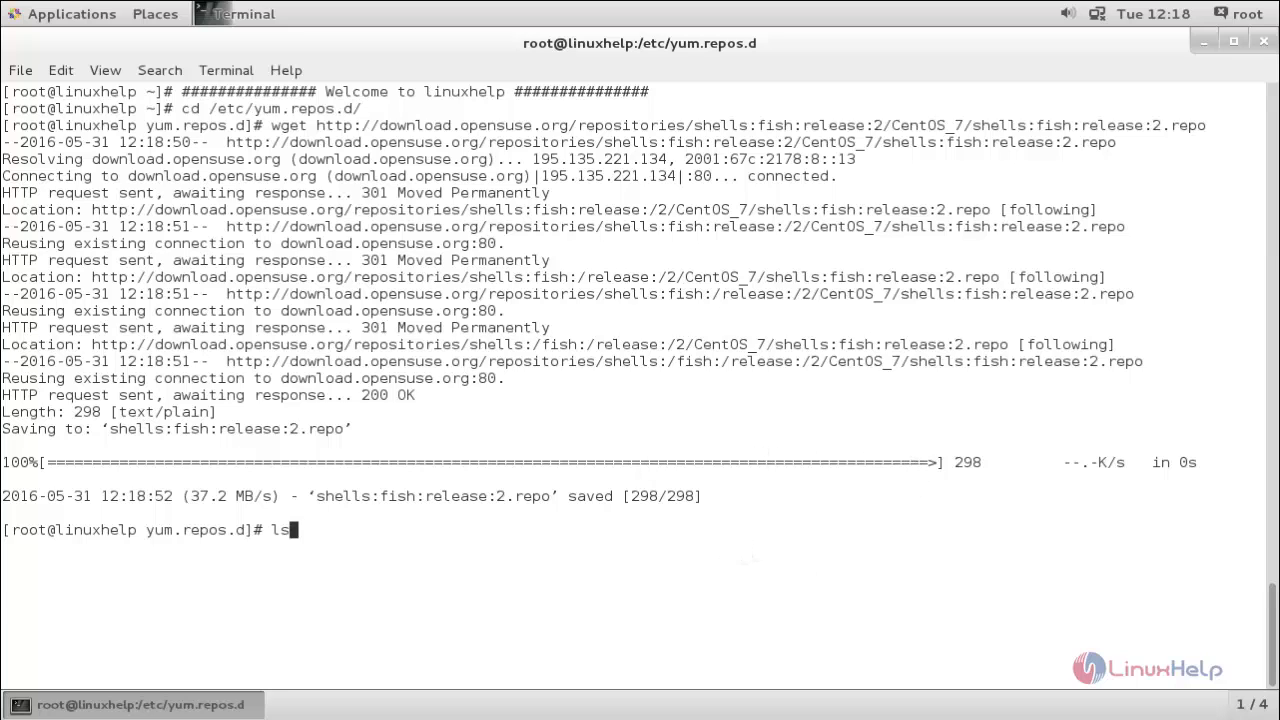
key("Return")
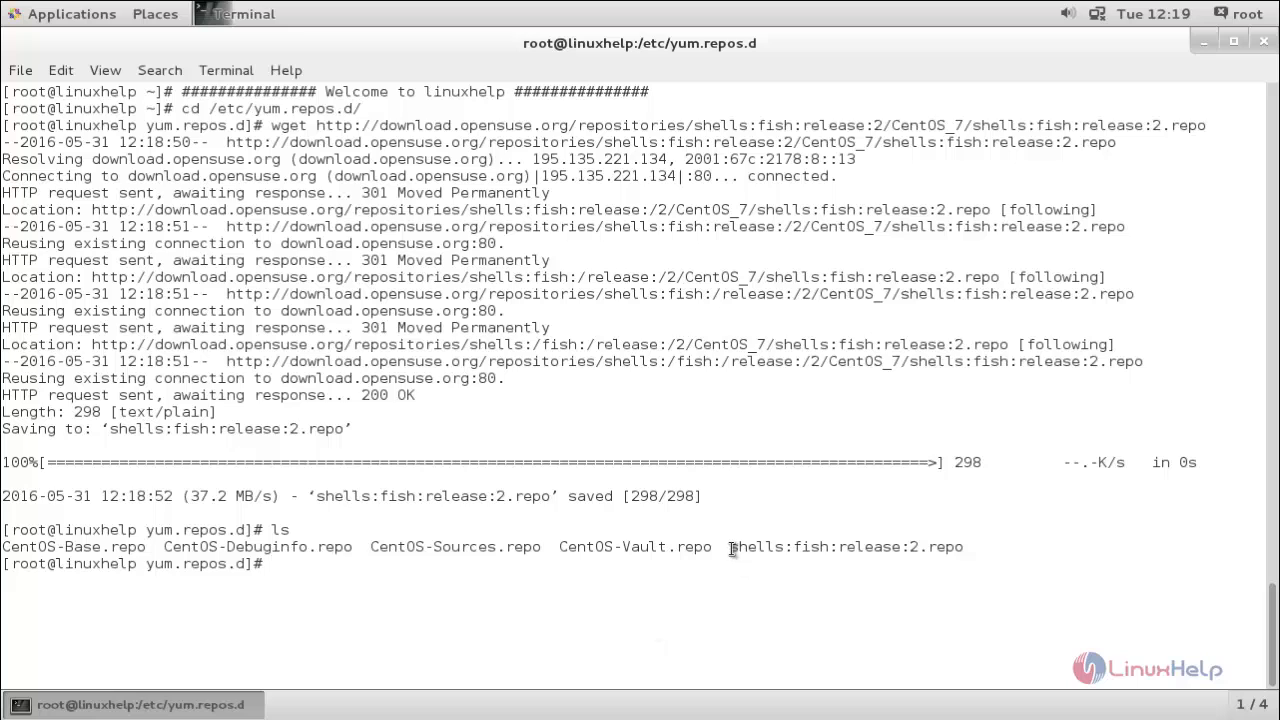
double_click(846, 547)
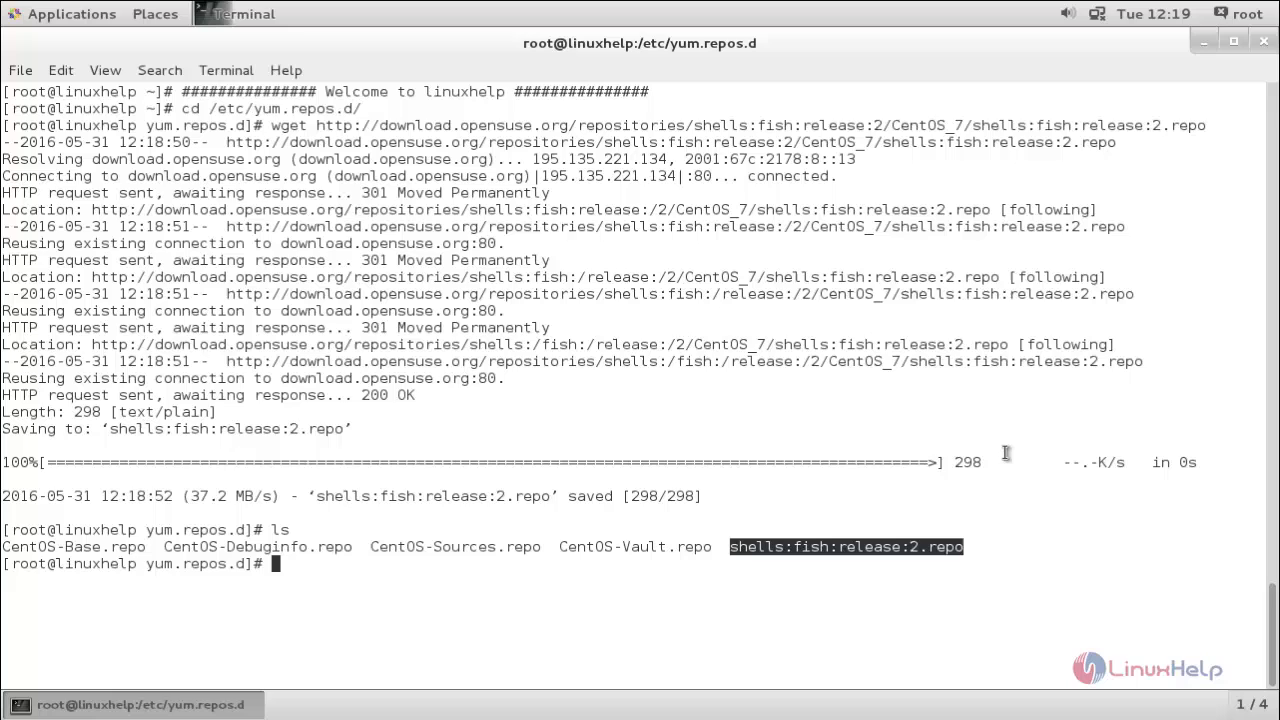
mouse_move(1015, 465)
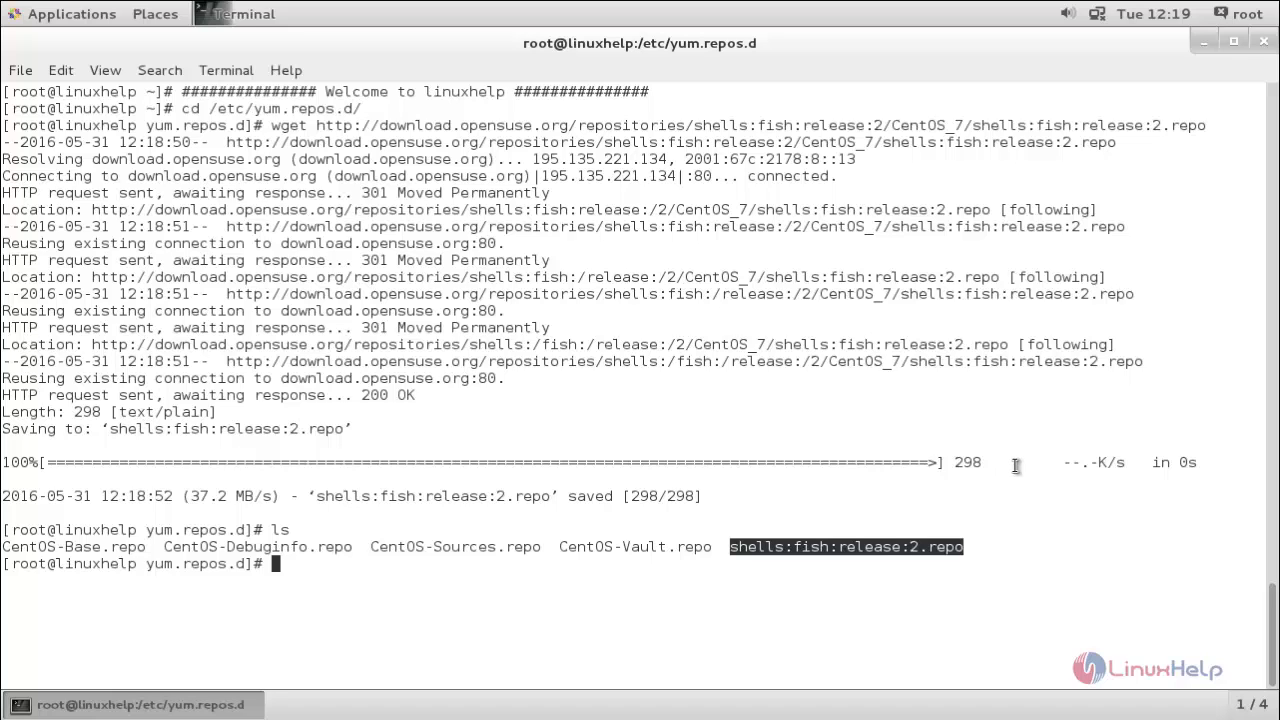
mouse_move(1020, 530)
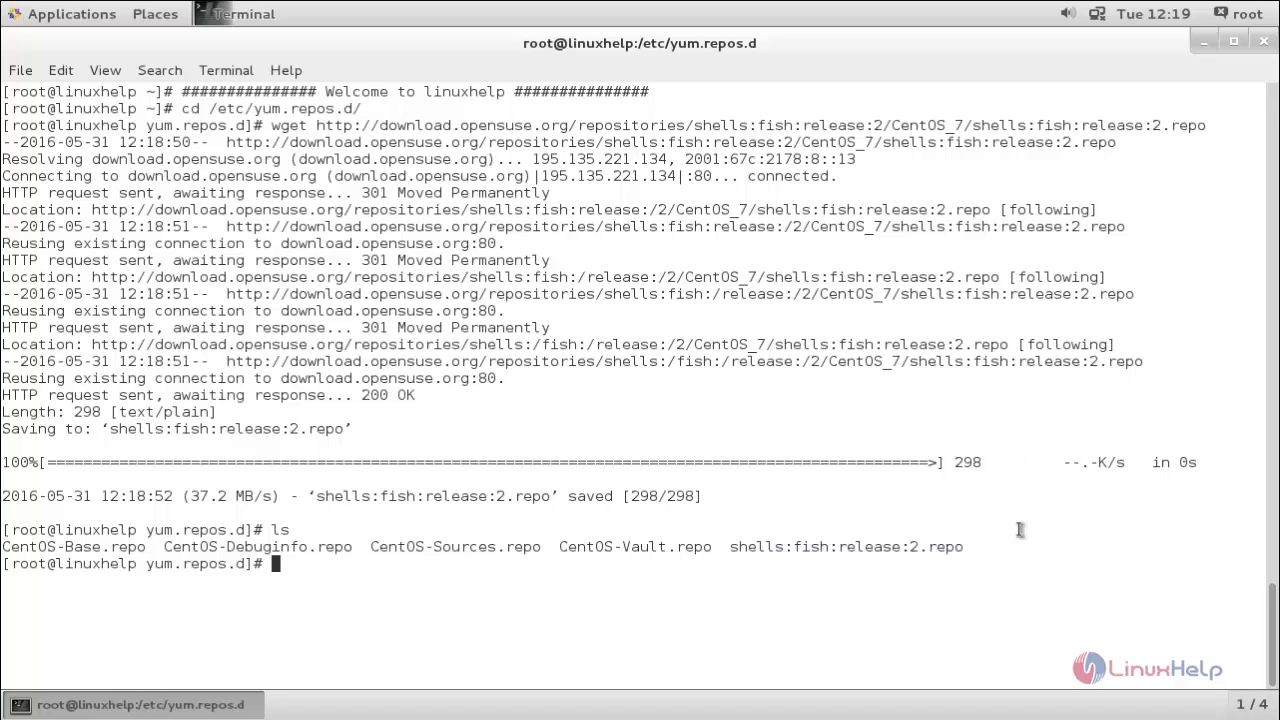
Install the fish 2.3.0 package with yum install fish -y
type("yum in")
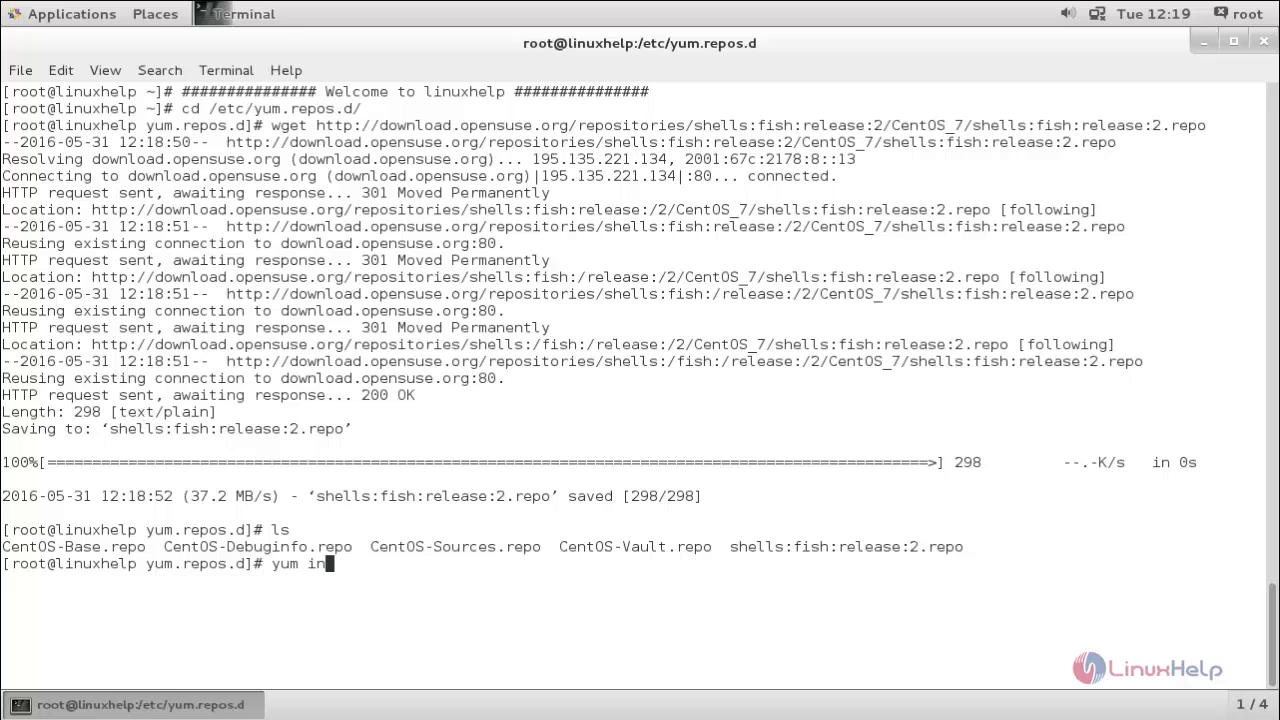
type("stall f")
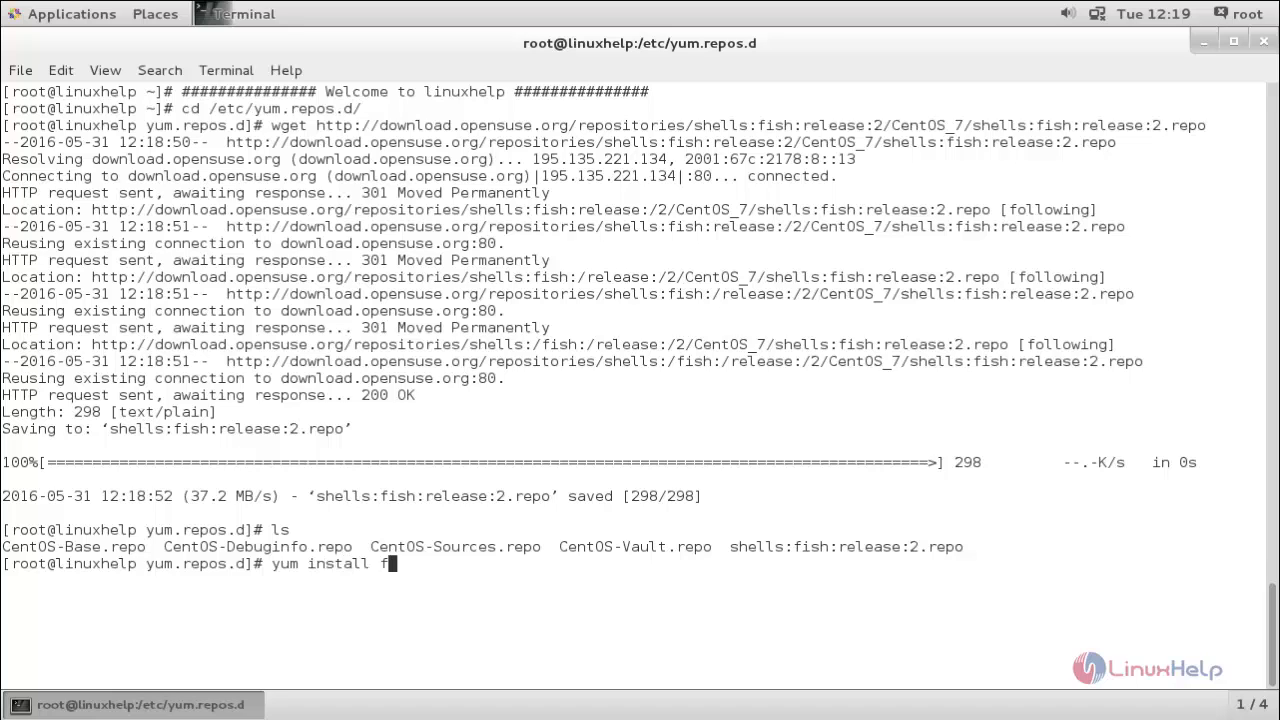
type("ish")
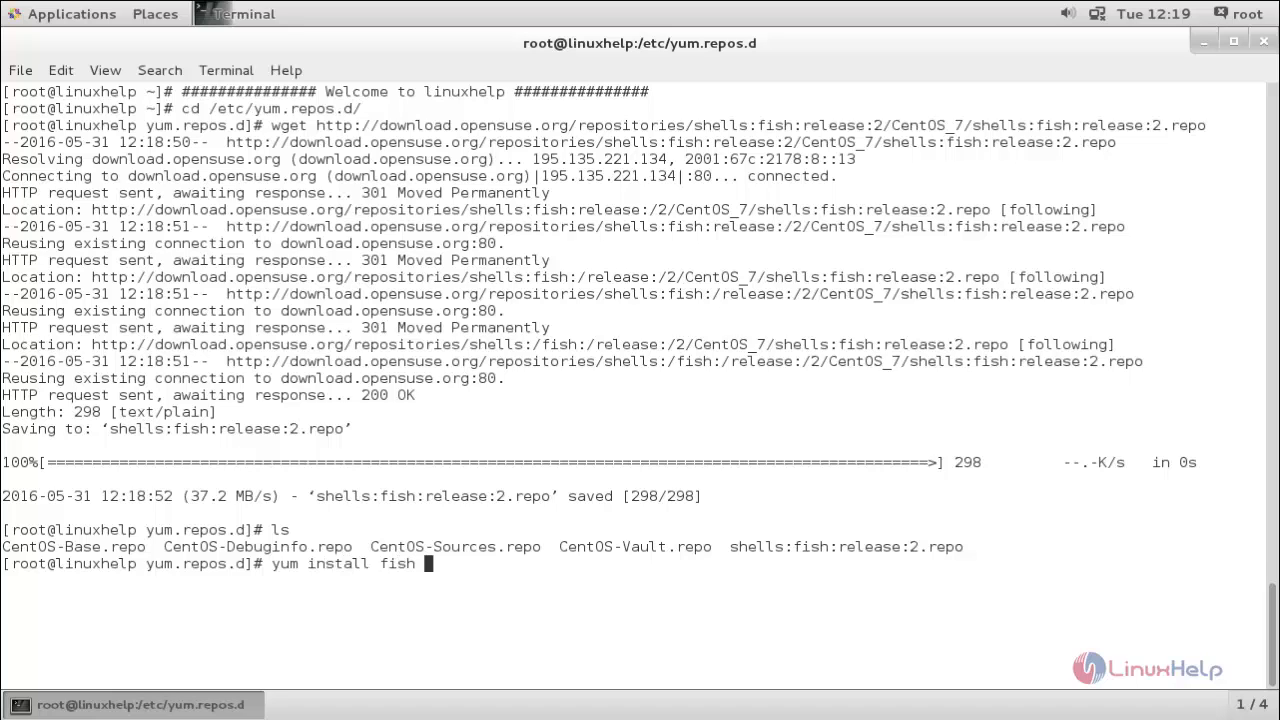
type("-y")
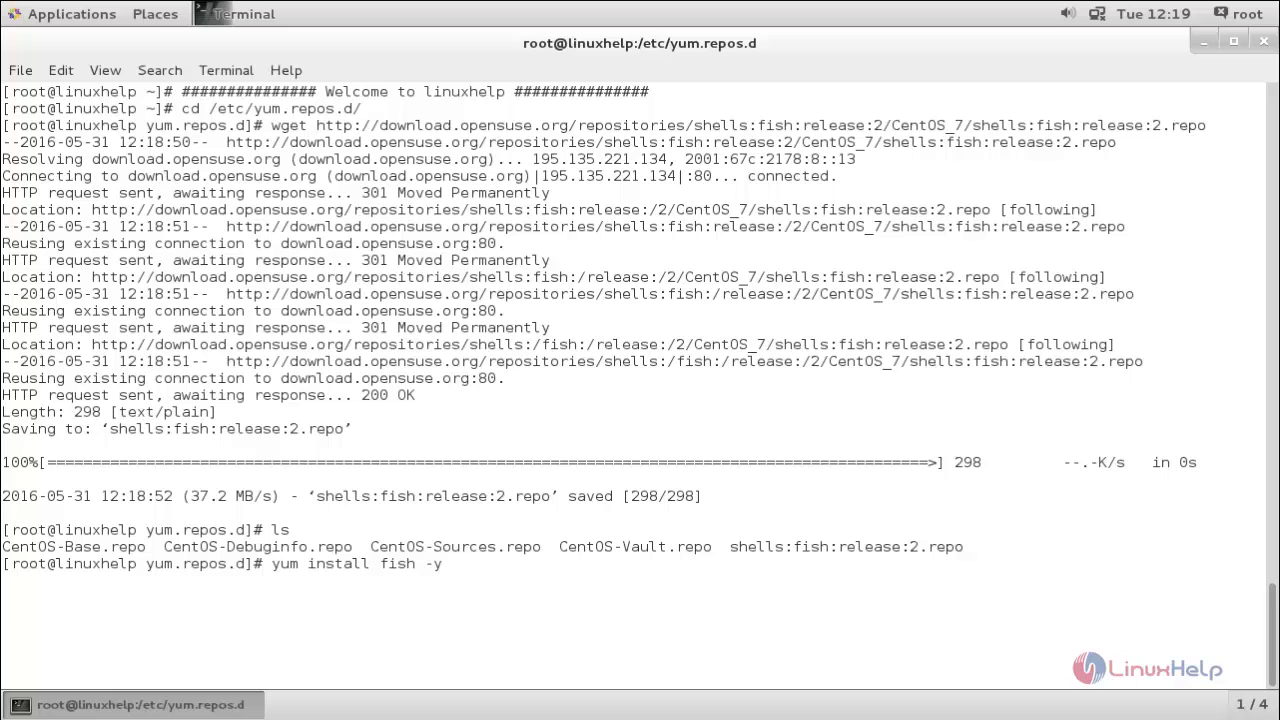
key("Return")
type("cd")
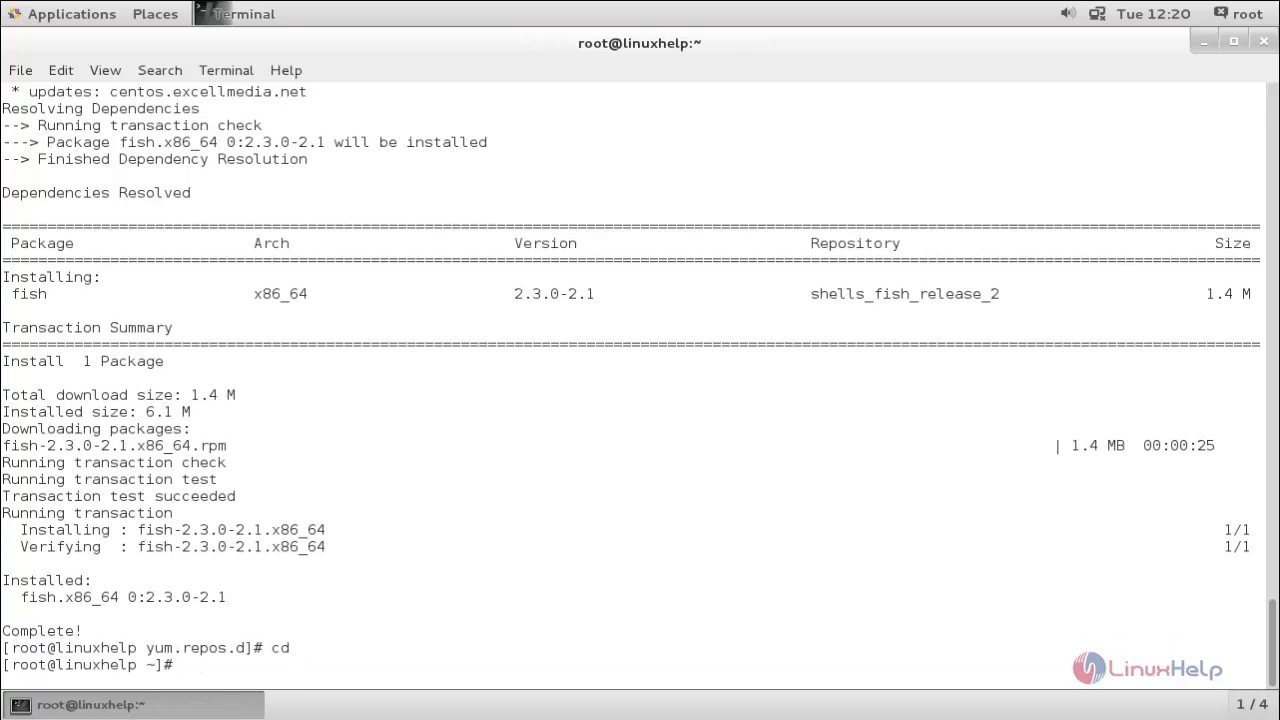
mouse_move(604, 484)
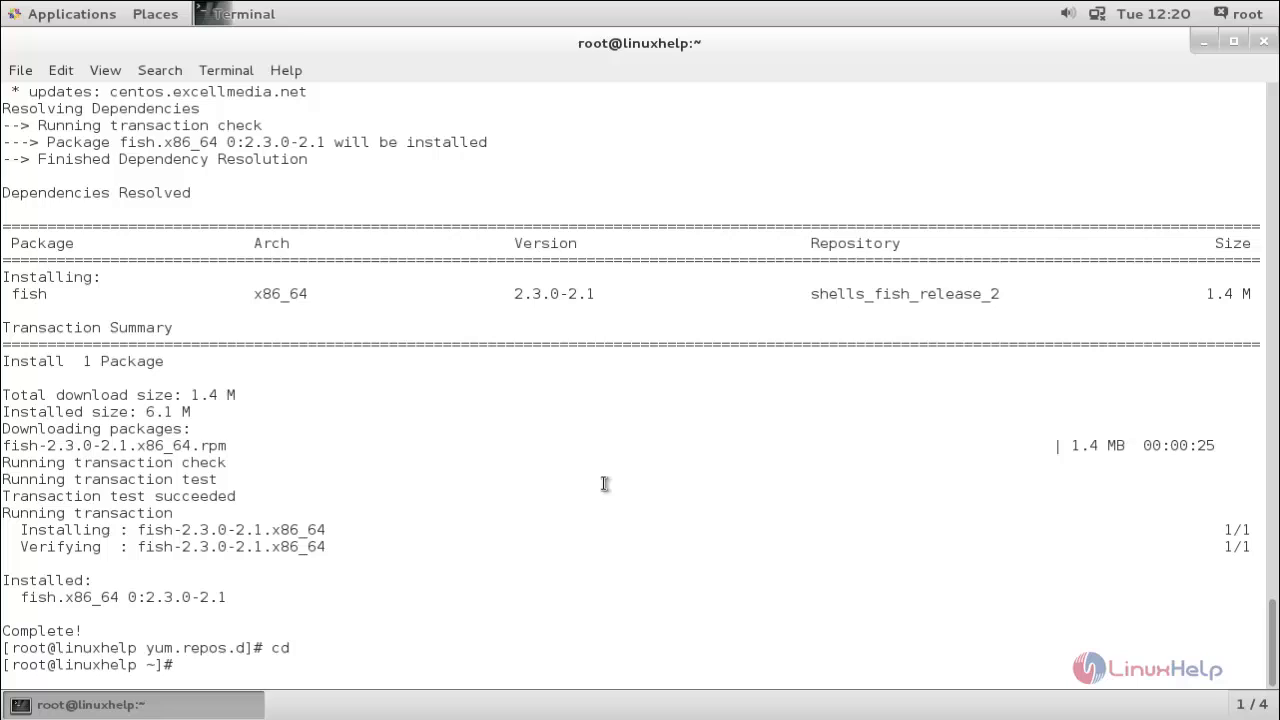
mouse_move(738, 454)
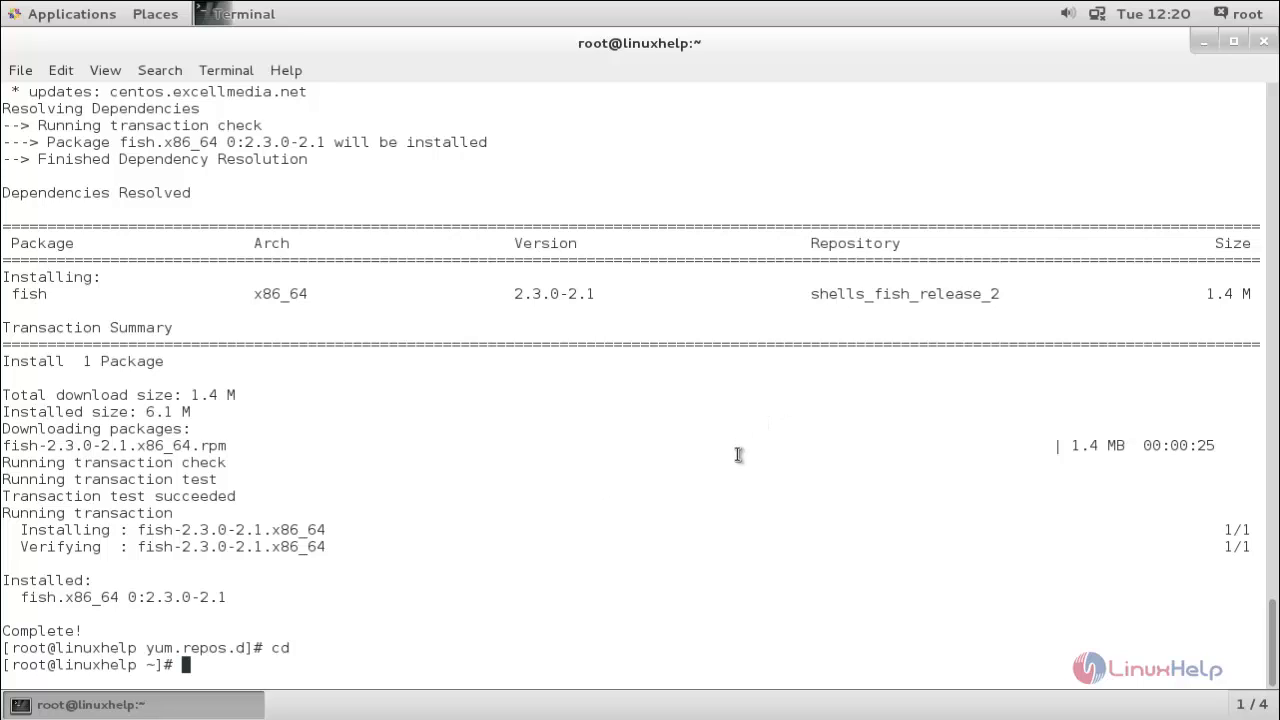
Launch the fish shell to show its welcome message and /root prompt
type("fish")
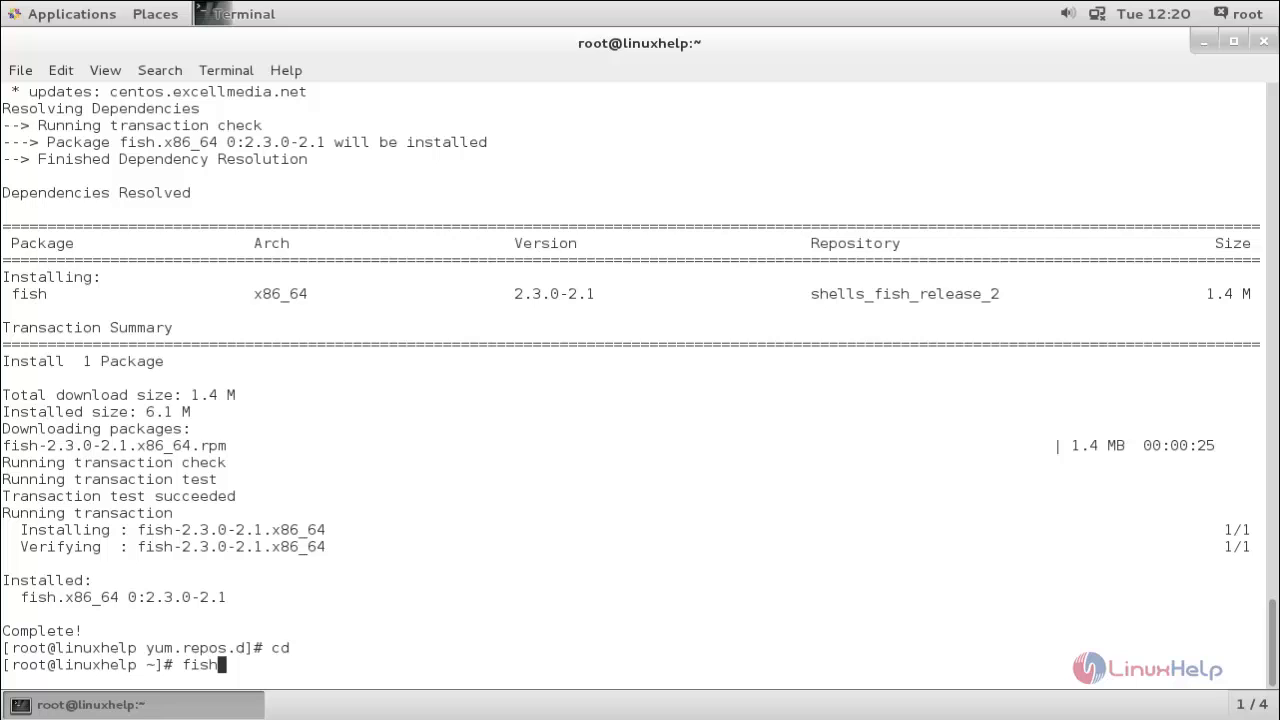
key("Return")
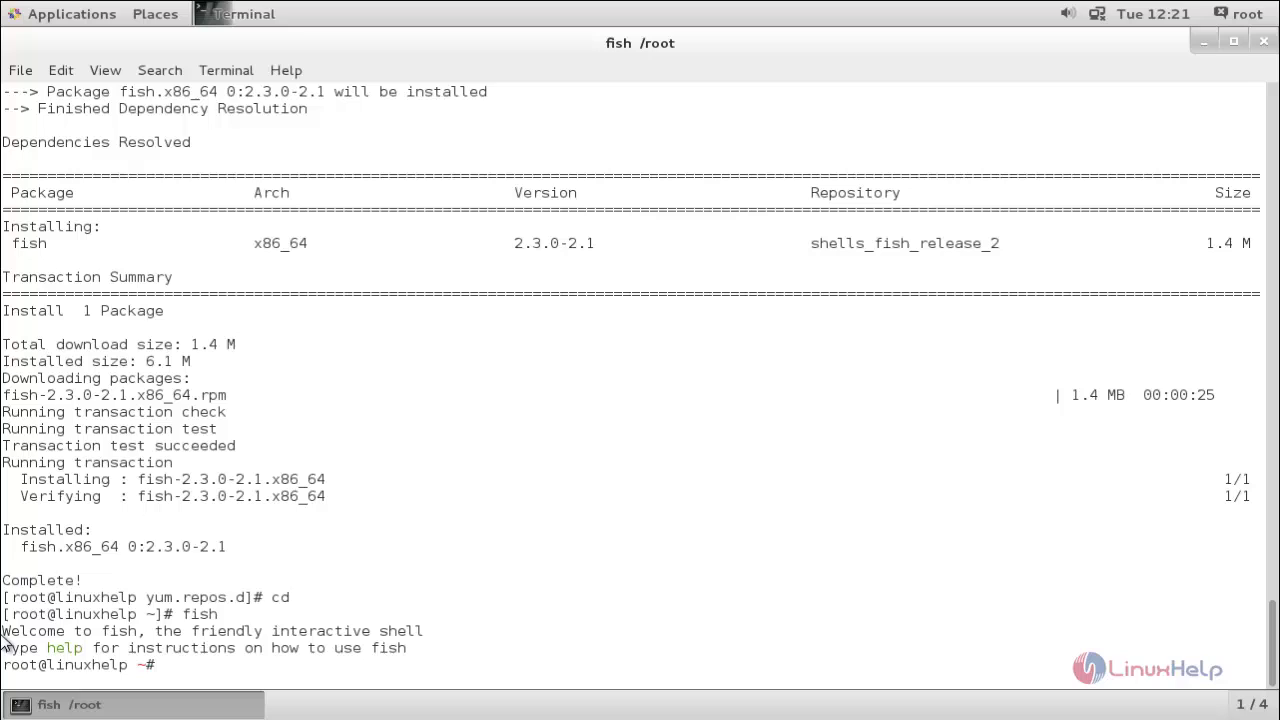
double_click(30, 631)
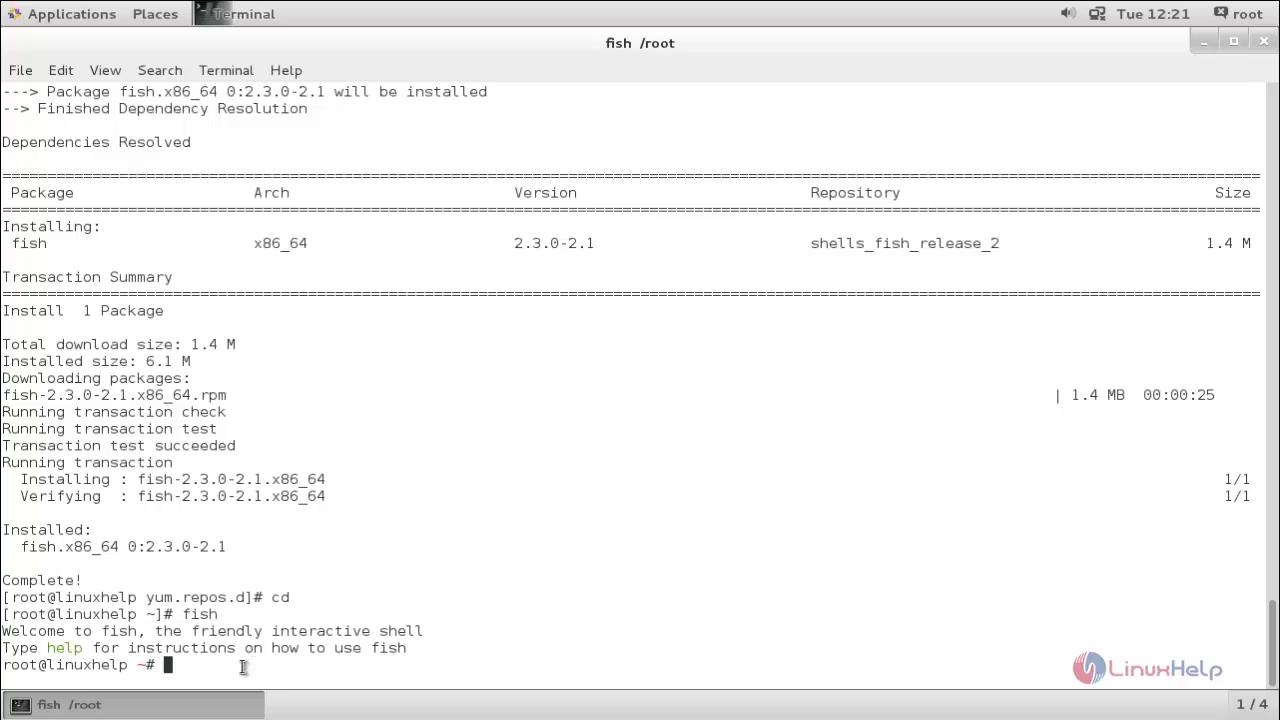
mouse_move(437, 548)
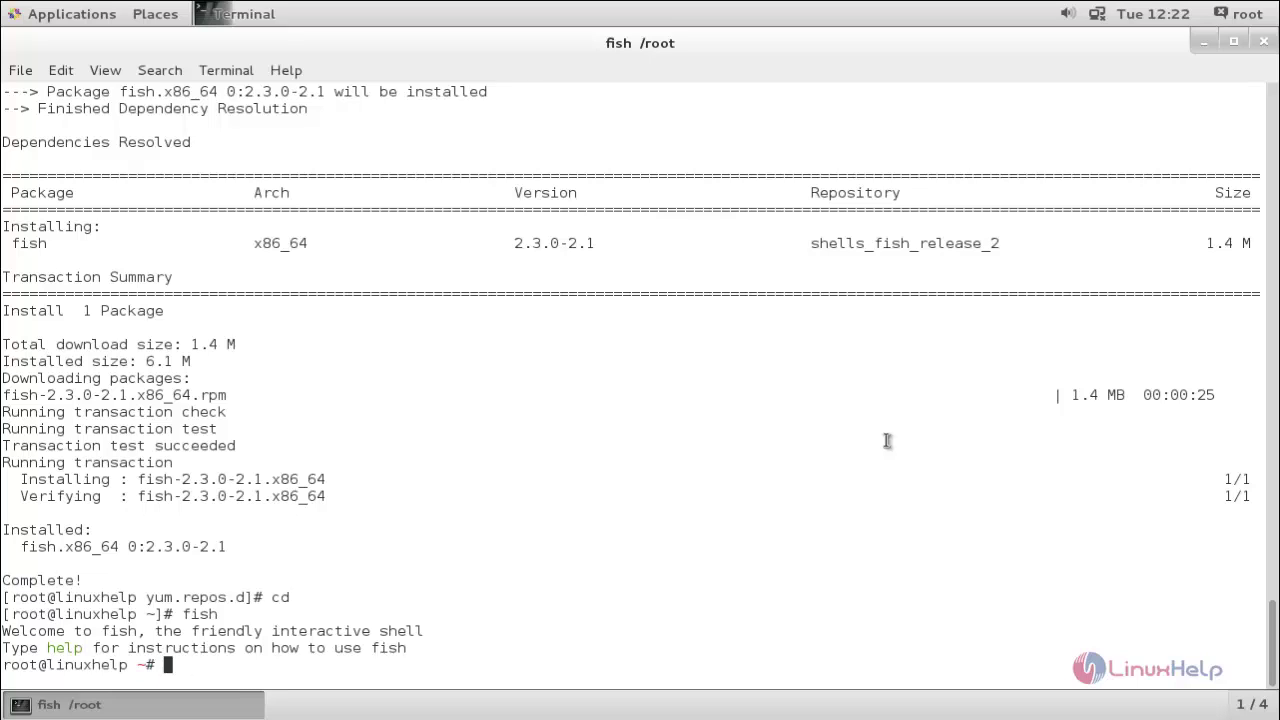
Print the fish version with echo $version, which shows 2.3.0
type("exit")
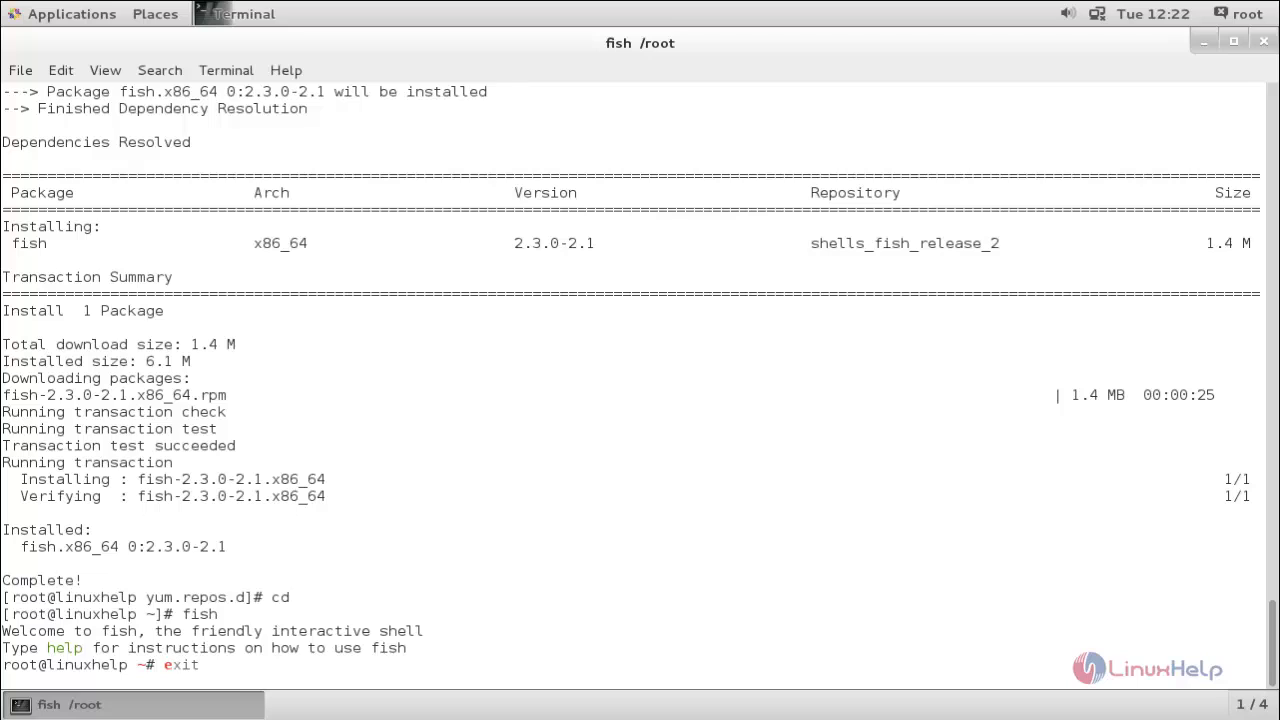
type("echo $version")
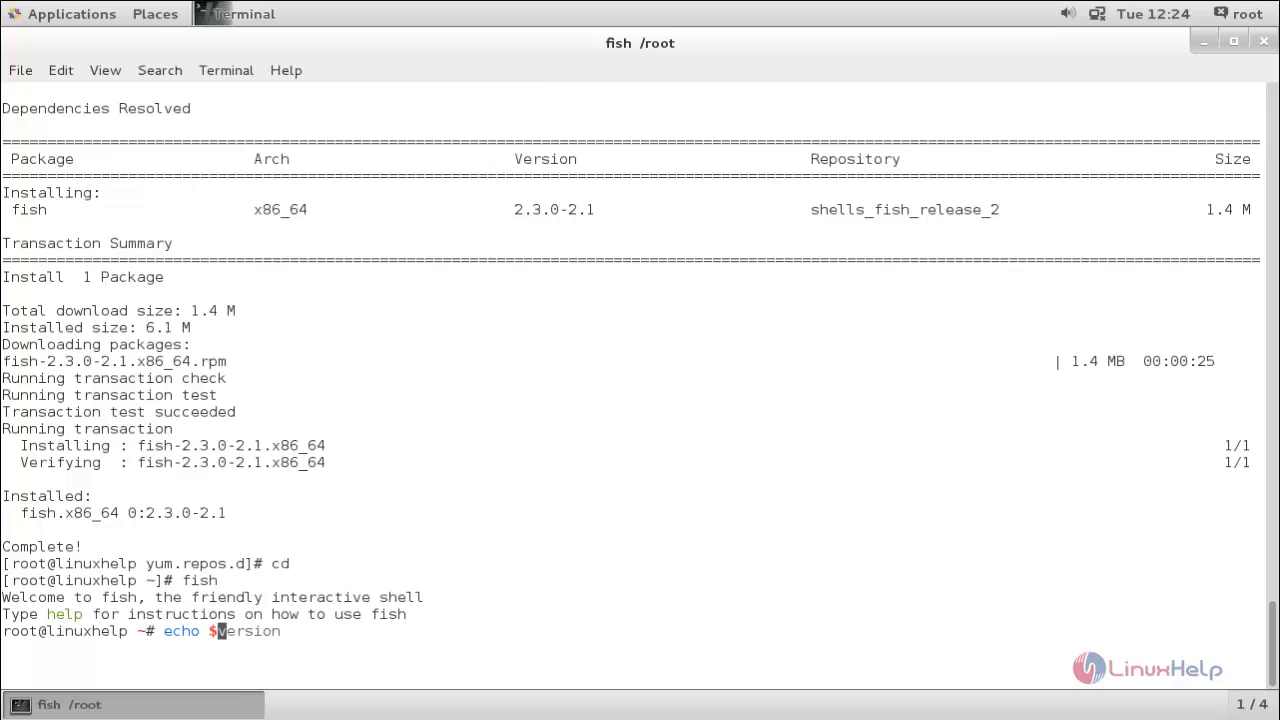
key("Return")
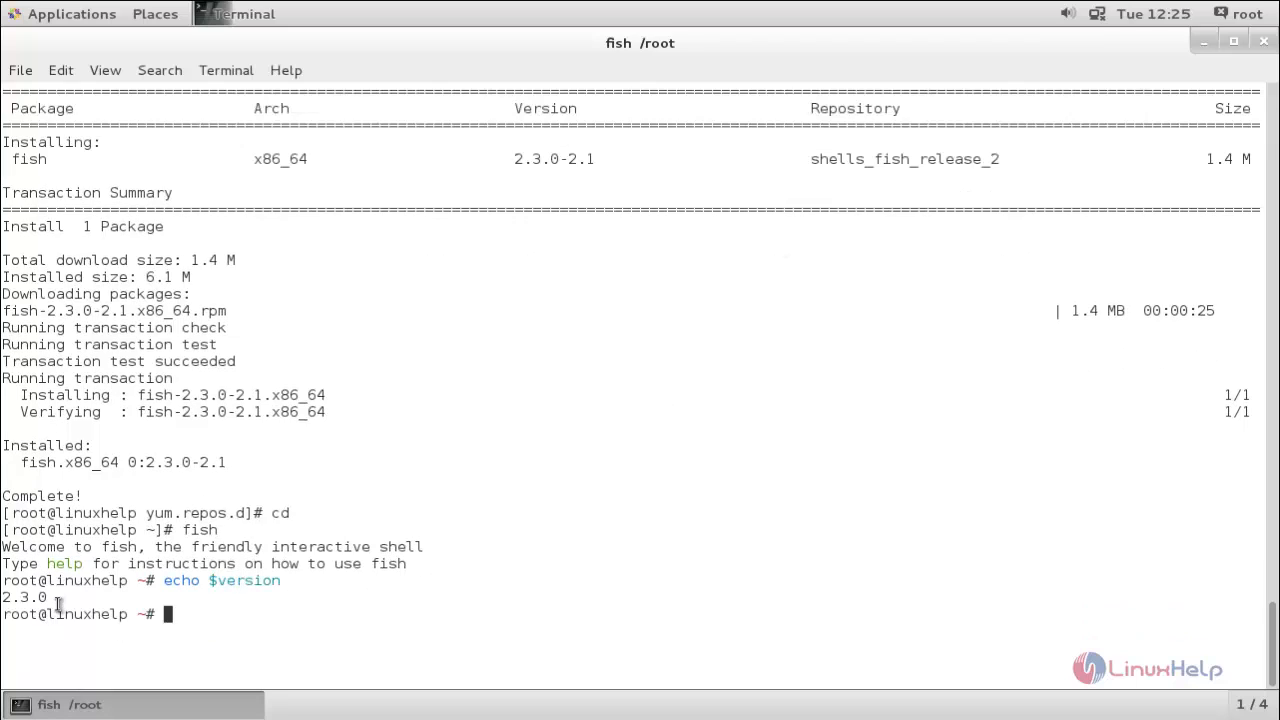
mouse_move(707, 448)
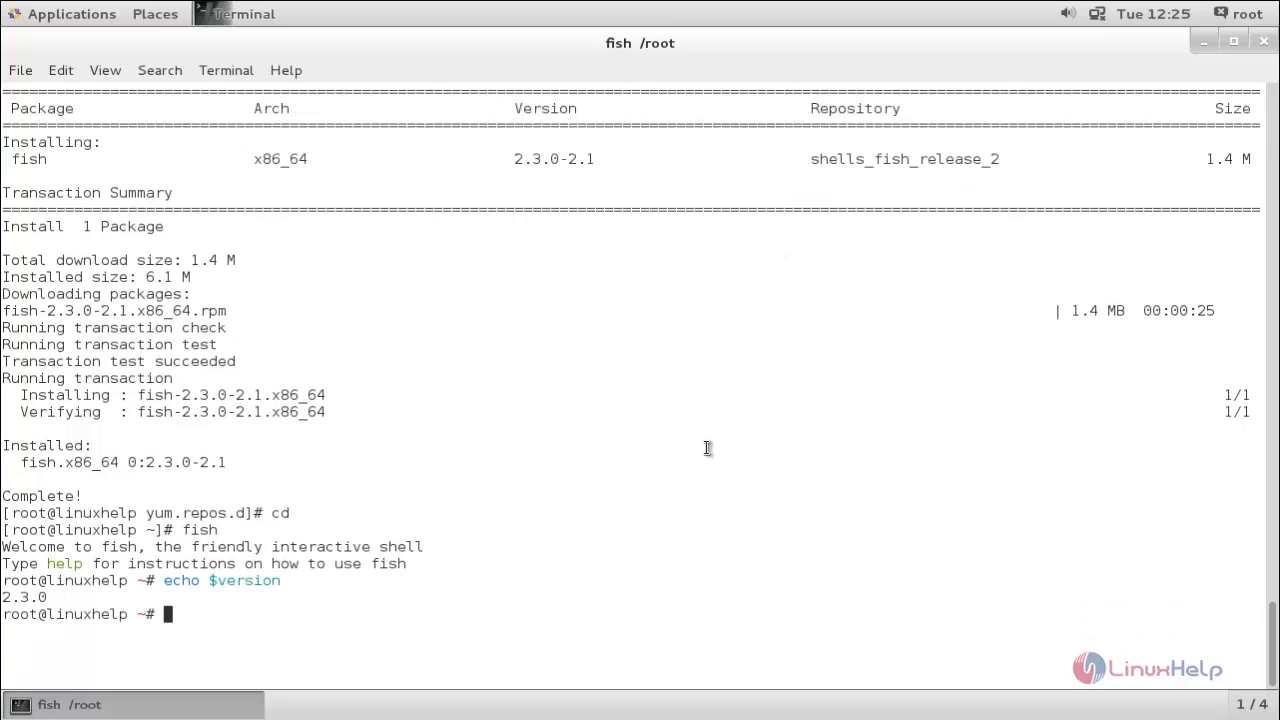
mouse_move(780, 460)
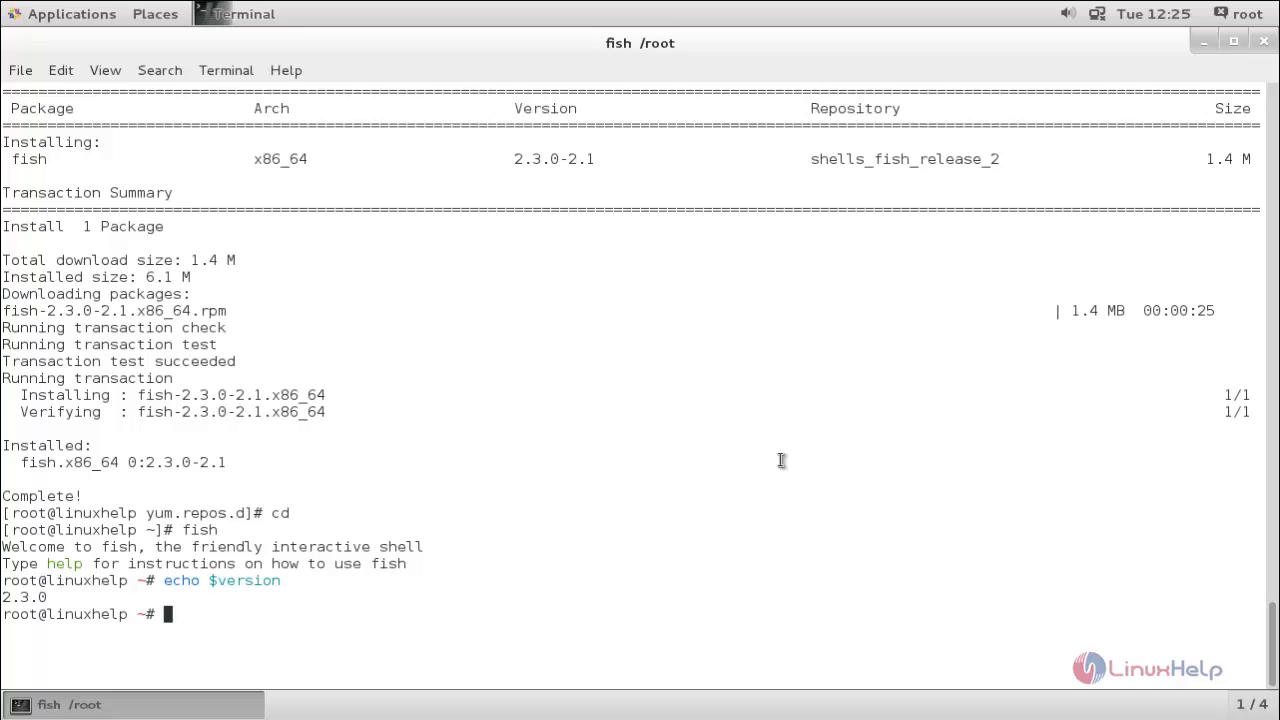
mouse_move(703, 468)
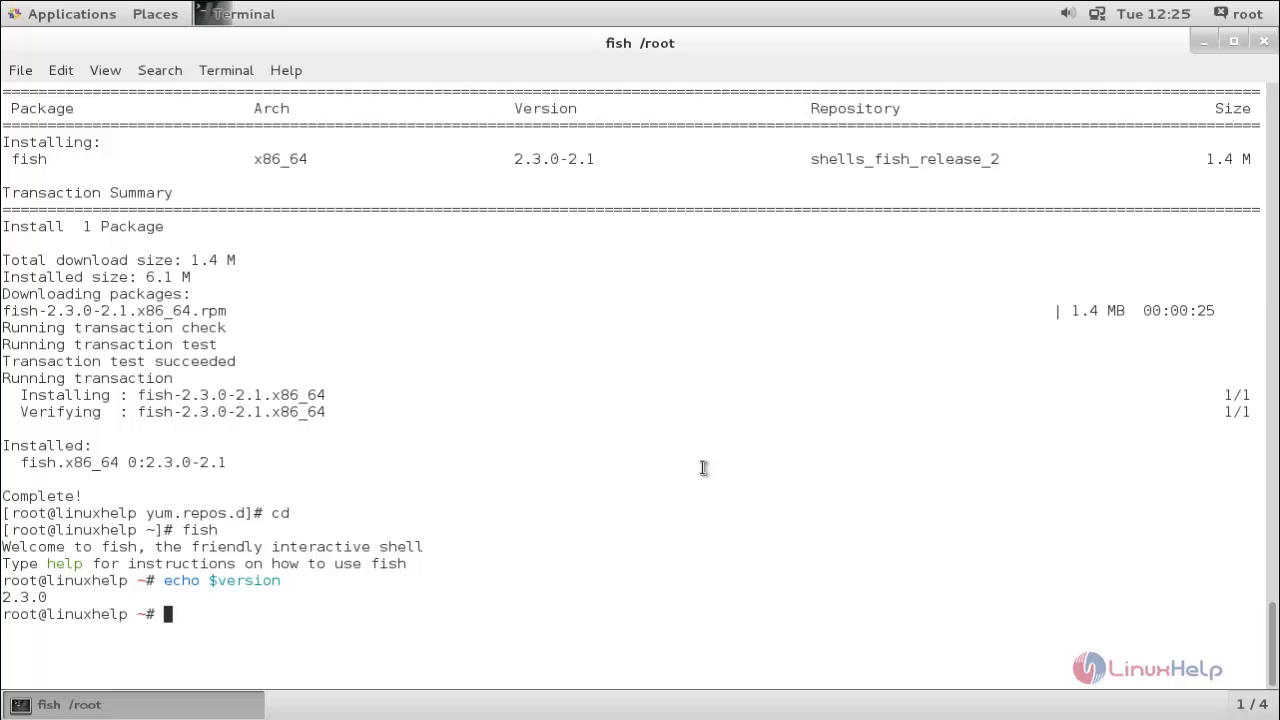
Visit /etc/yum.repos.d, list its repo files including the fish repo, then return to /root
type("cd")
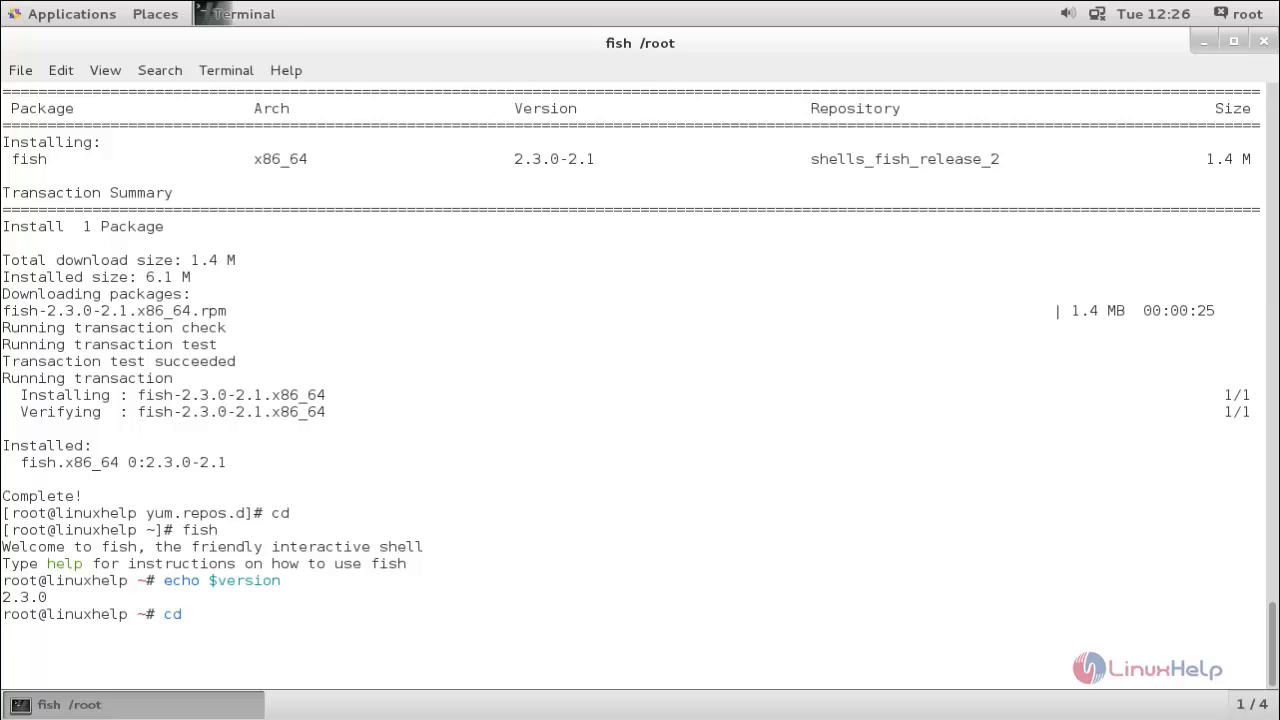
key("Return")
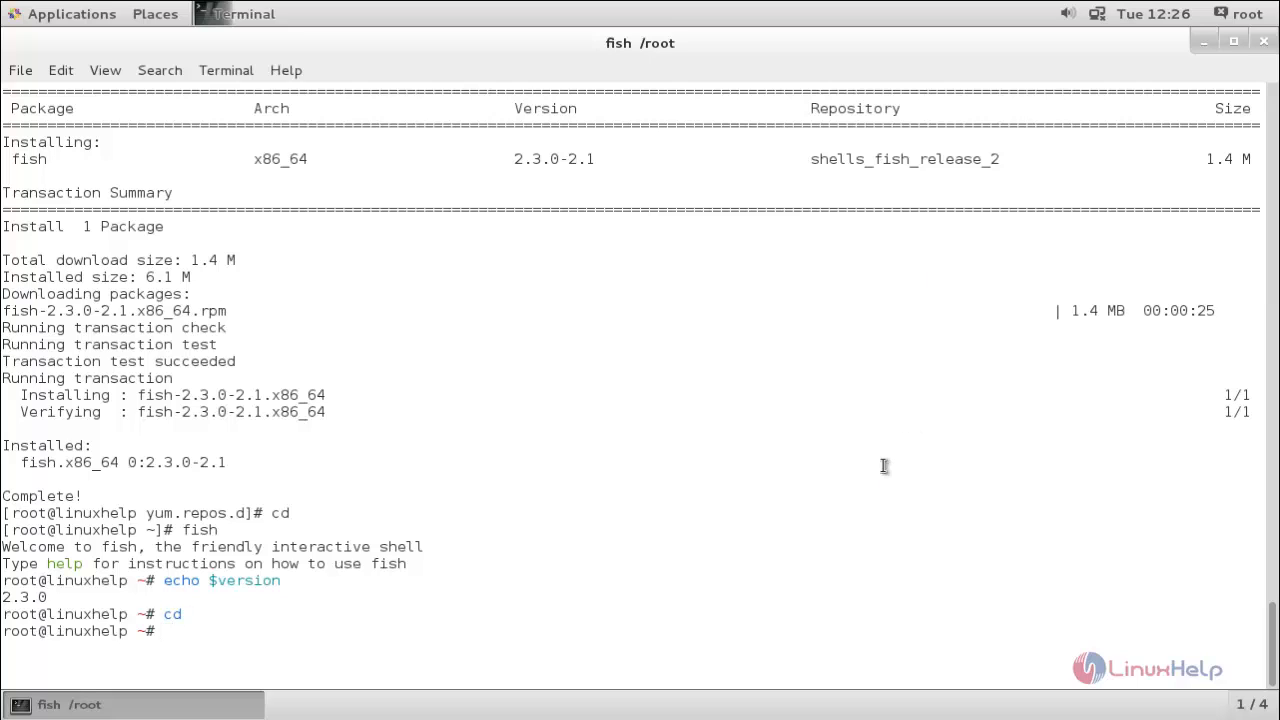
type("cd")
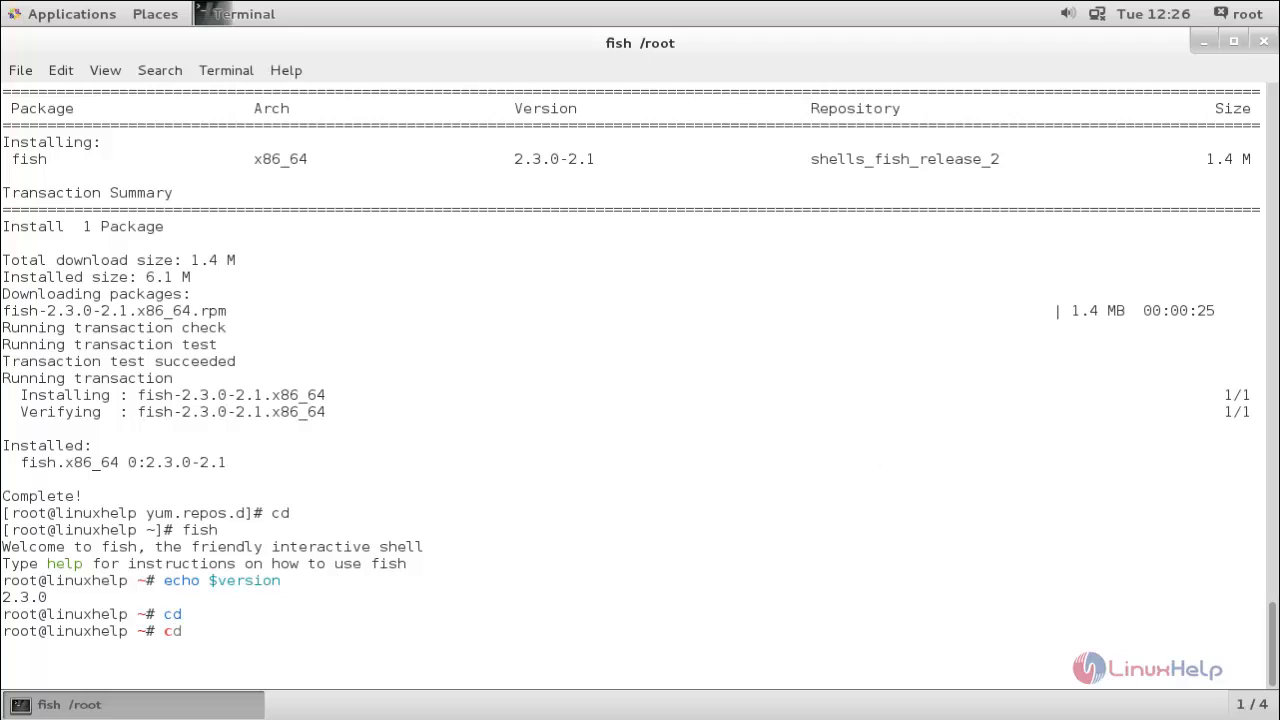
key("Return")
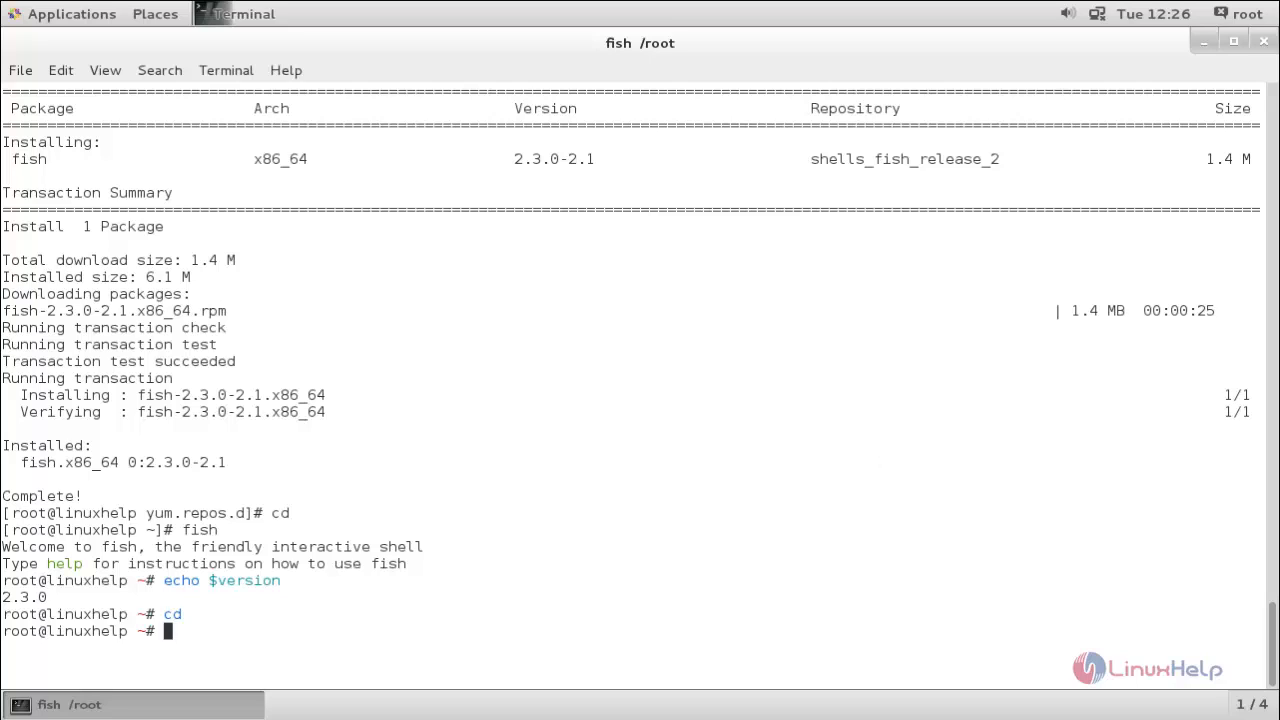
type("cd")
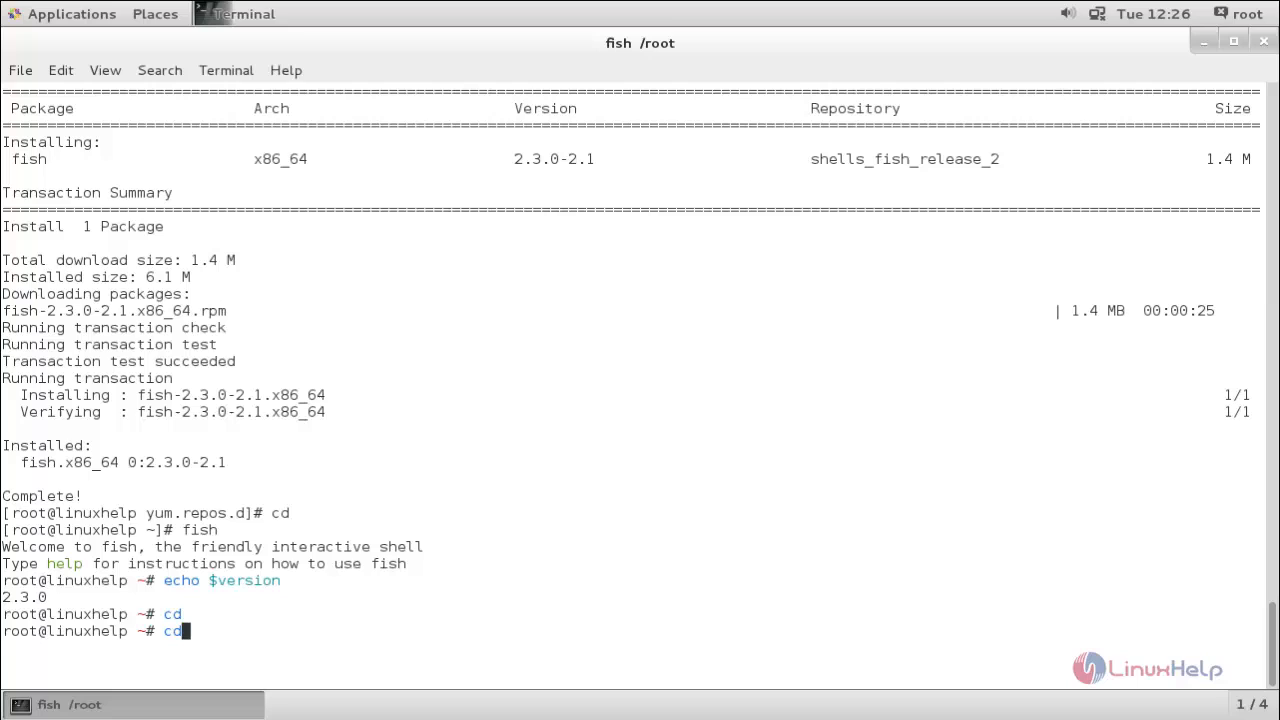
type("Desktop/")
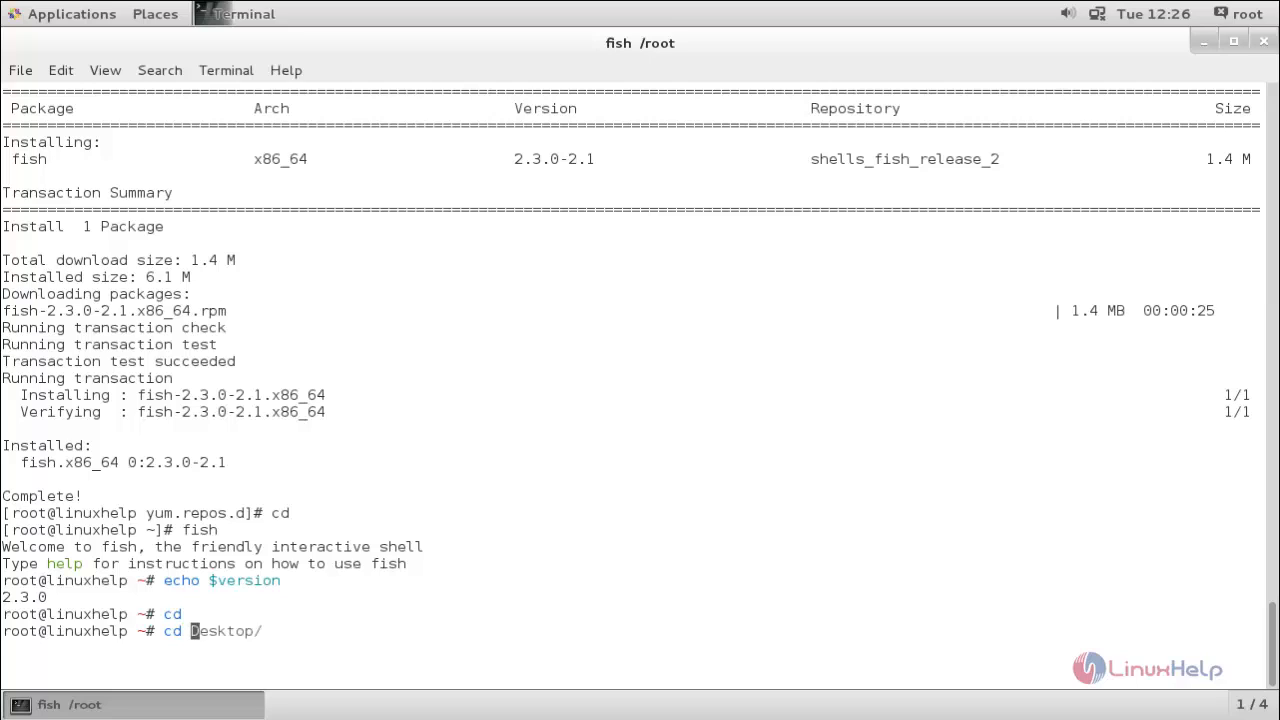
type("/etc/yum.repos.d/")
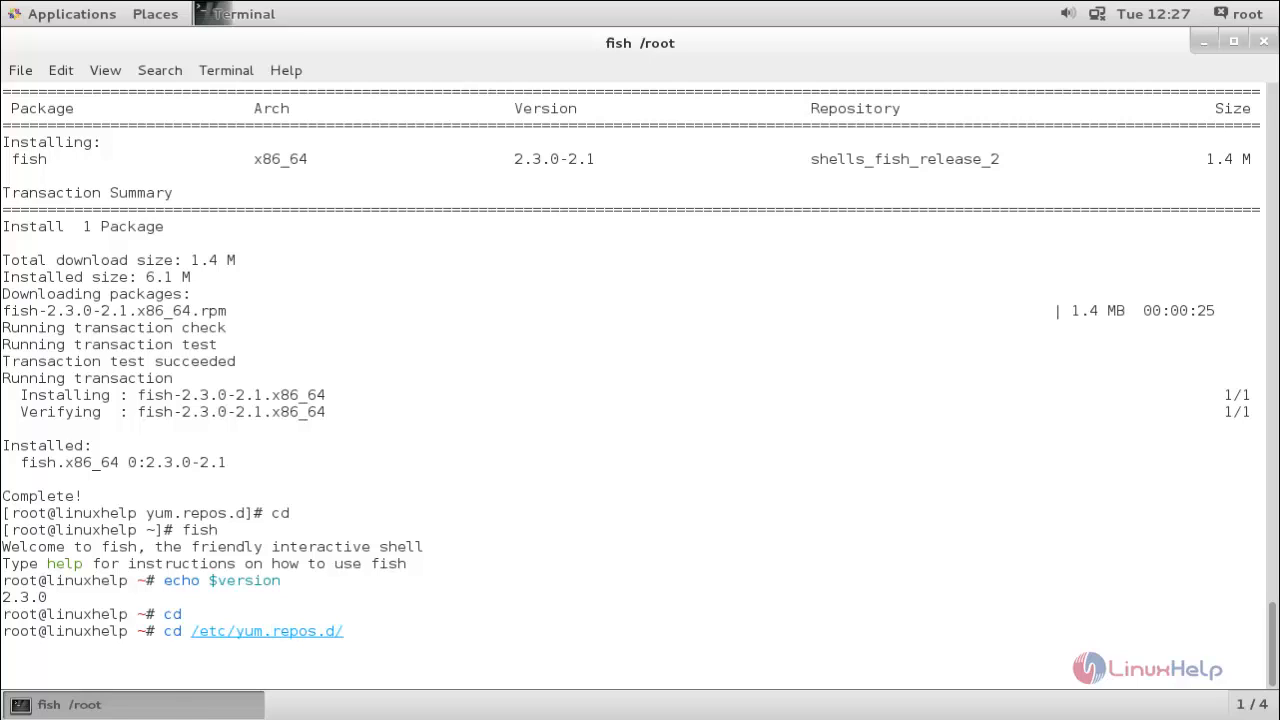
type("ls")
type("cd")
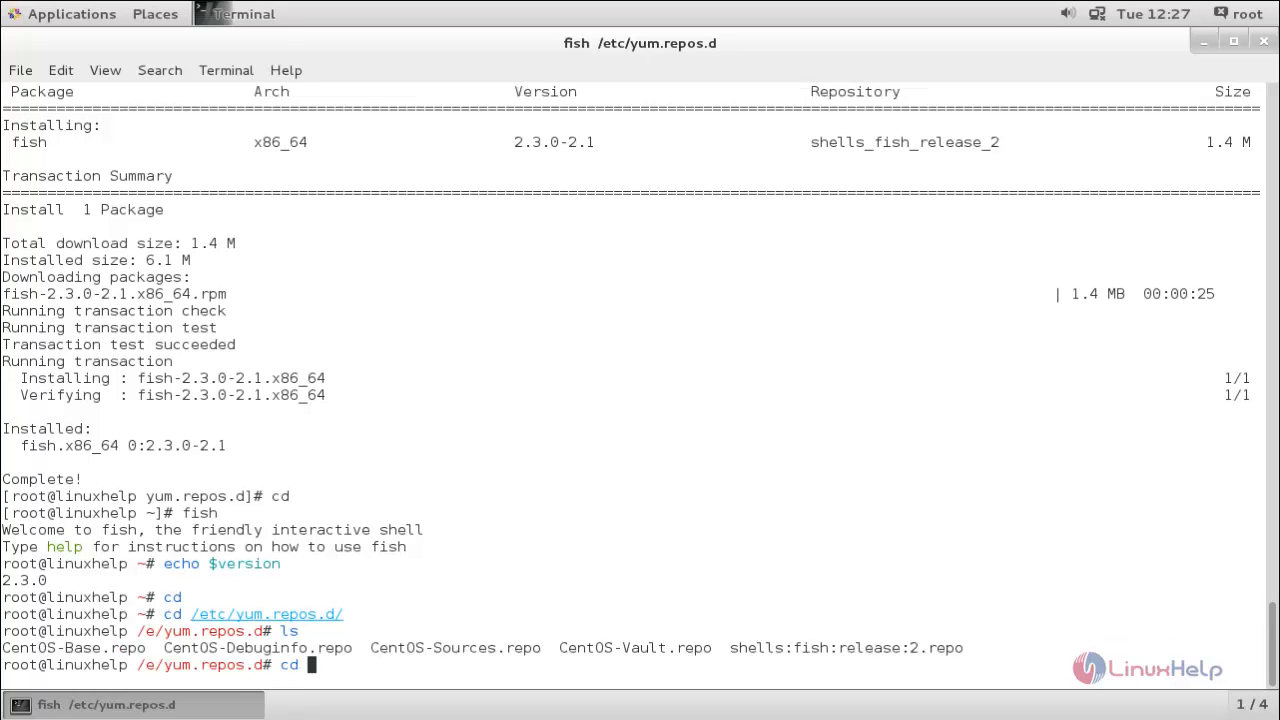
type("/root/")
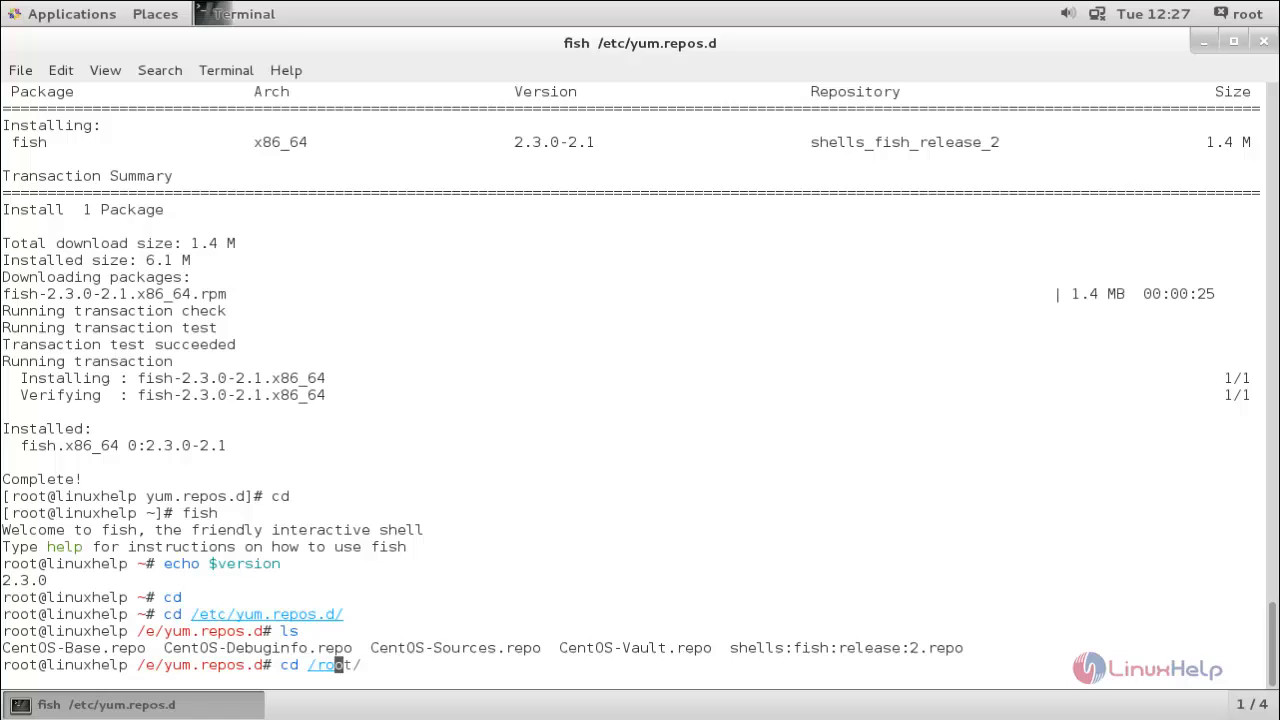
key("Return")
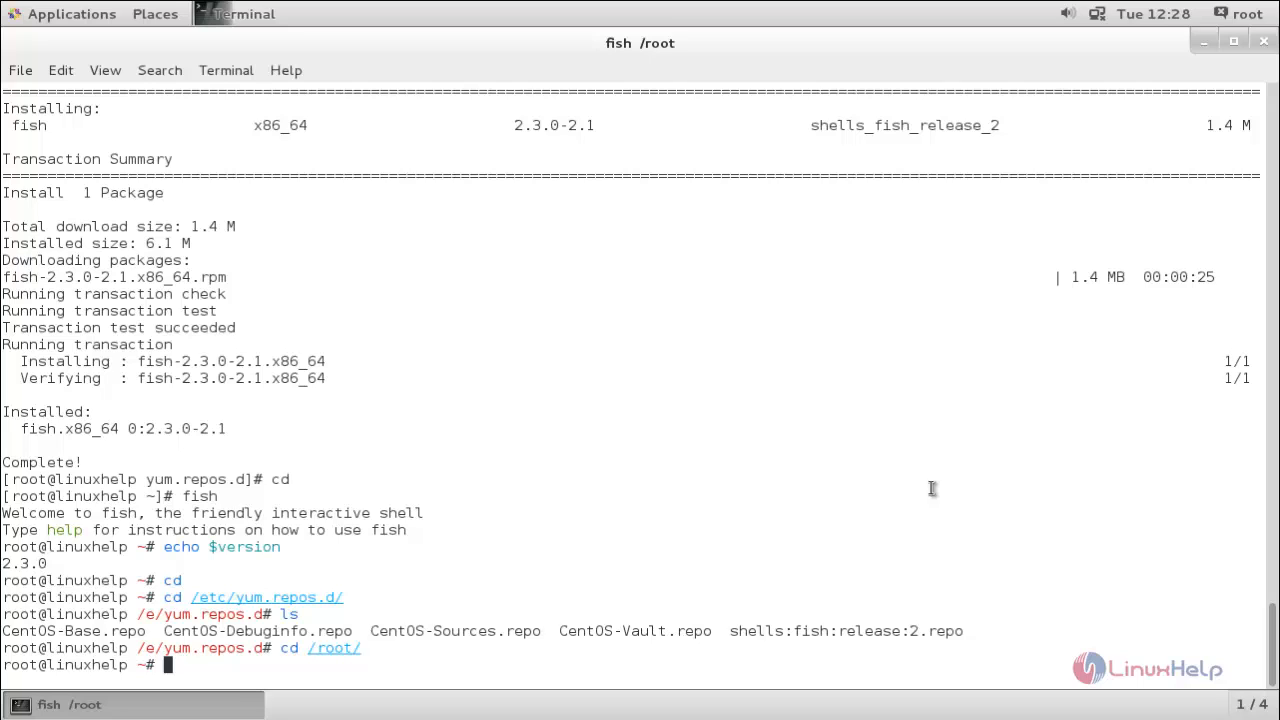
Change root's login shell to /usr/bin/fish with chsh, then back to /bin/bash
type("chsh -s /bin/bash")
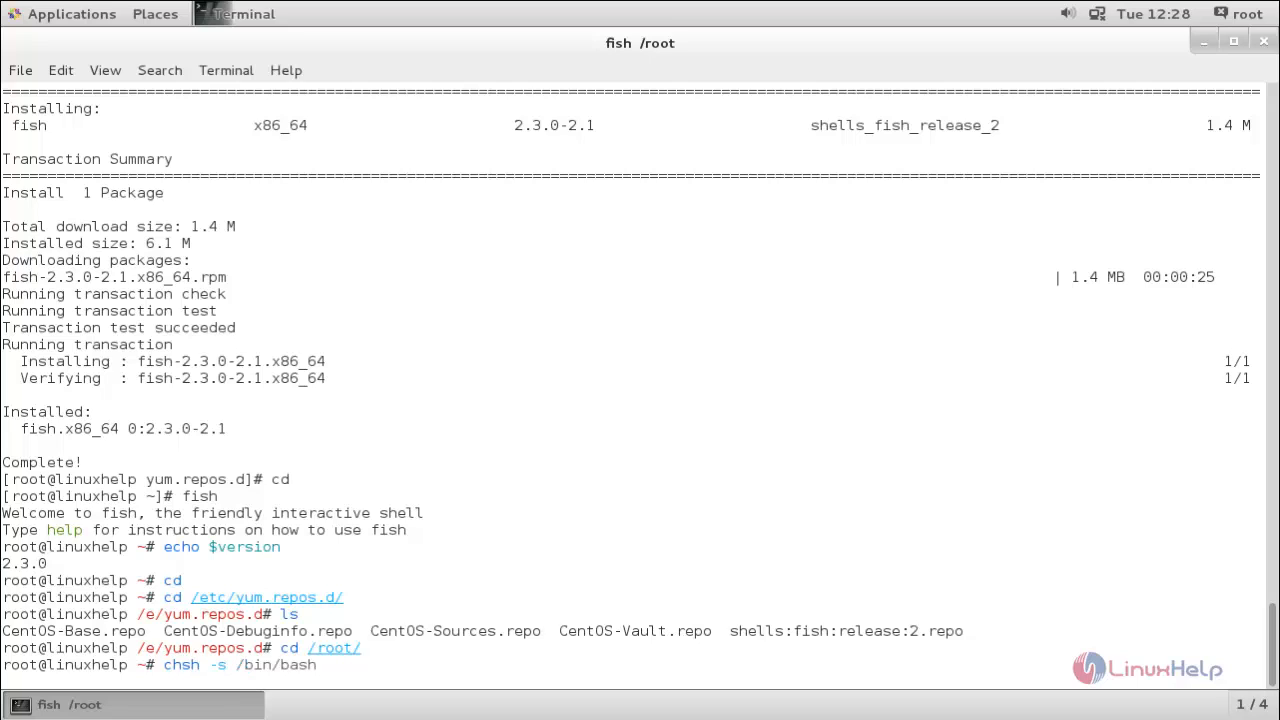
type("/usr/bin/fish")
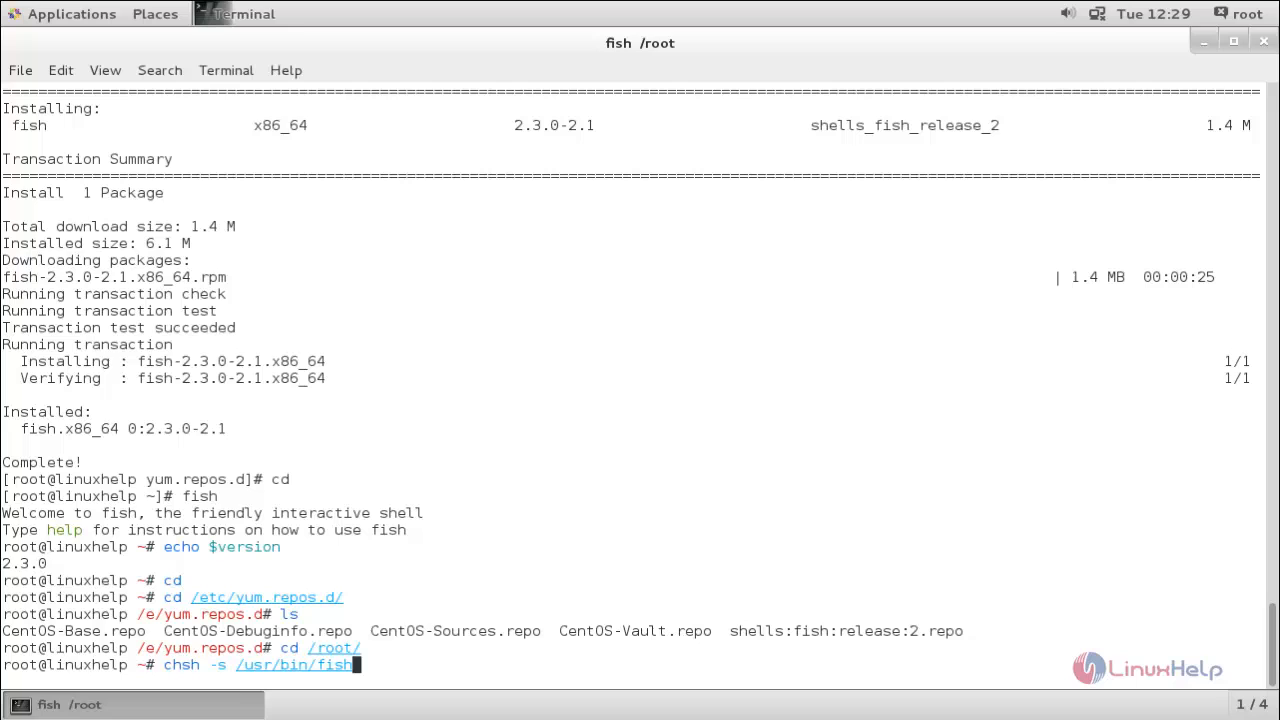
key("Return")
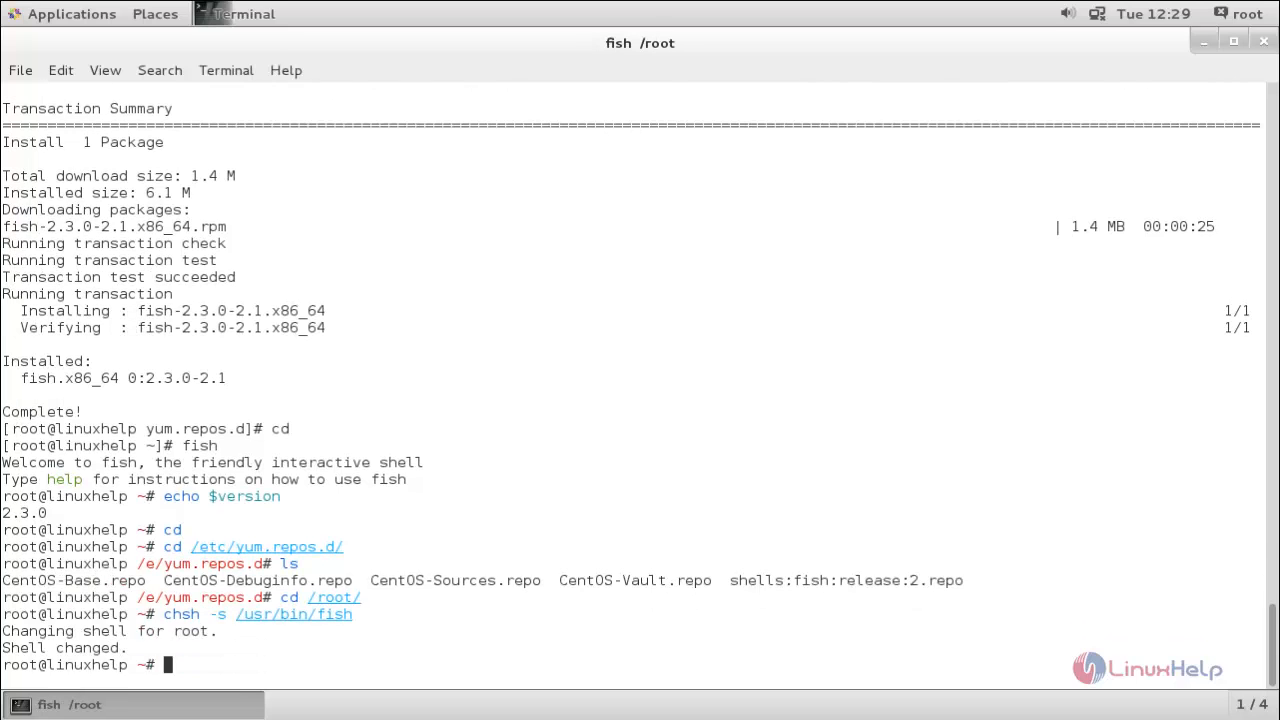
mouse_move(10, 631)
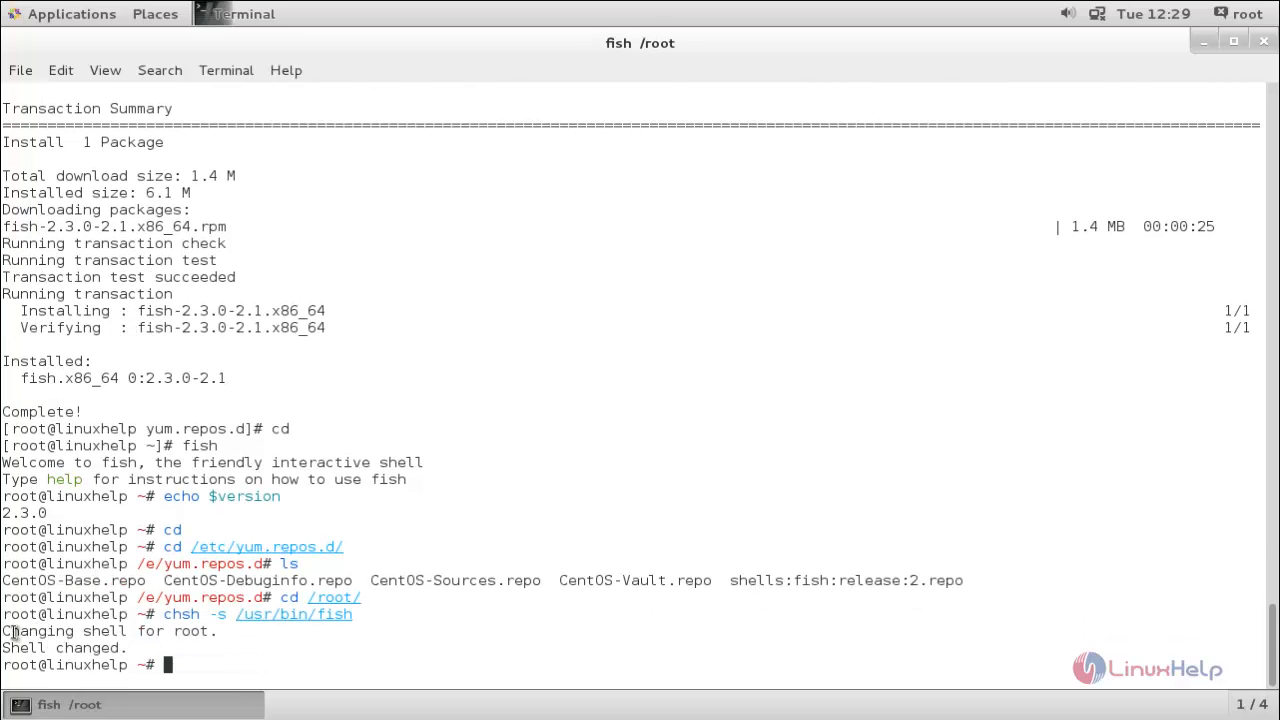
mouse_move(737, 284)
type("chsh -s /usr")
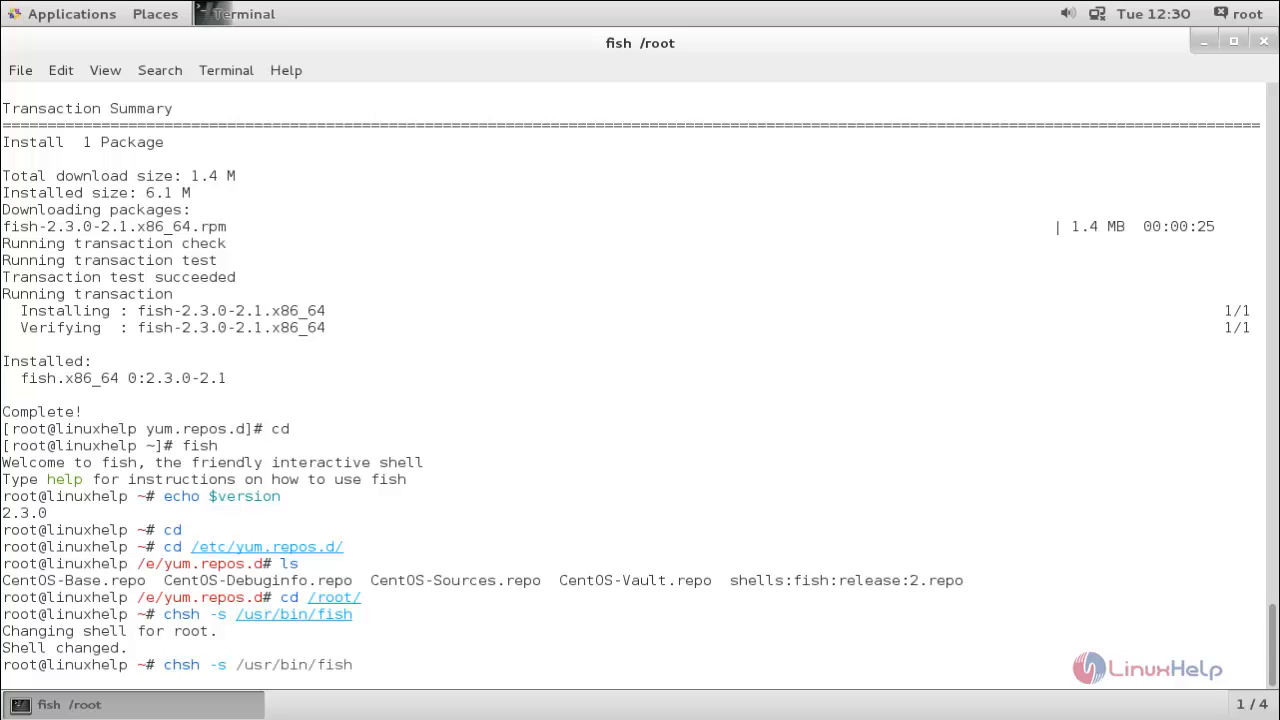
type("/bin/bash")
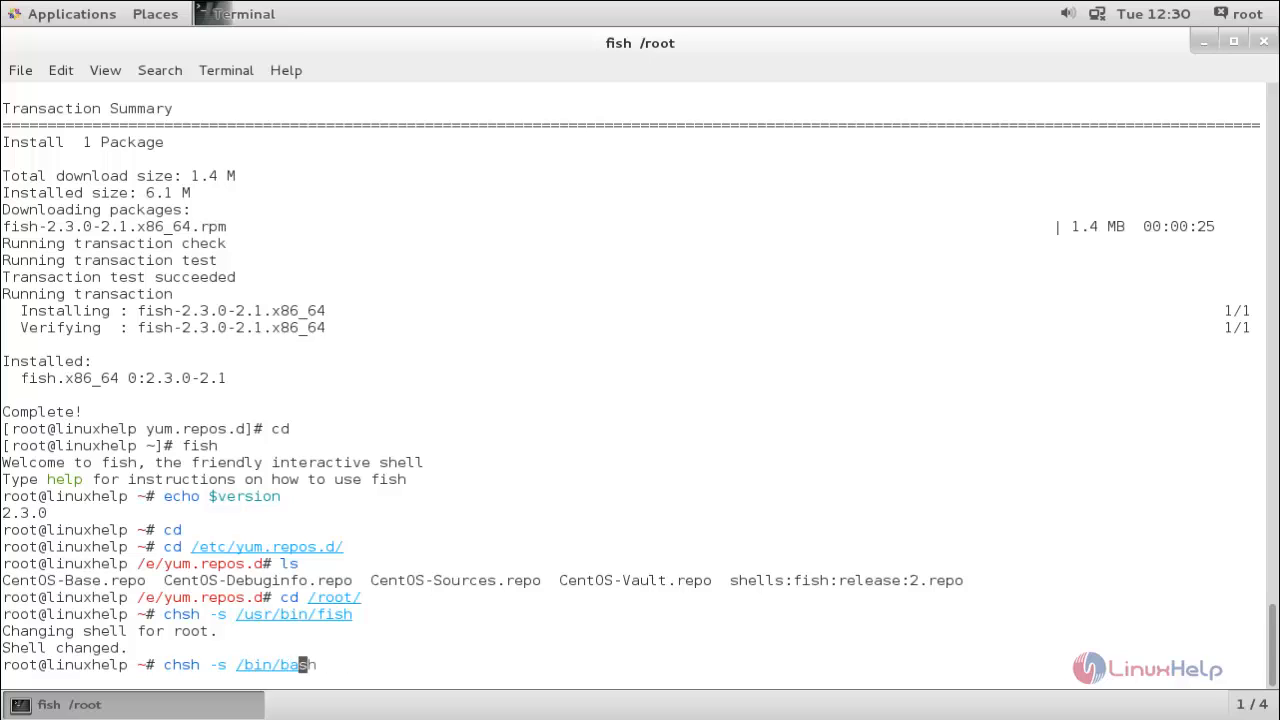
key("Return")
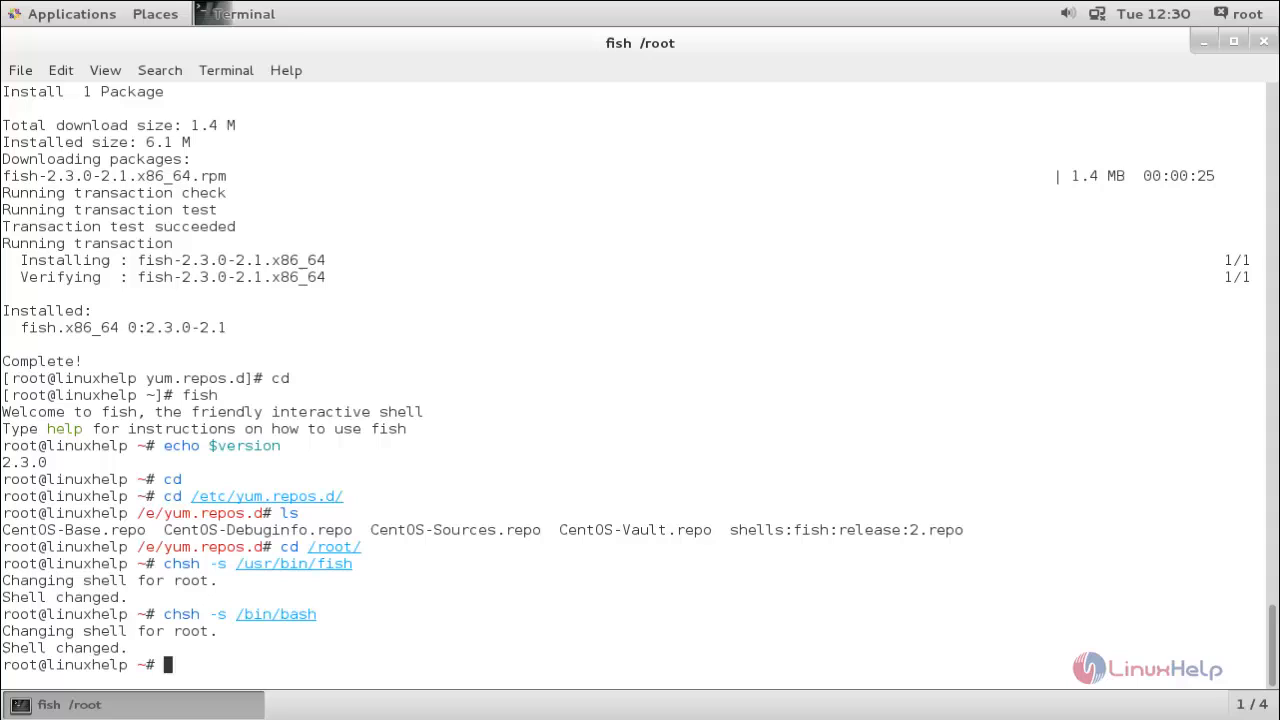
mouse_move(850, 350)
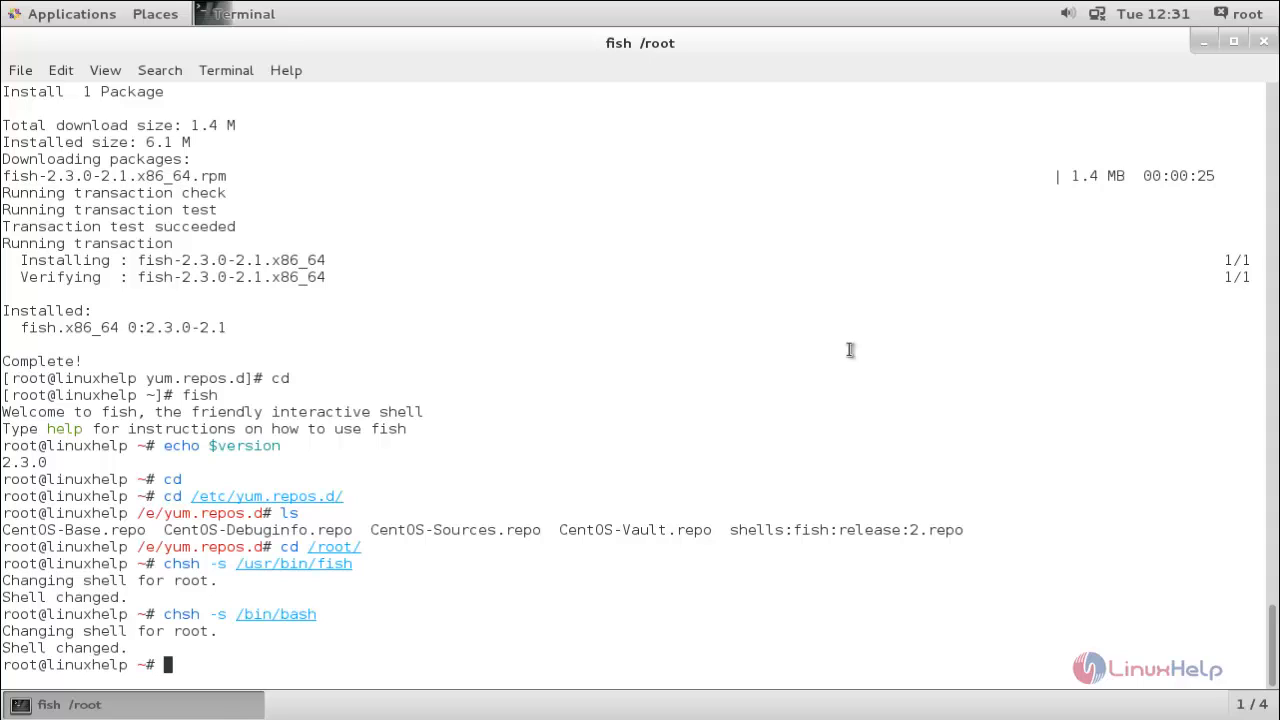
Run help to open the fish docs in Firefox and scroll through the introduction
type("help")
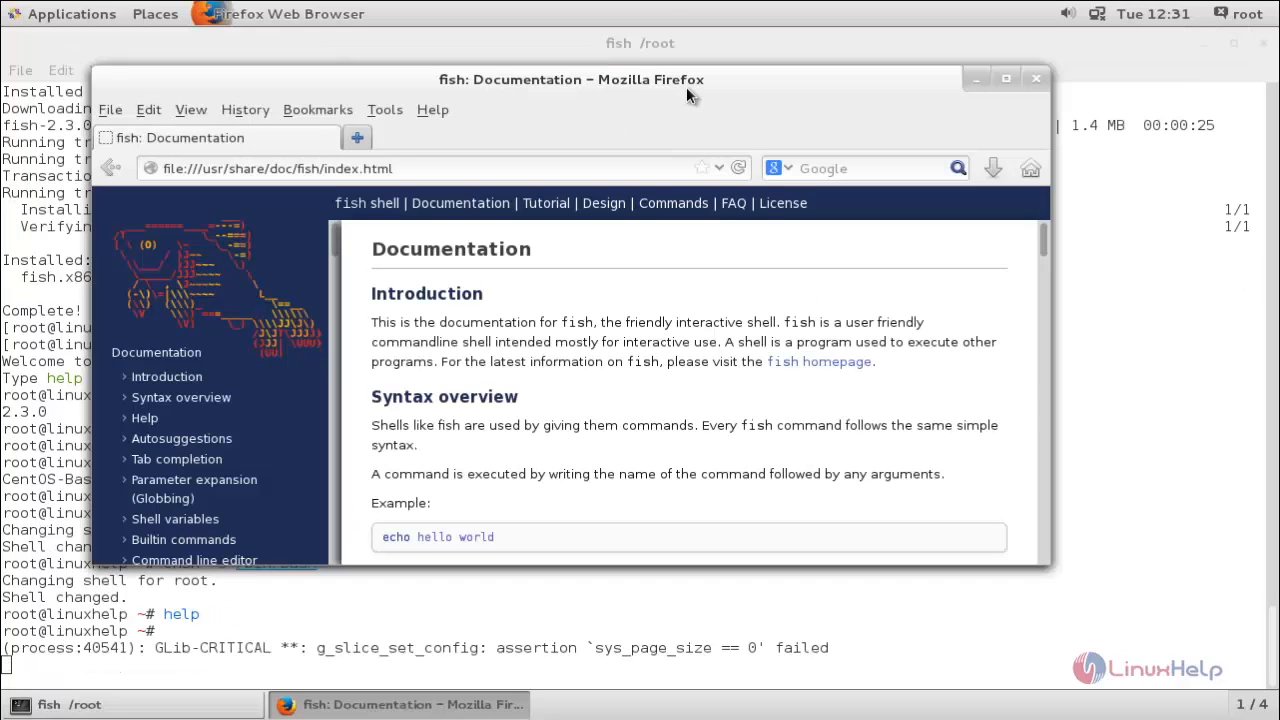
mouse_move(560, 285)
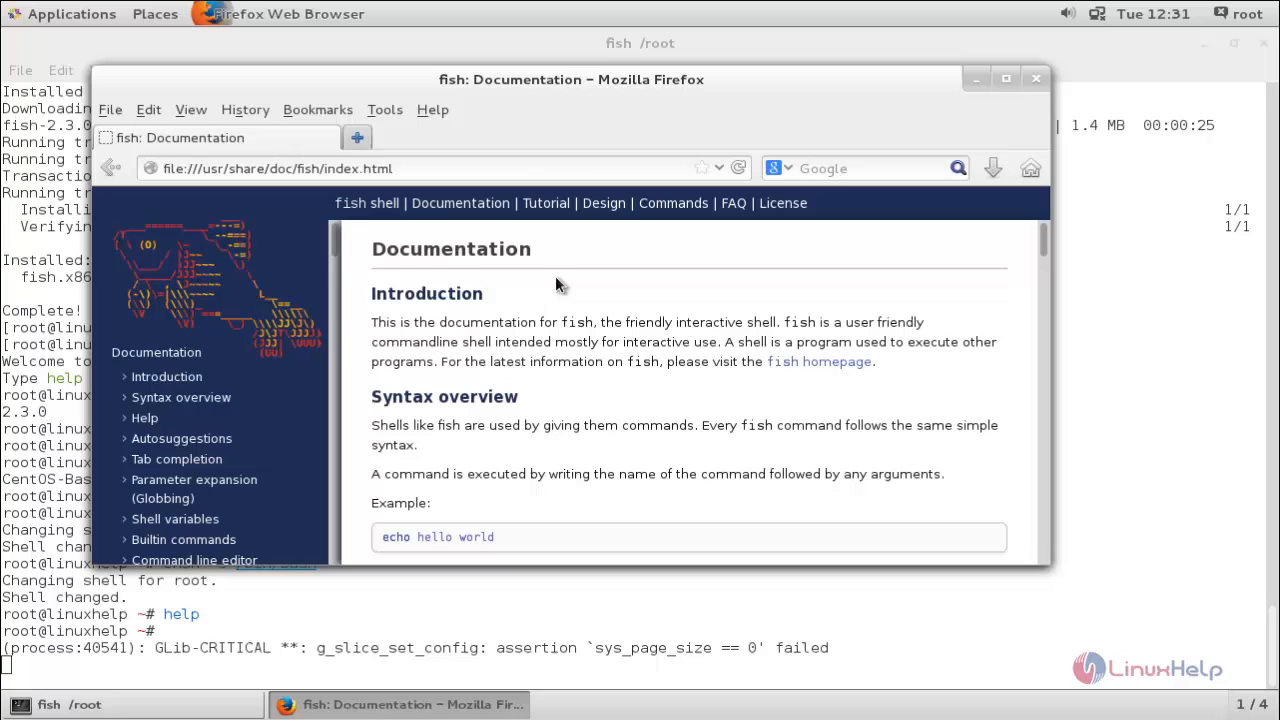
scroll("down", 3)
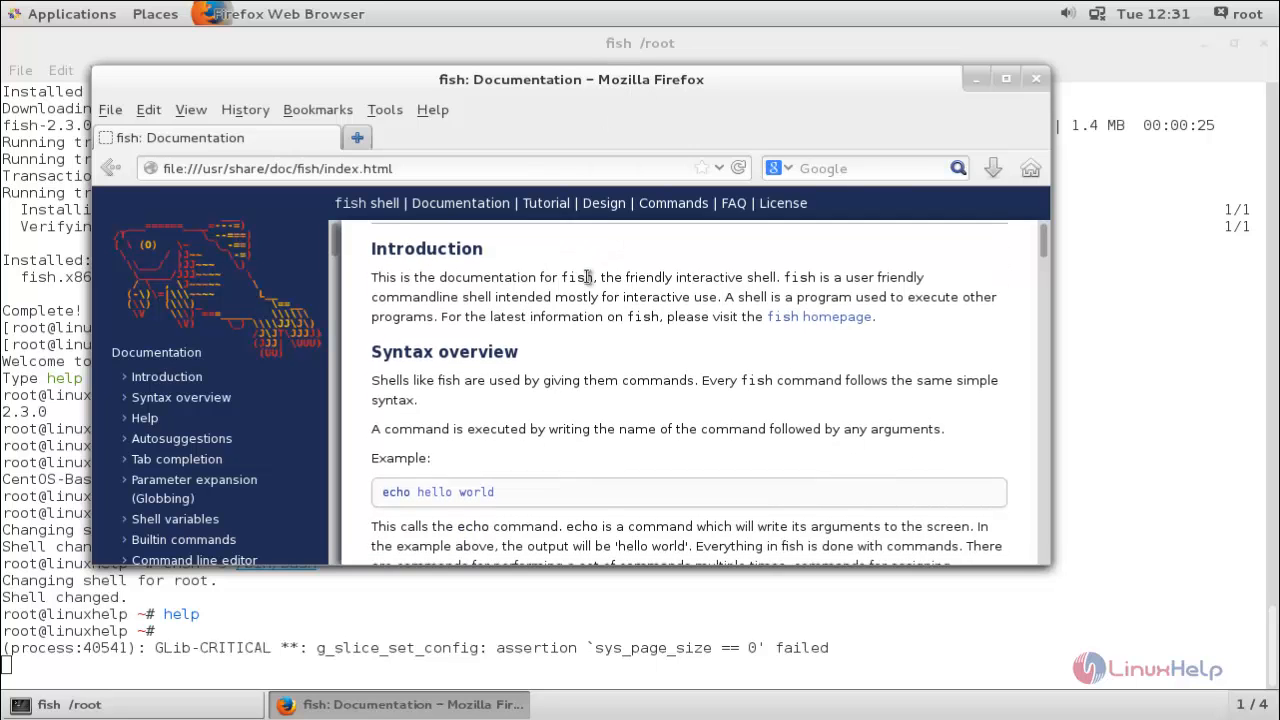
scroll("down", 3)
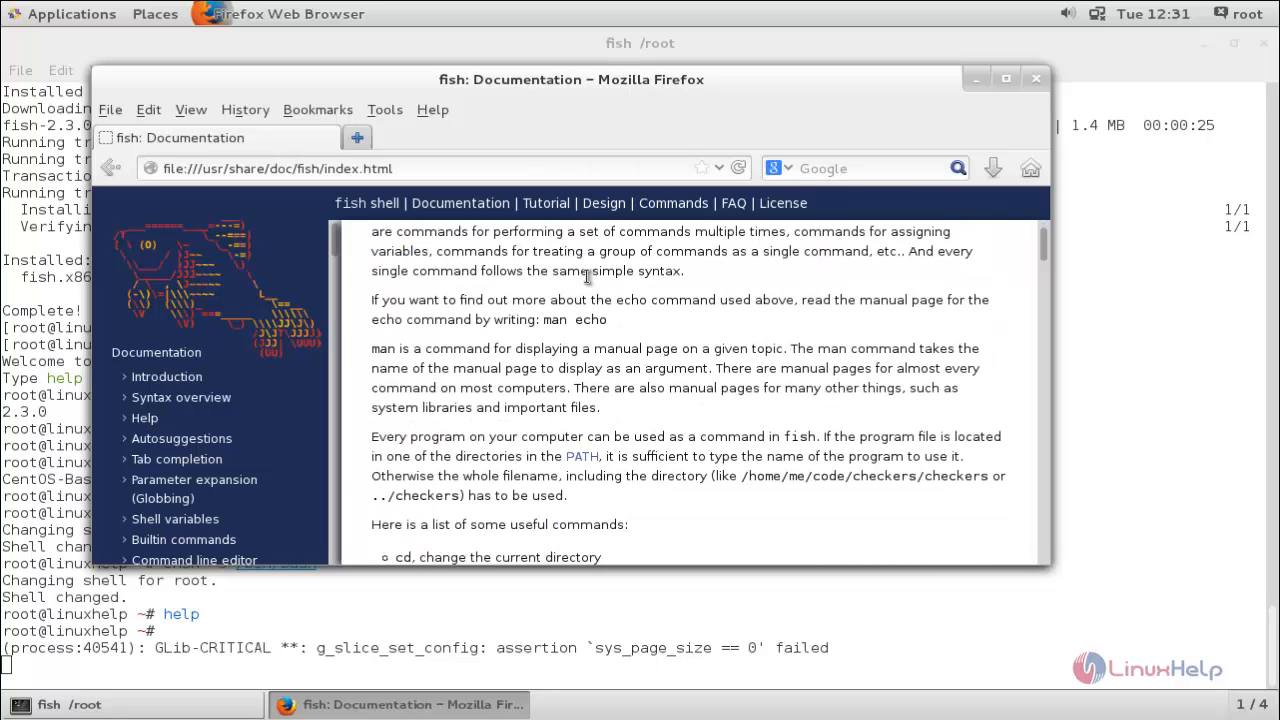
scroll("down", 3)
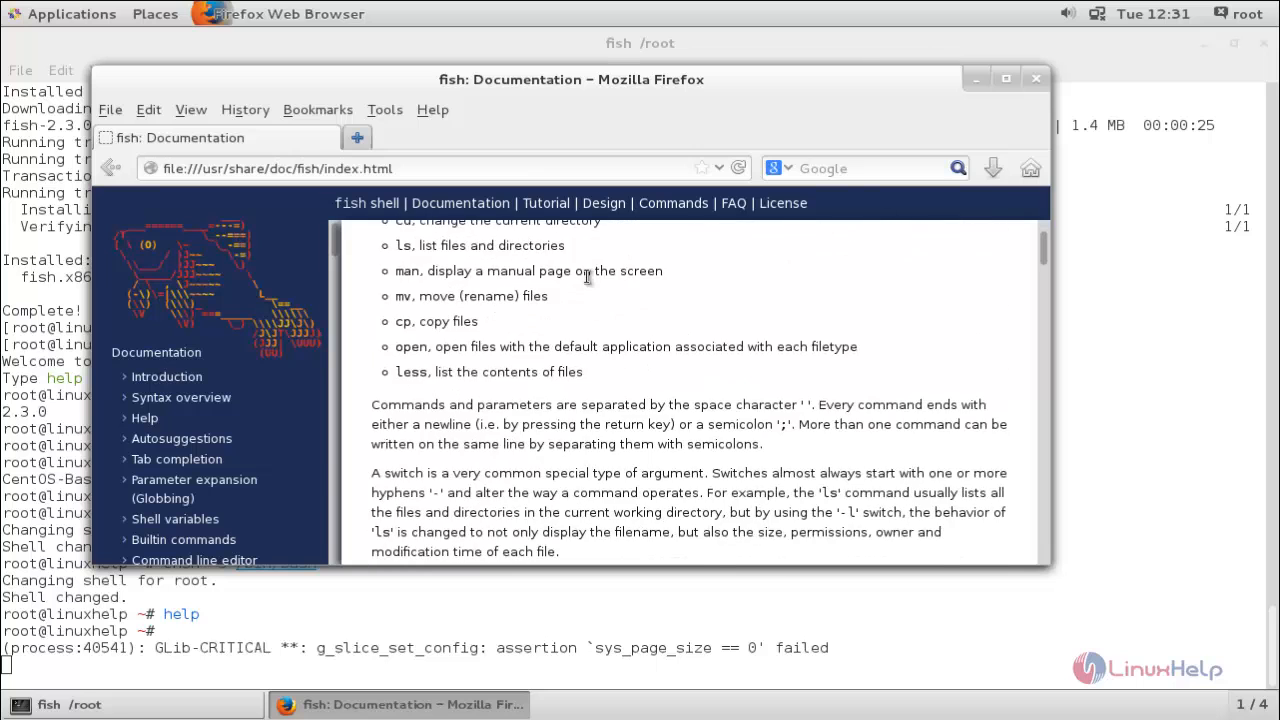
scroll("down", 3)
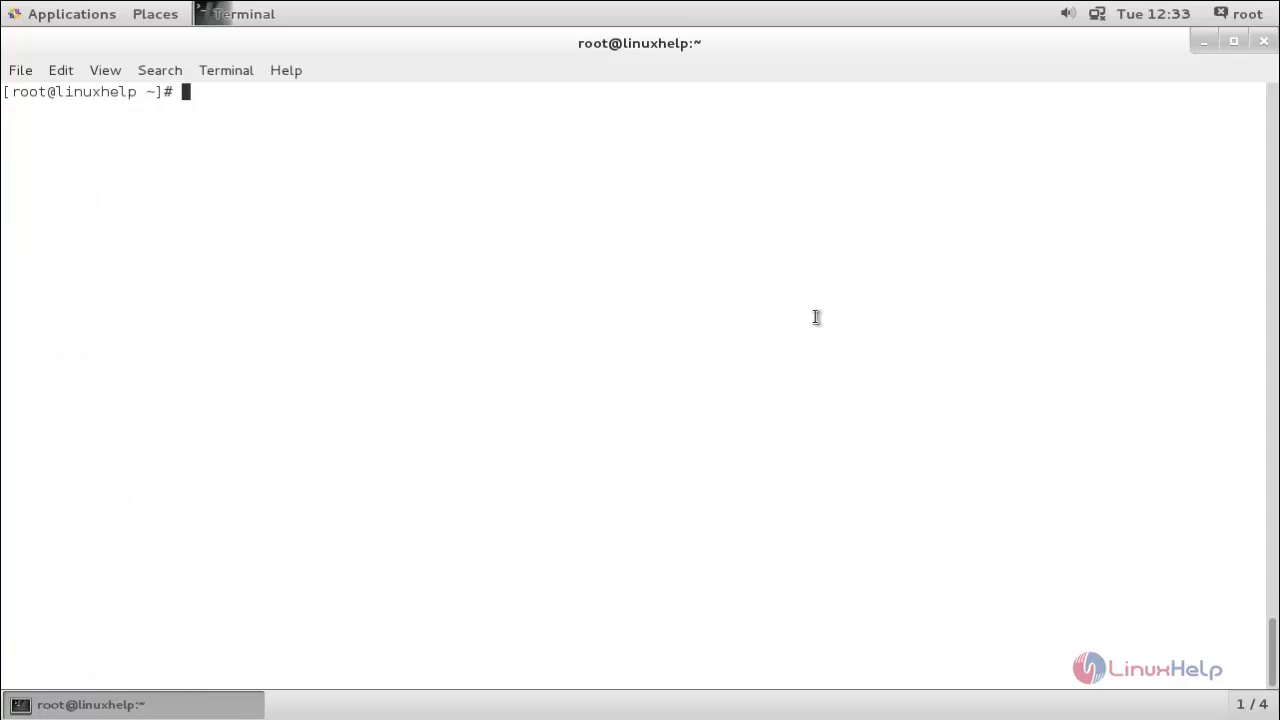
mouse_move(781, 233)
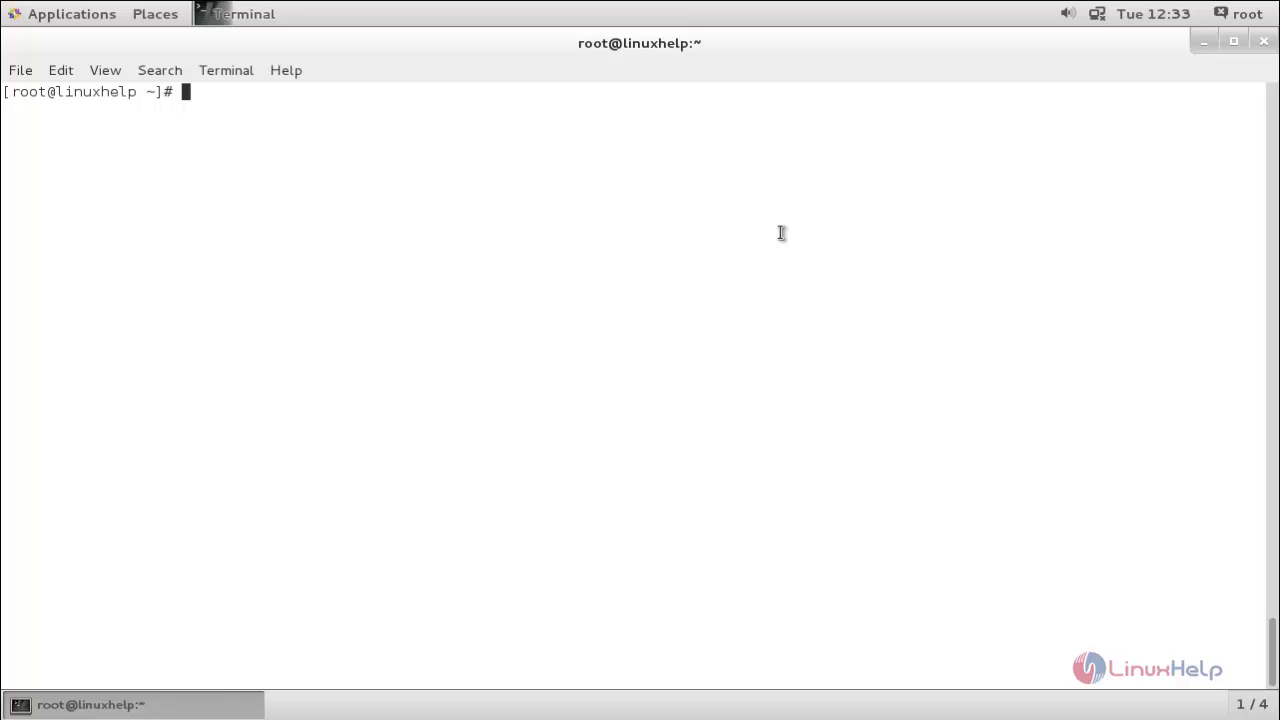
mouse_move(628, 367)
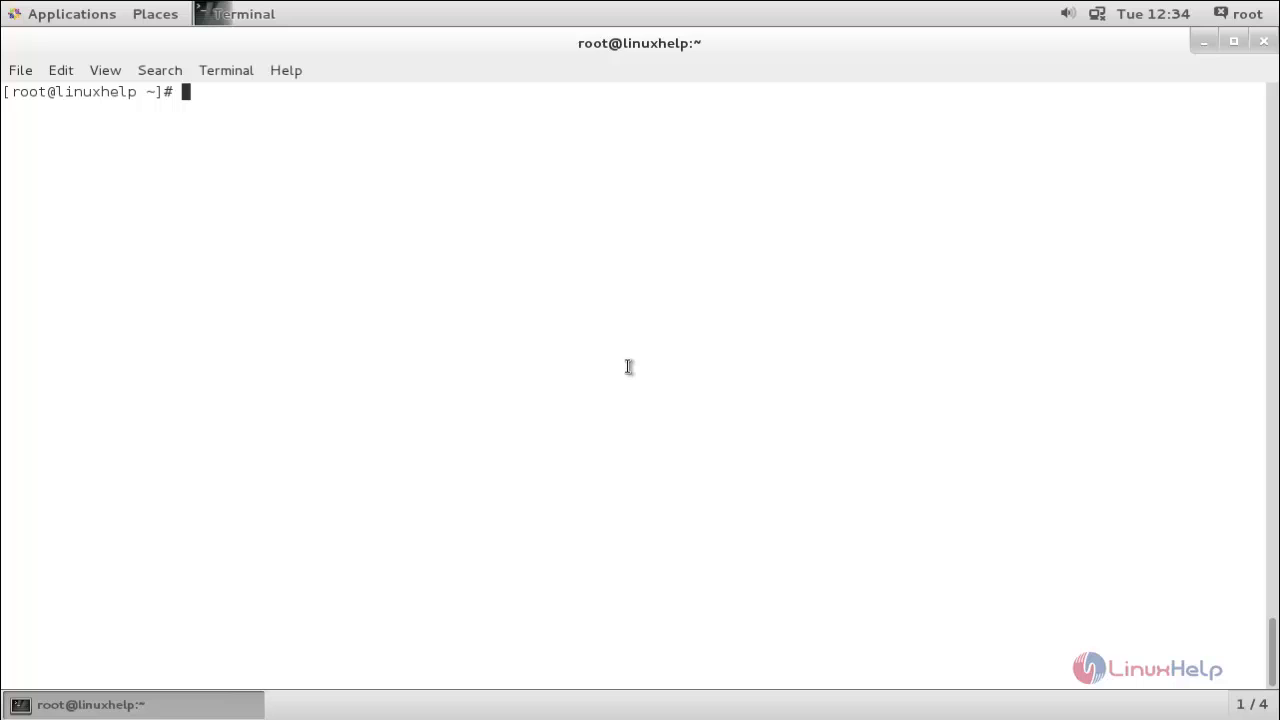